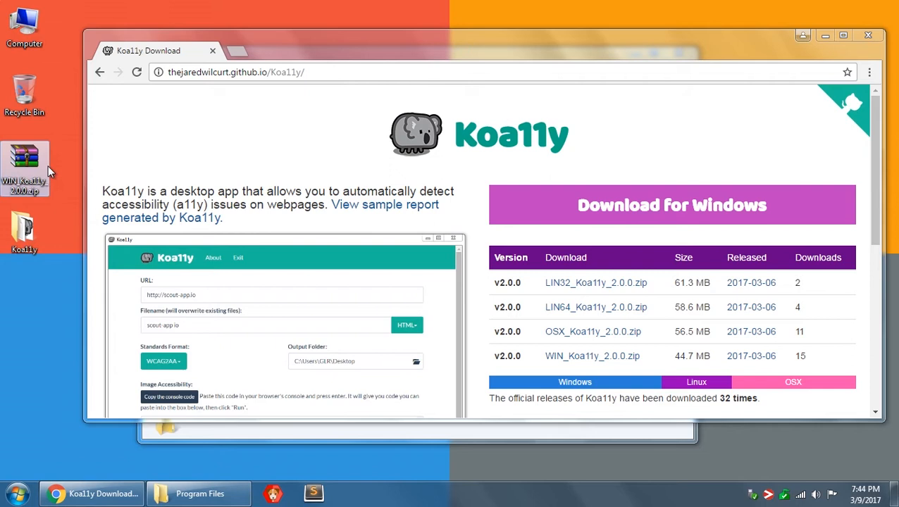
mouse_move(27, 160)
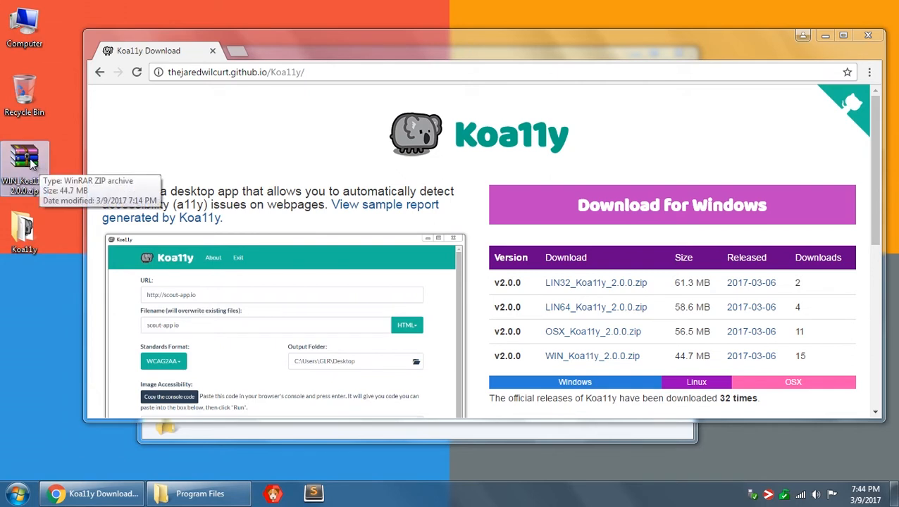
mouse_move(25, 229)
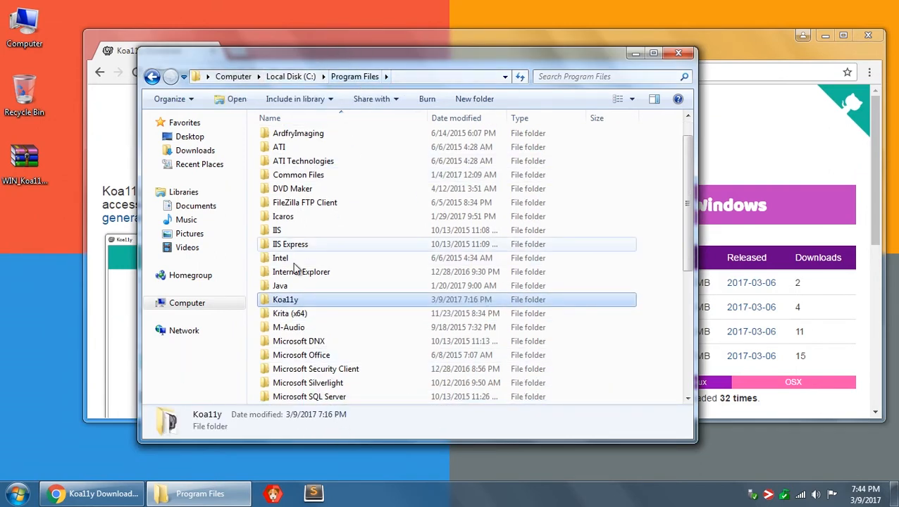
Create a desktop shortcut to Koa11y.exe from Program Files\Koa11y, then close the folder
double_click(284, 300)
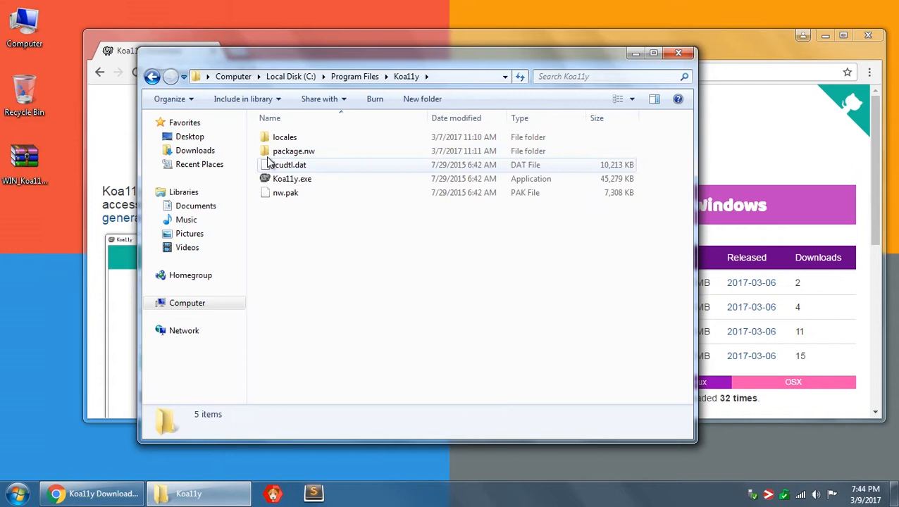
click(290, 178)
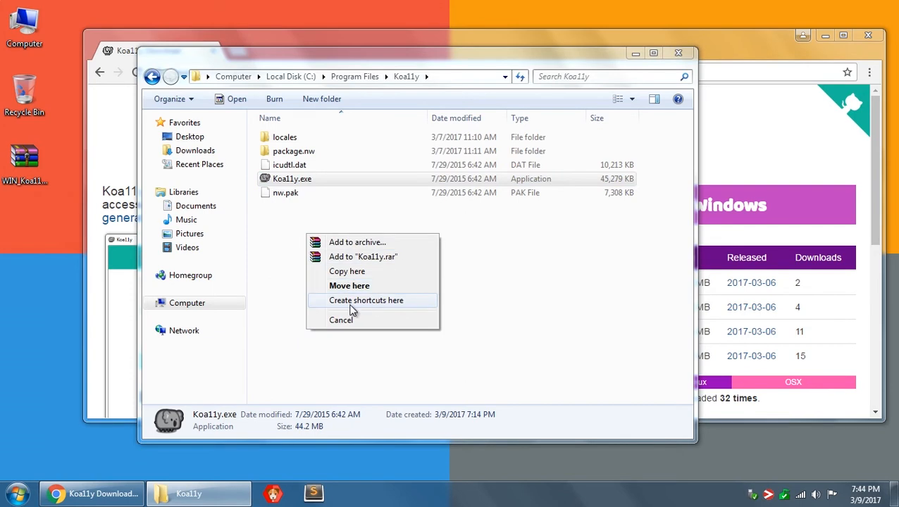
click(365, 301)
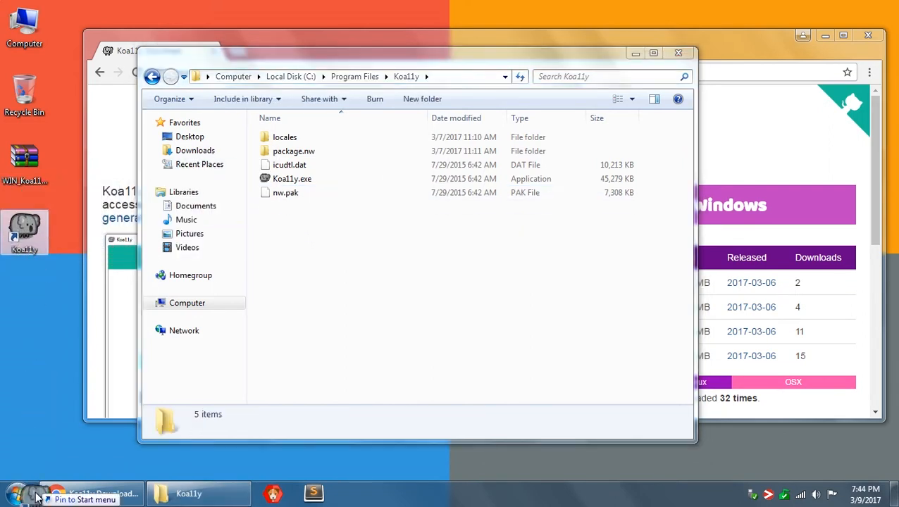
mouse_move(35, 482)
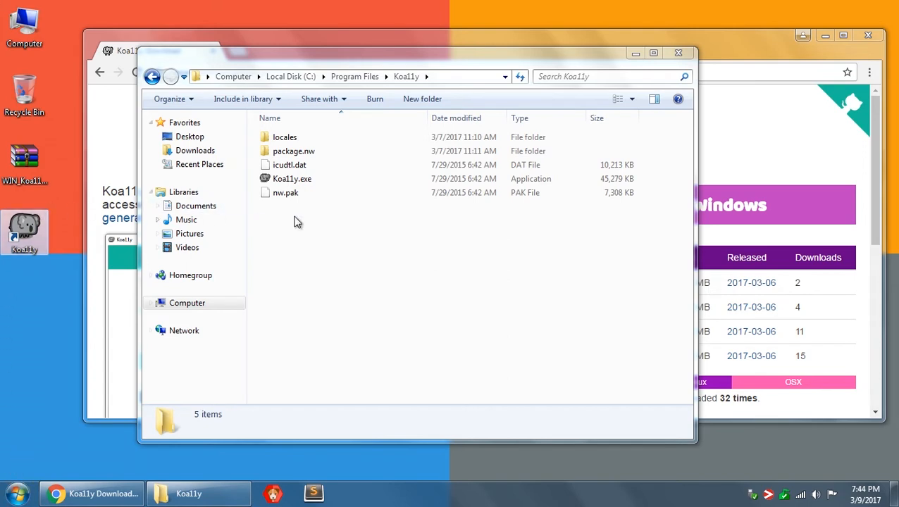
click(285, 192)
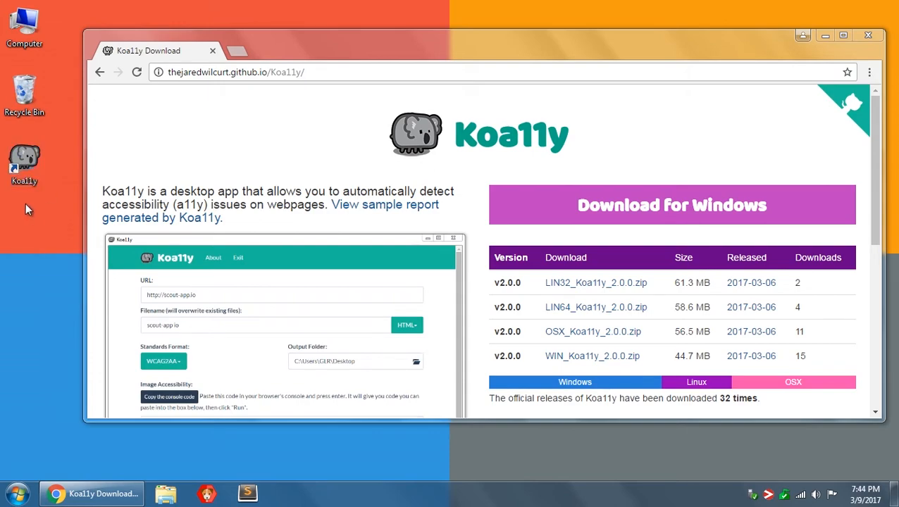
mouse_move(24, 213)
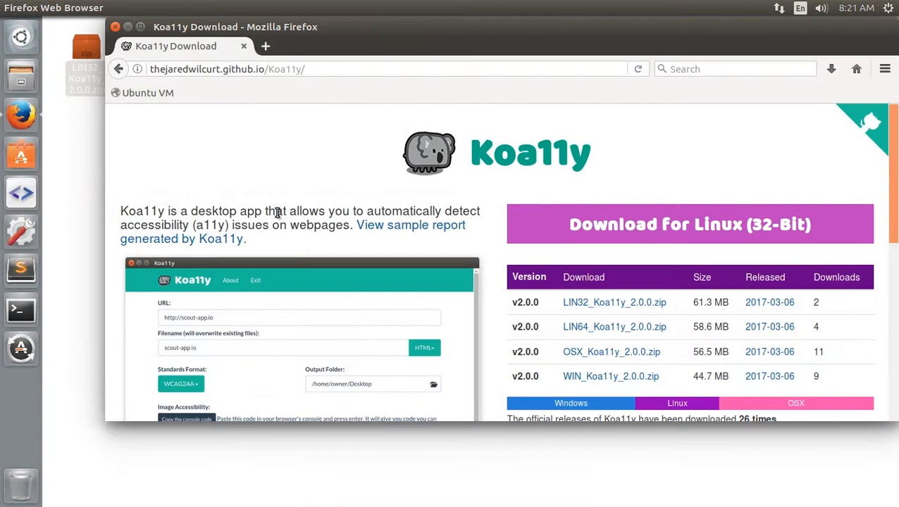
mouse_move(615, 239)
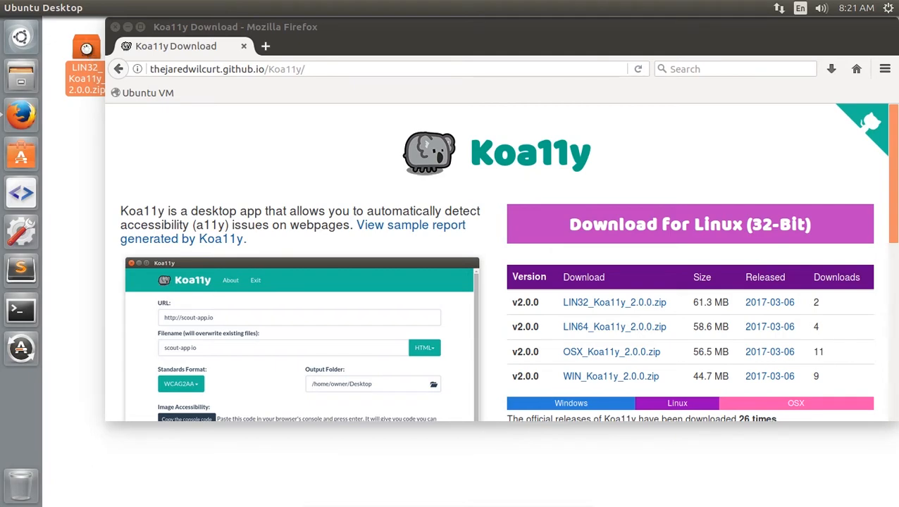
Extract the LIN32 Koa11y zip to the desktop, open the Koa11y folder and launch the executable
double_click(84, 67)
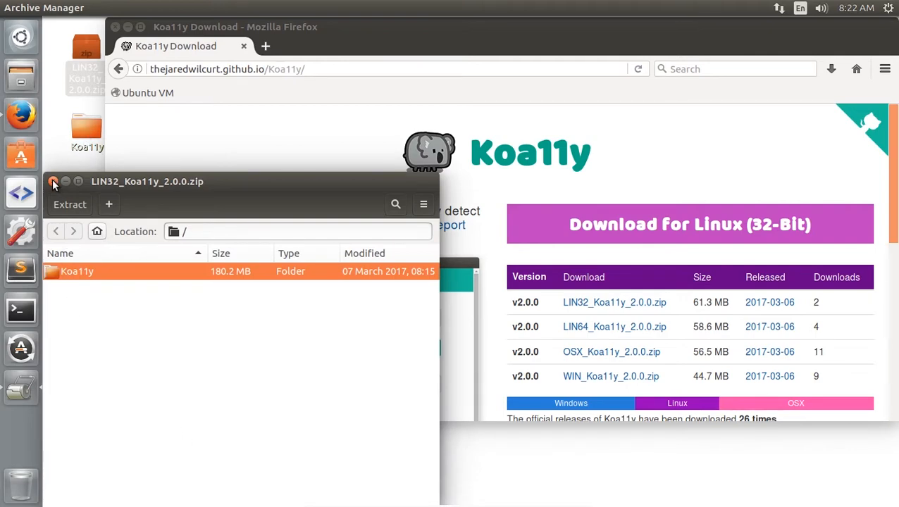
click(53, 182)
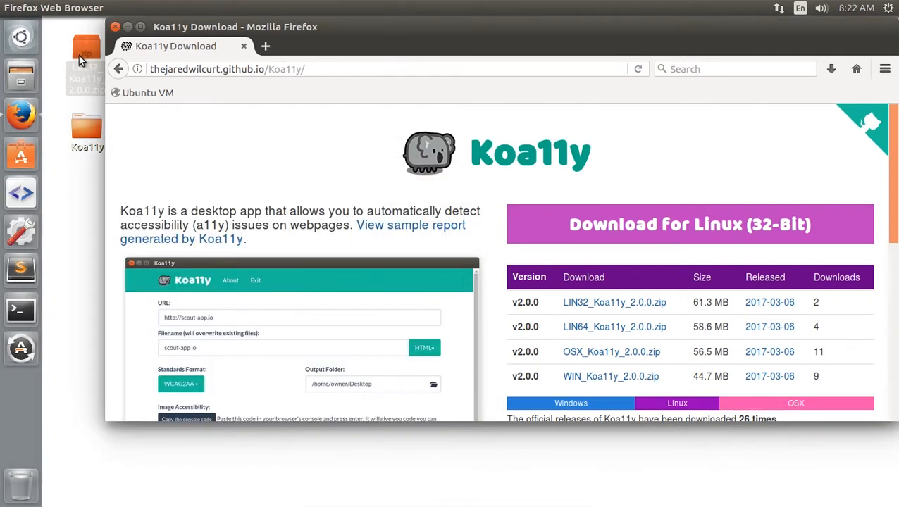
double_click(86, 130)
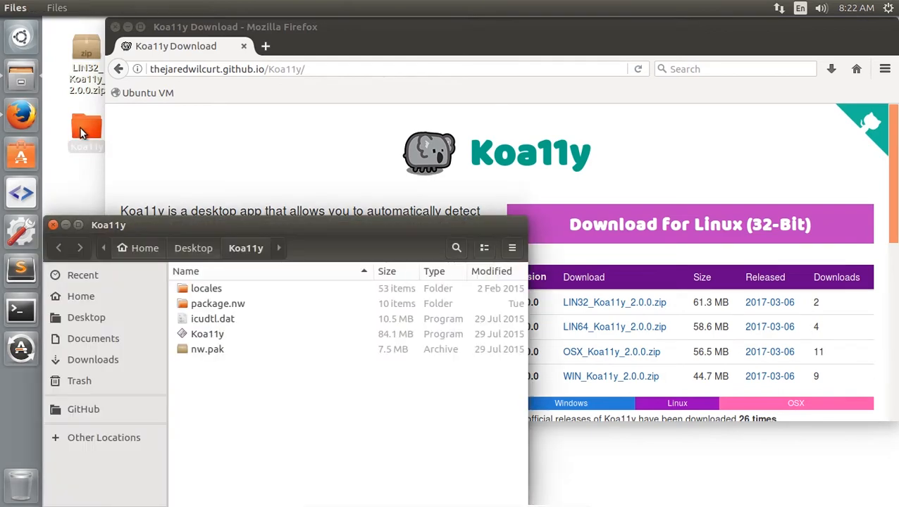
click(206, 334)
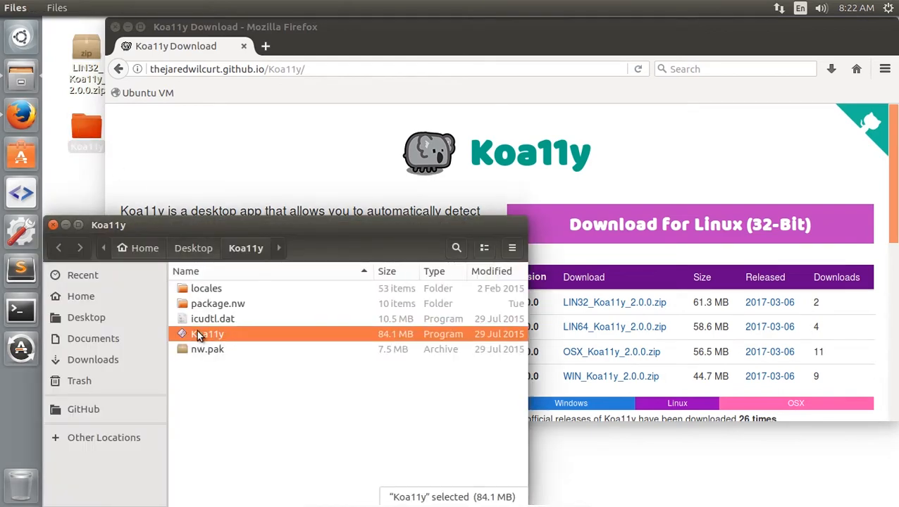
double_click(204, 334)
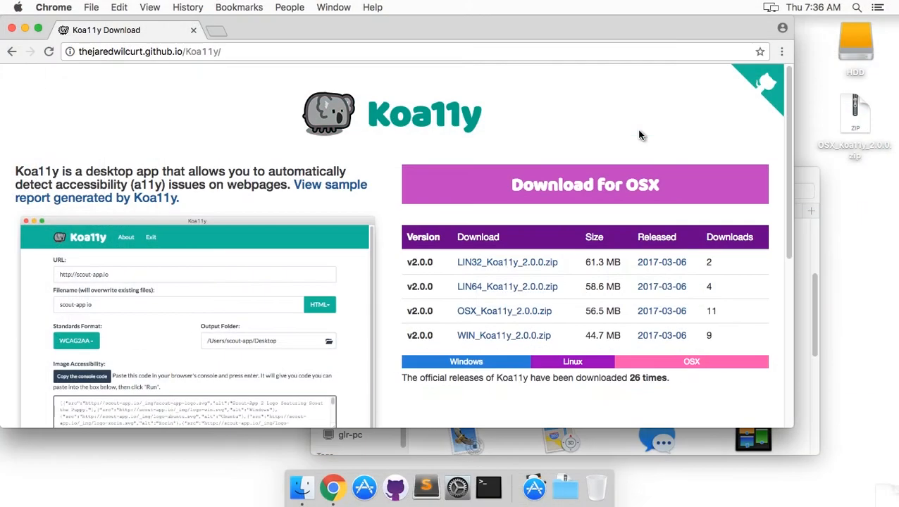
mouse_move(533, 184)
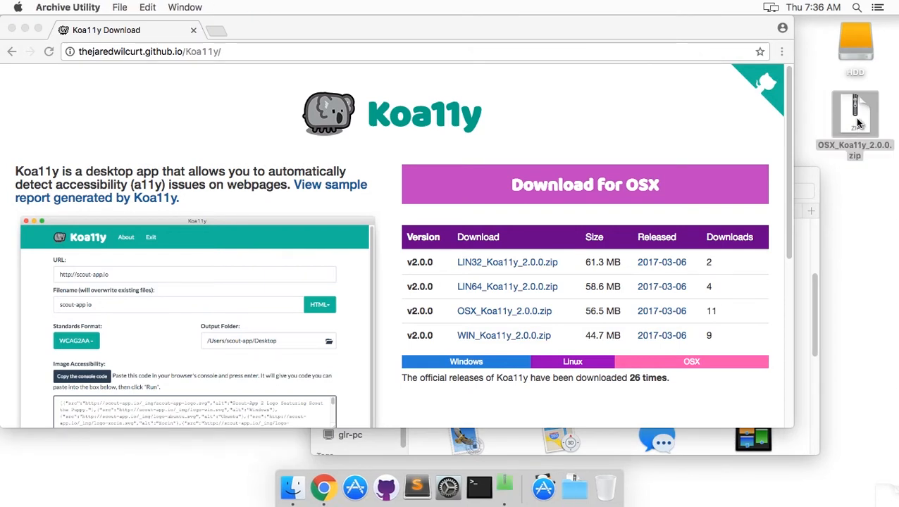
Unzip OSX_Koa11y_2.0.0.zip and move Koa11y.app into Applications
double_click(852, 115)
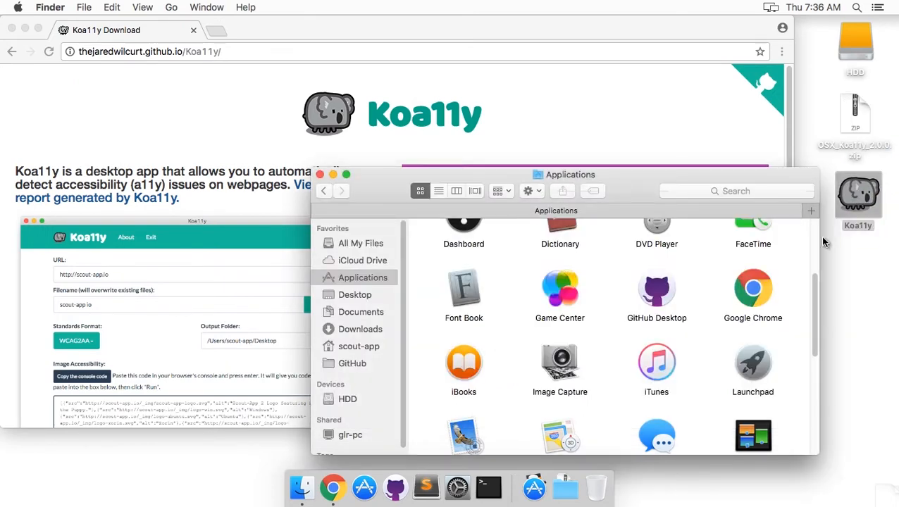
click(752, 365)
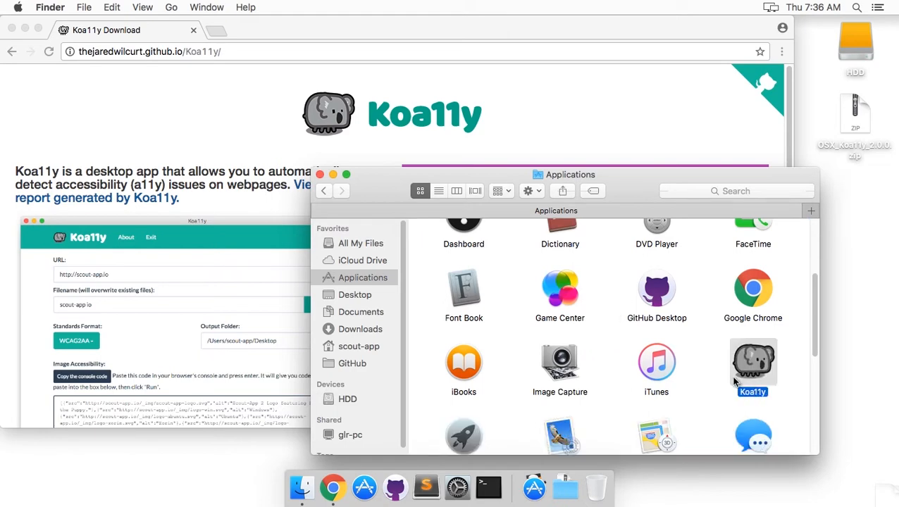
mouse_move(534, 485)
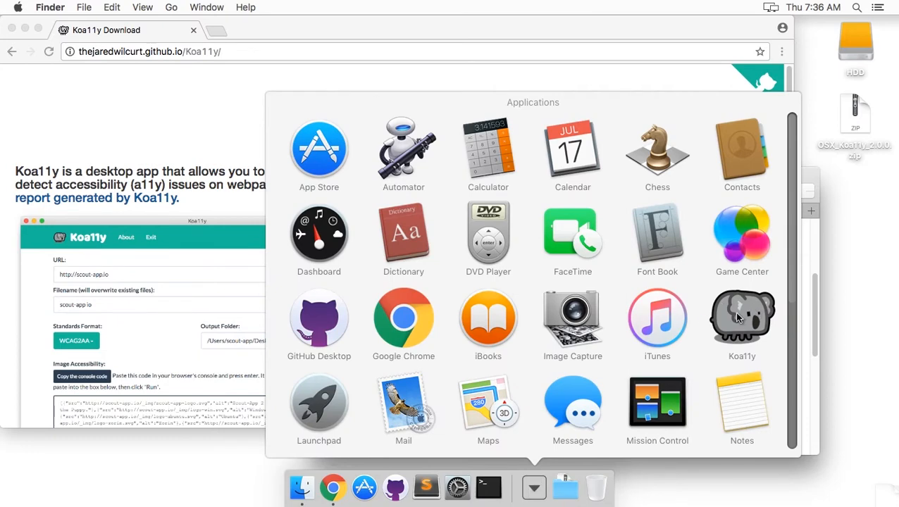
mouse_move(485, 481)
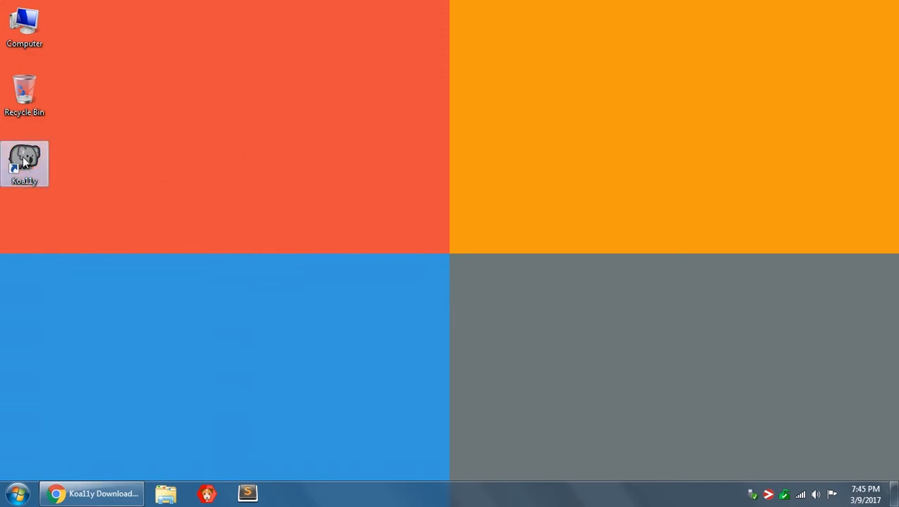
double_click(25, 161)
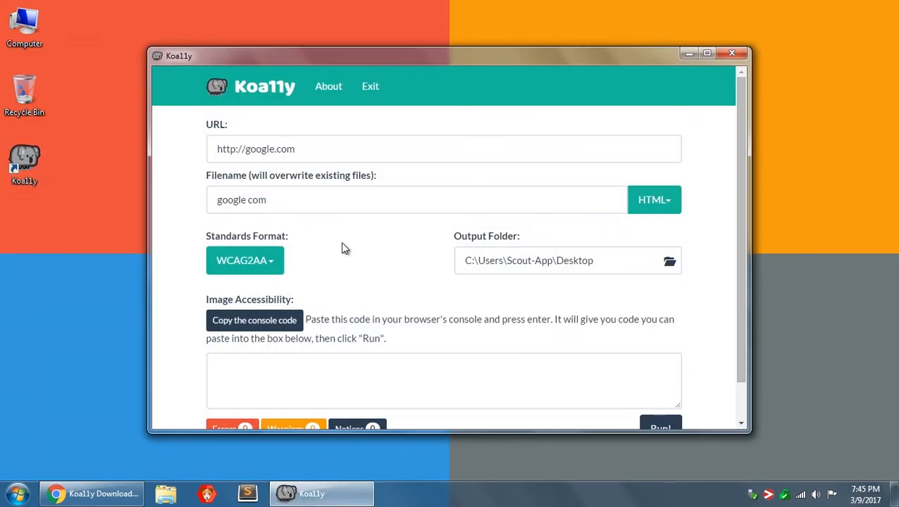
triple_click(275, 149)
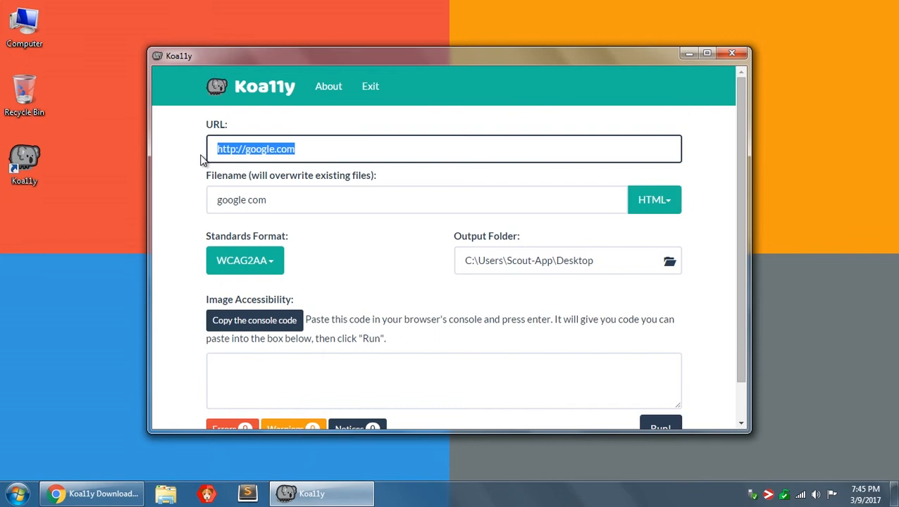
mouse_move(194, 184)
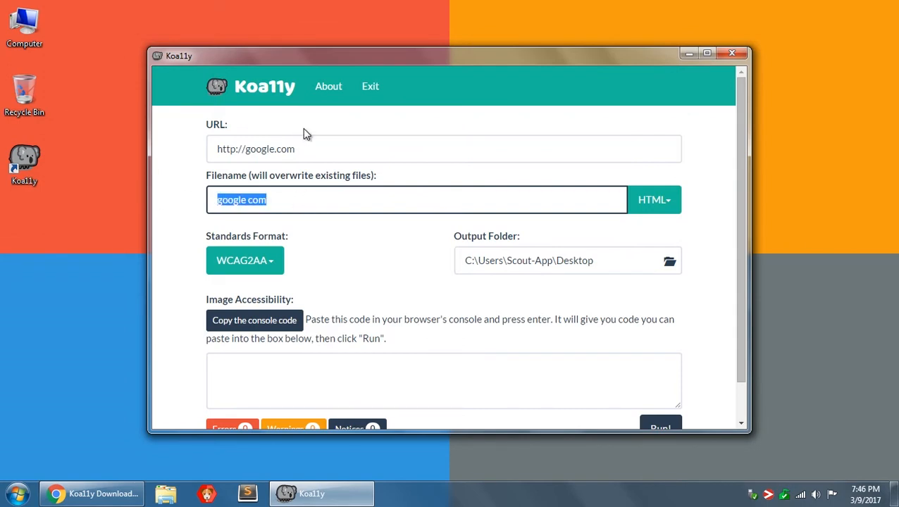
mouse_move(300, 199)
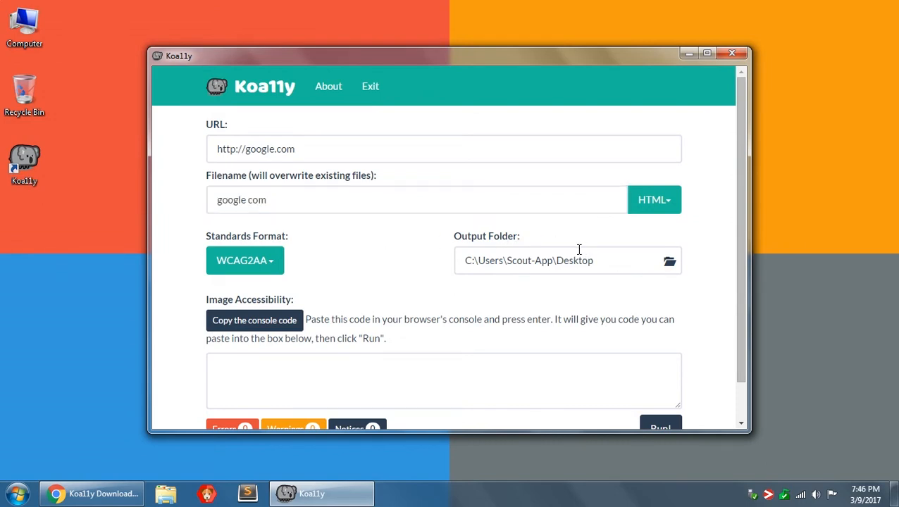
mouse_move(576, 264)
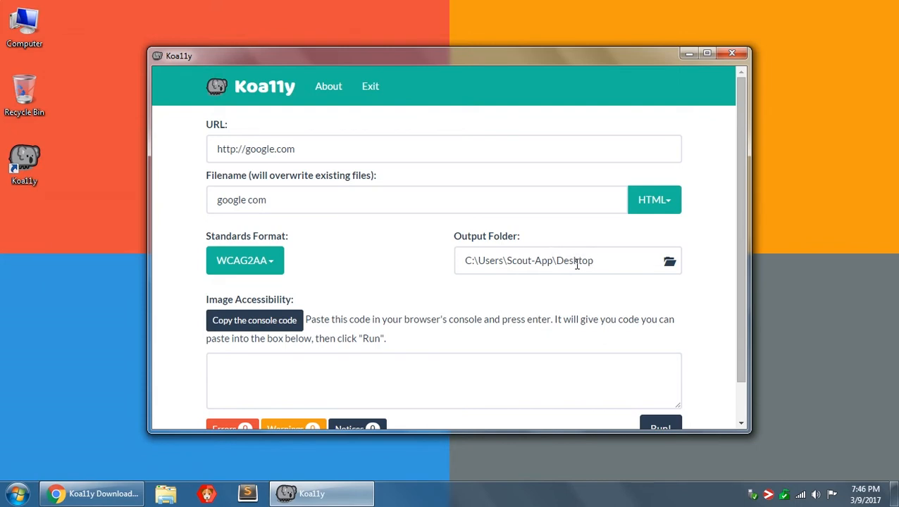
mouse_move(554, 260)
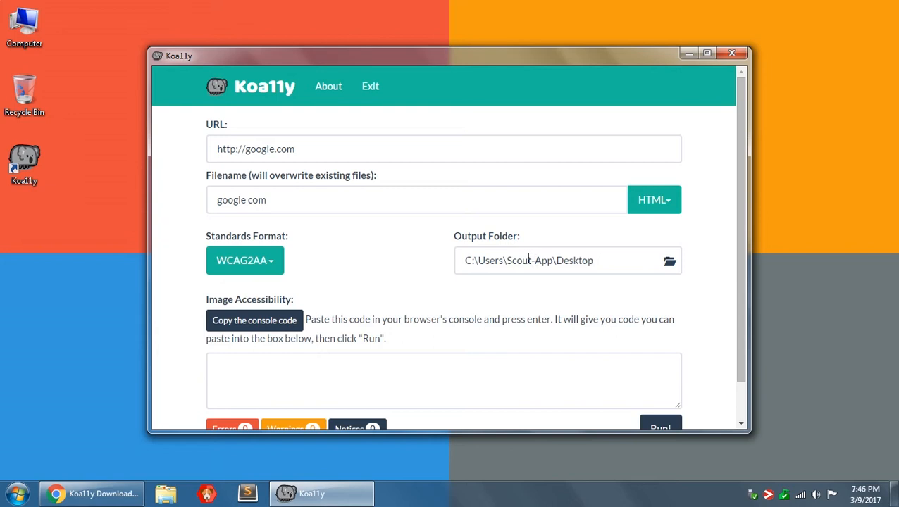
mouse_move(389, 269)
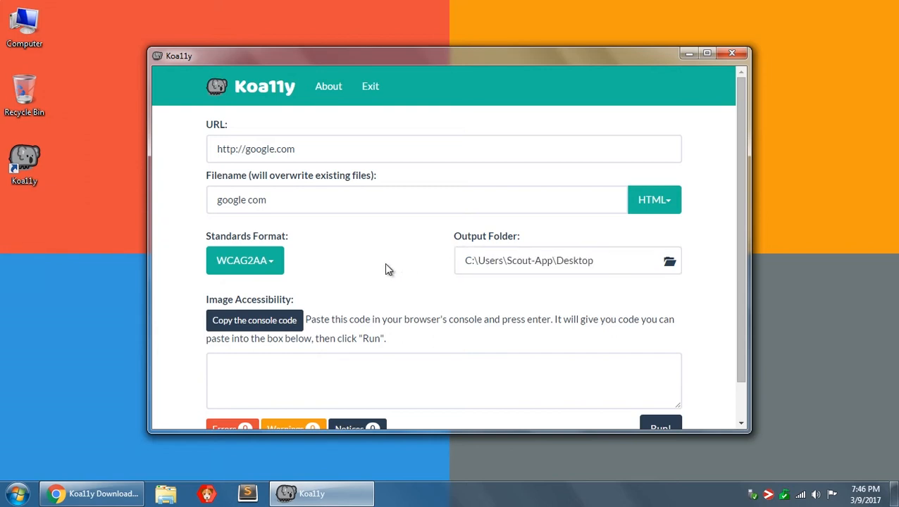
mouse_move(256, 238)
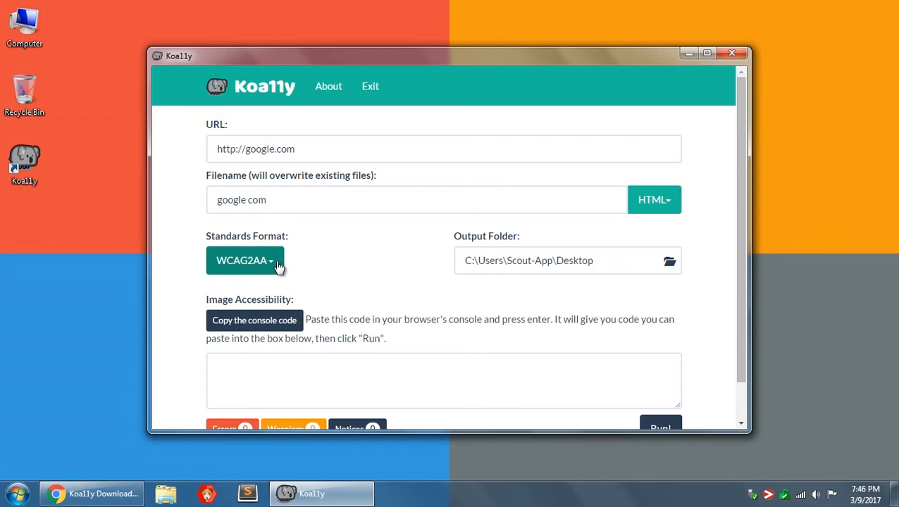
Try Section508, settle on WCAG2AA (default), and review the HTML, CSV, JSON, Markdown, XML formats
click(245, 261)
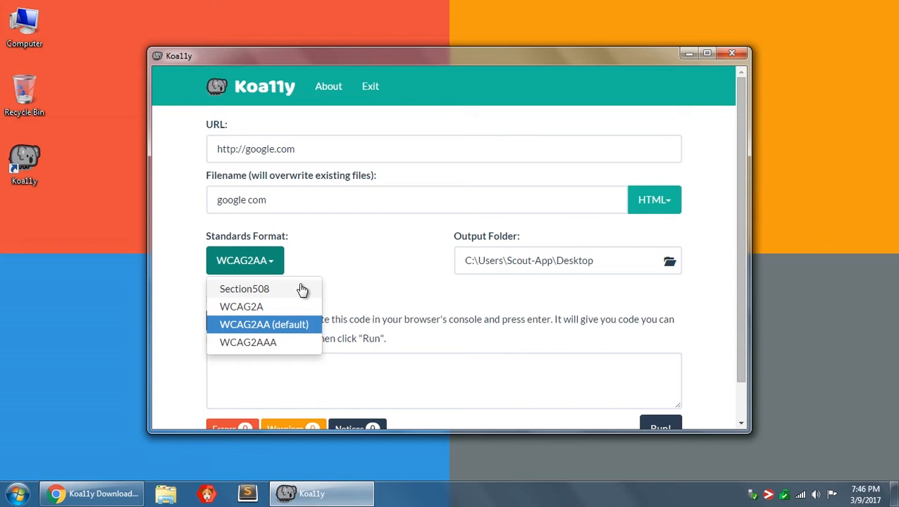
click(244, 289)
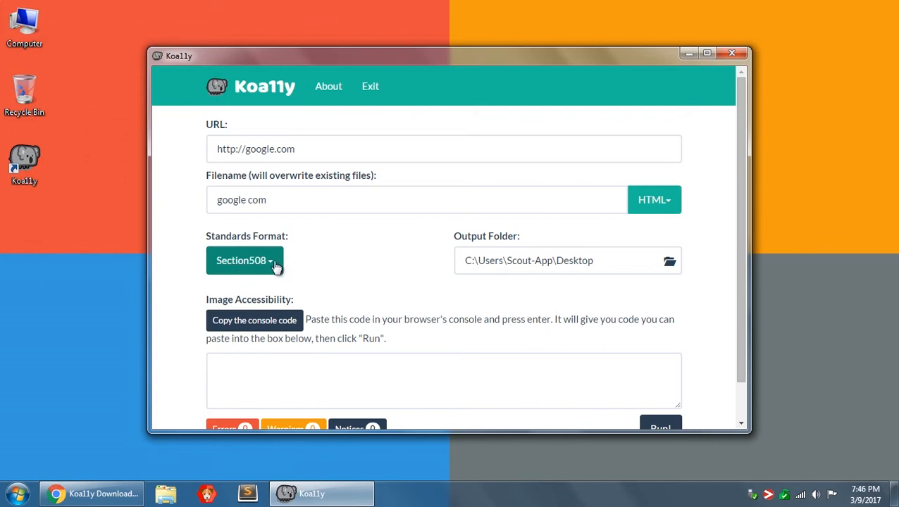
click(245, 260)
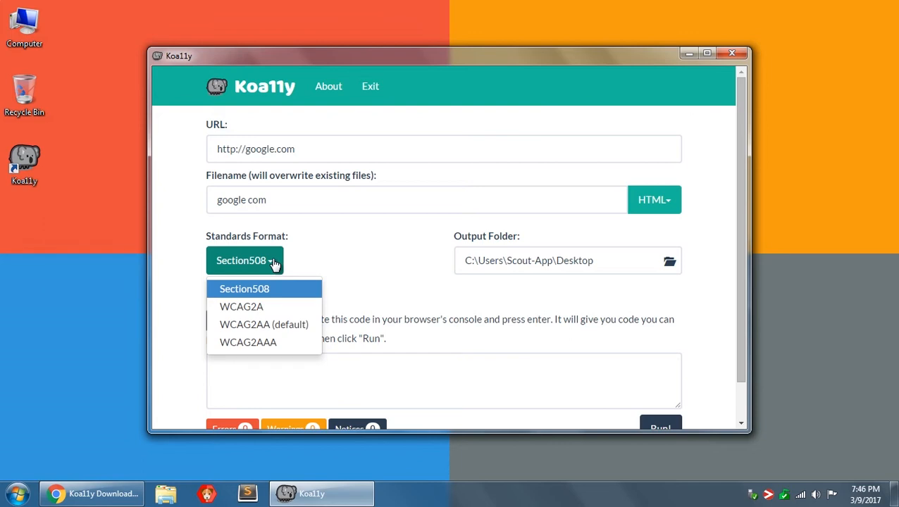
mouse_move(283, 325)
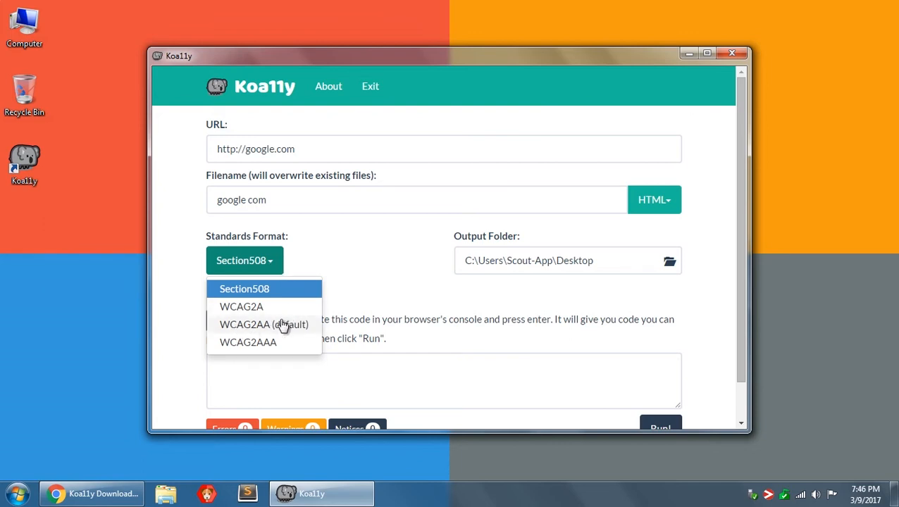
mouse_move(279, 330)
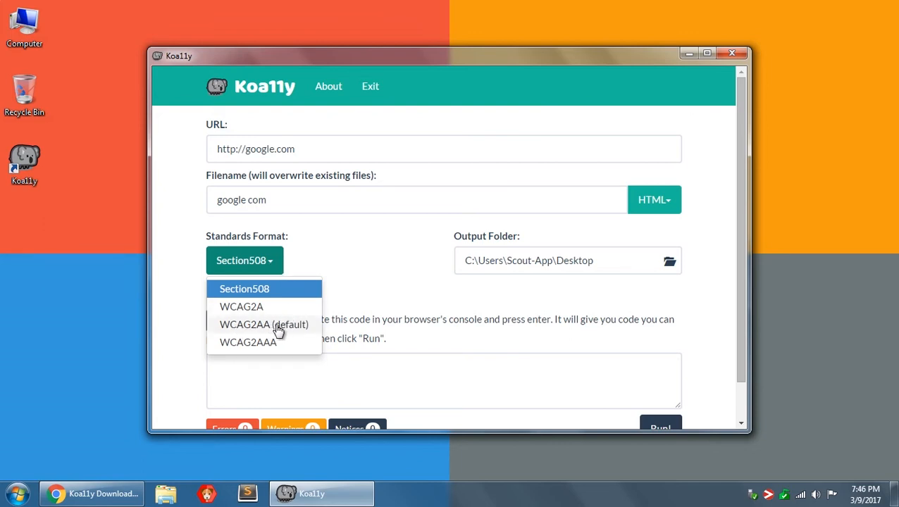
click(264, 324)
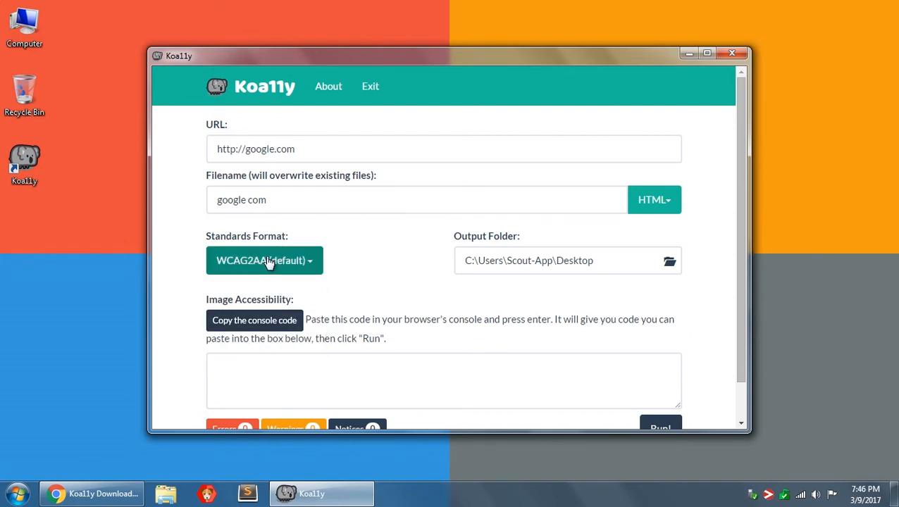
click(264, 261)
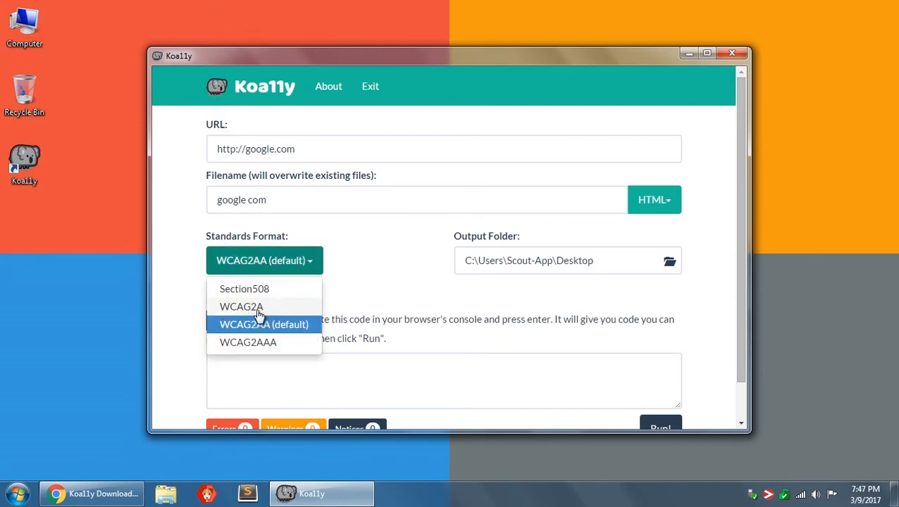
mouse_move(275, 346)
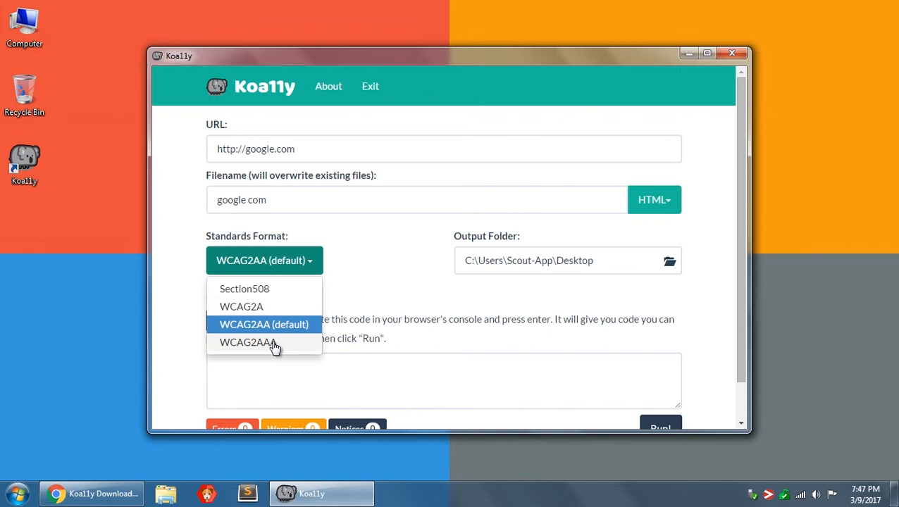
mouse_move(255, 339)
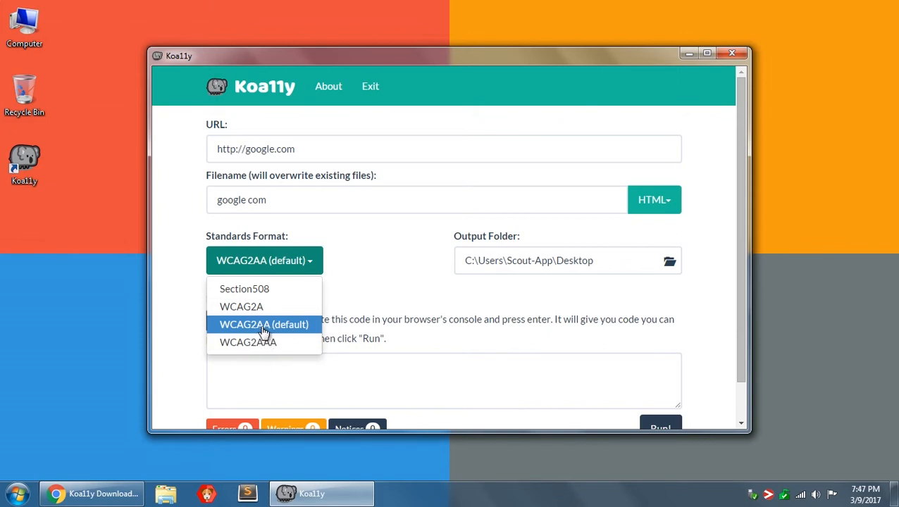
click(263, 324)
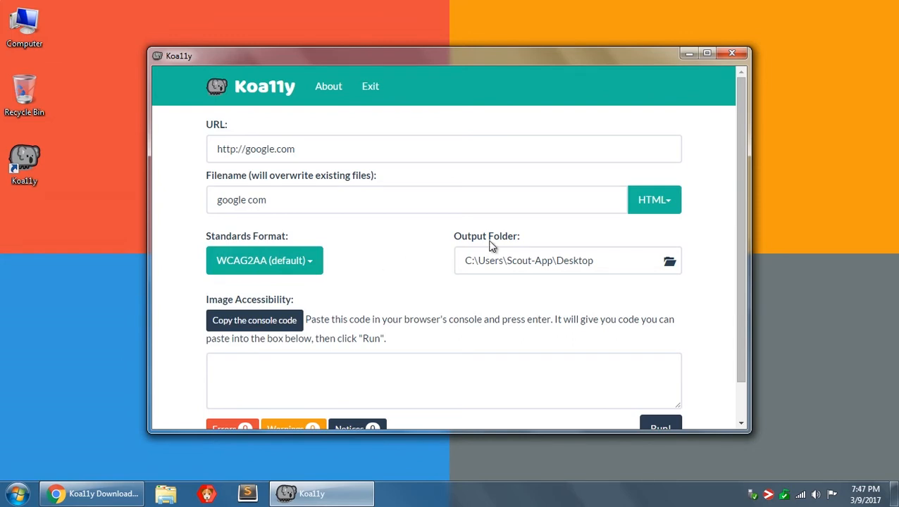
mouse_move(672, 210)
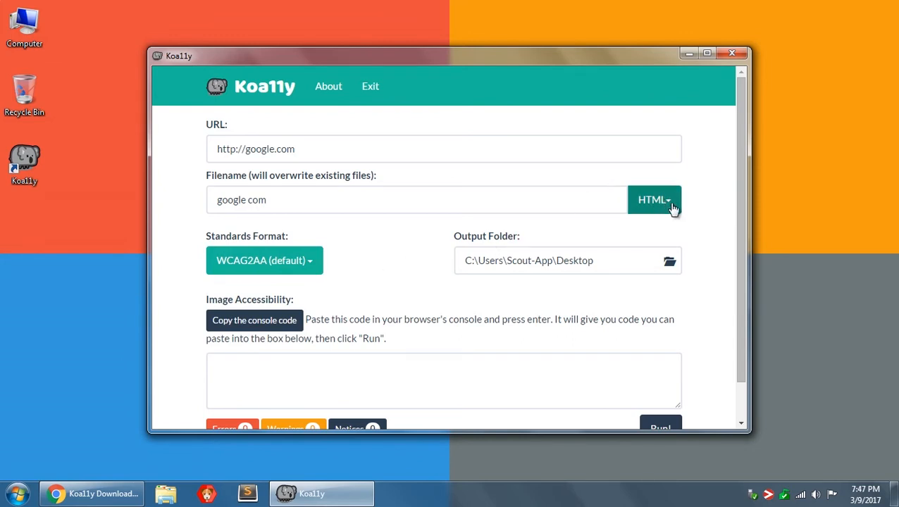
click(654, 199)
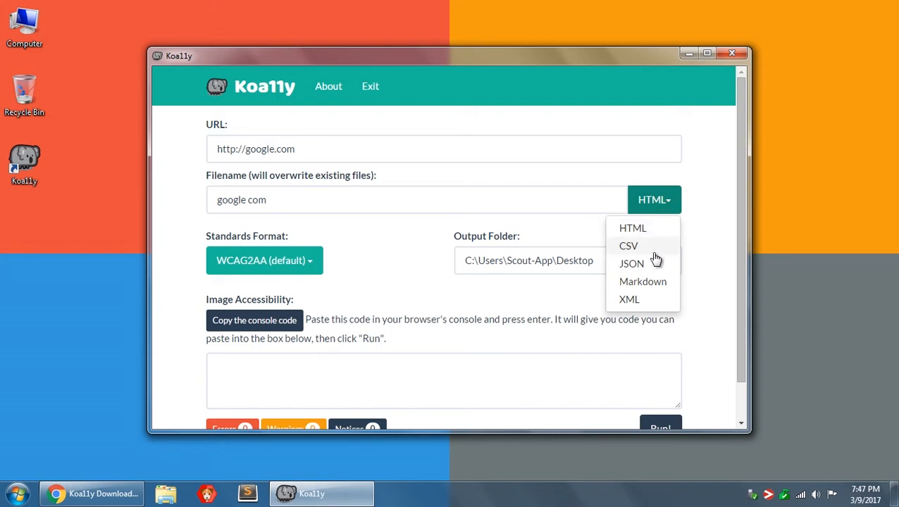
mouse_move(523, 312)
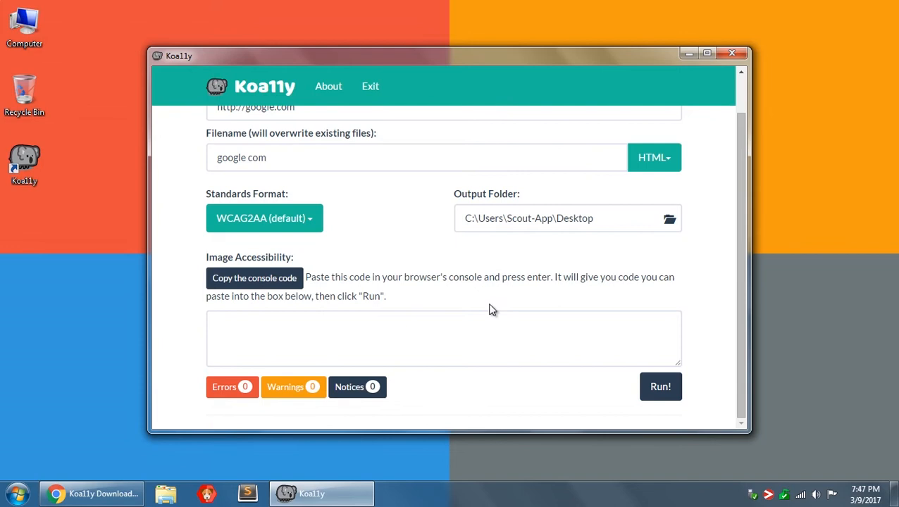
mouse_move(222, 263)
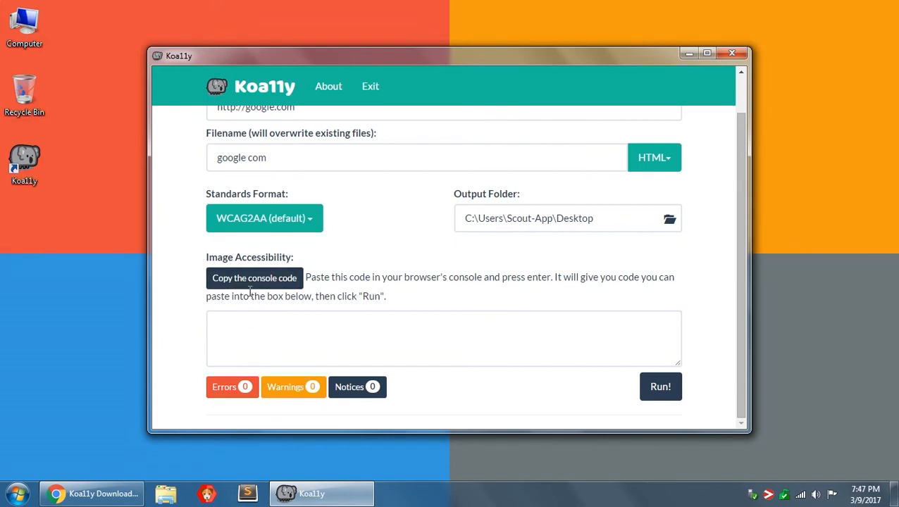
scroll(up, 3)
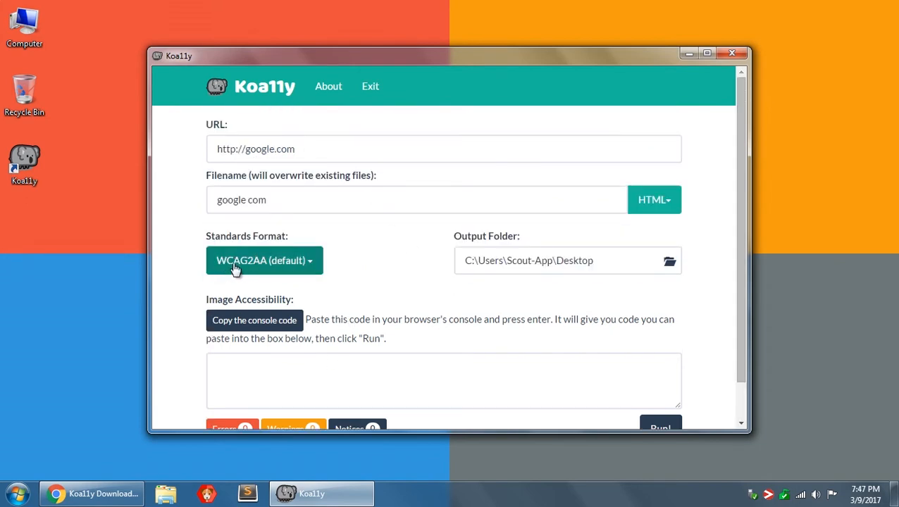
mouse_move(655, 193)
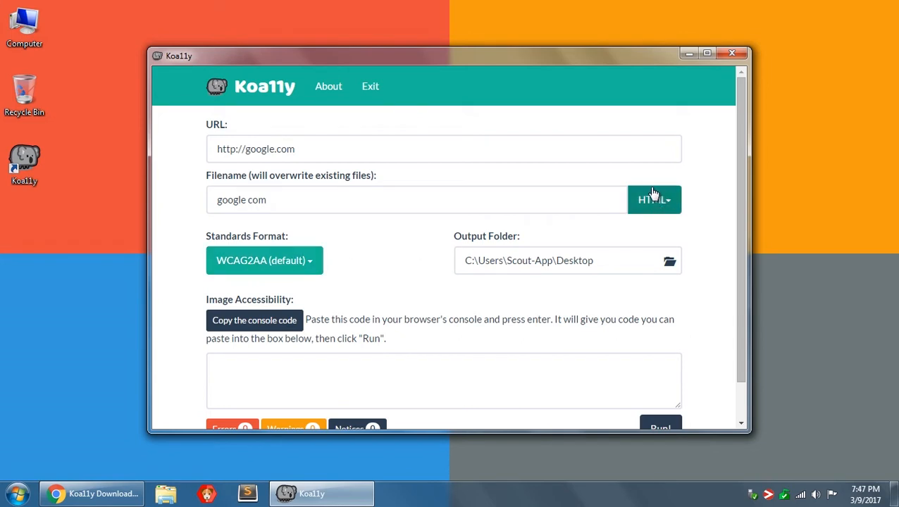
Run the google.com scan and confirm the 'Your HTML file has been saved' notice
scroll(down, 3)
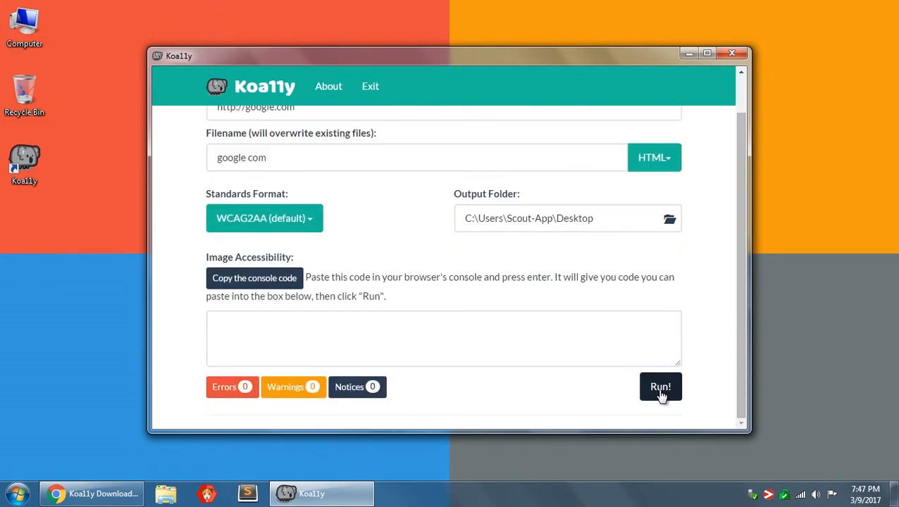
click(660, 386)
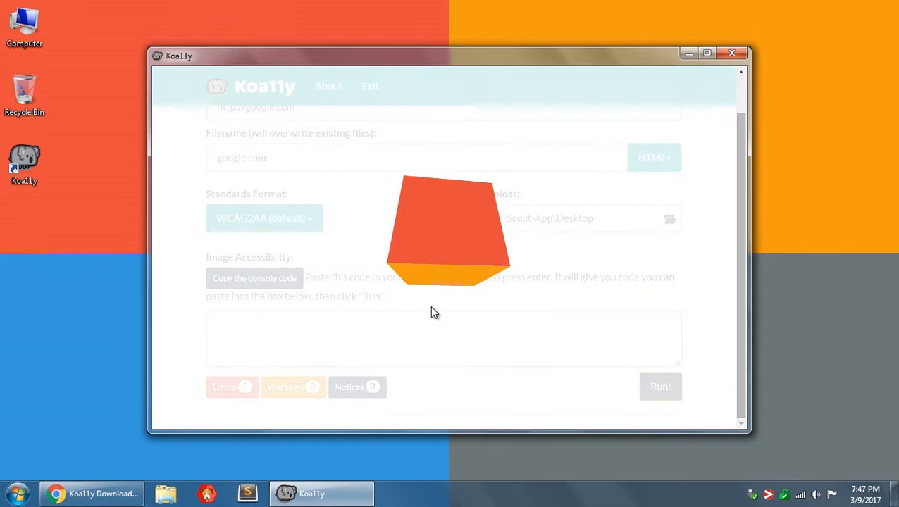
click(660, 386)
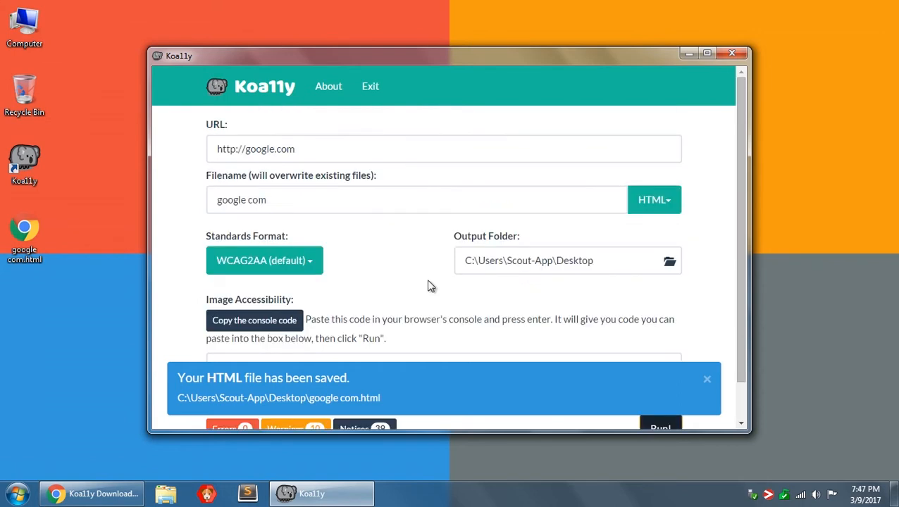
scroll(down, 3)
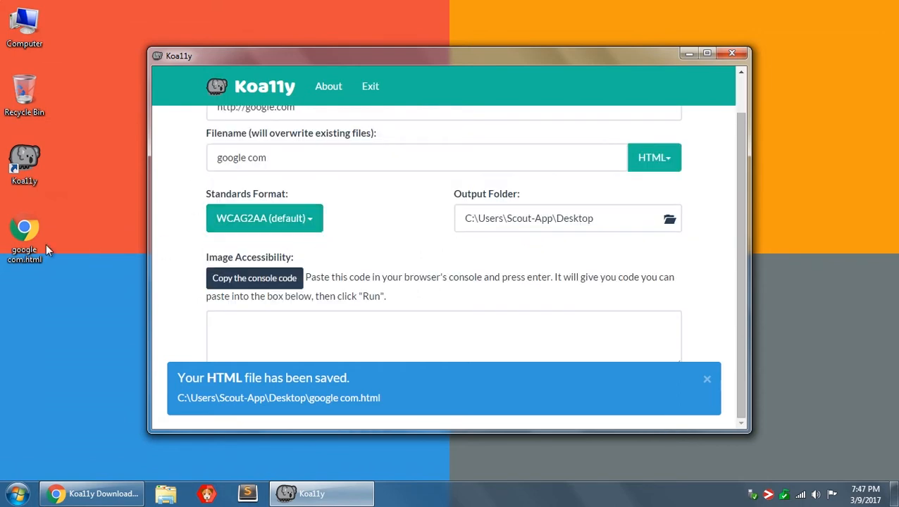
mouse_move(34, 233)
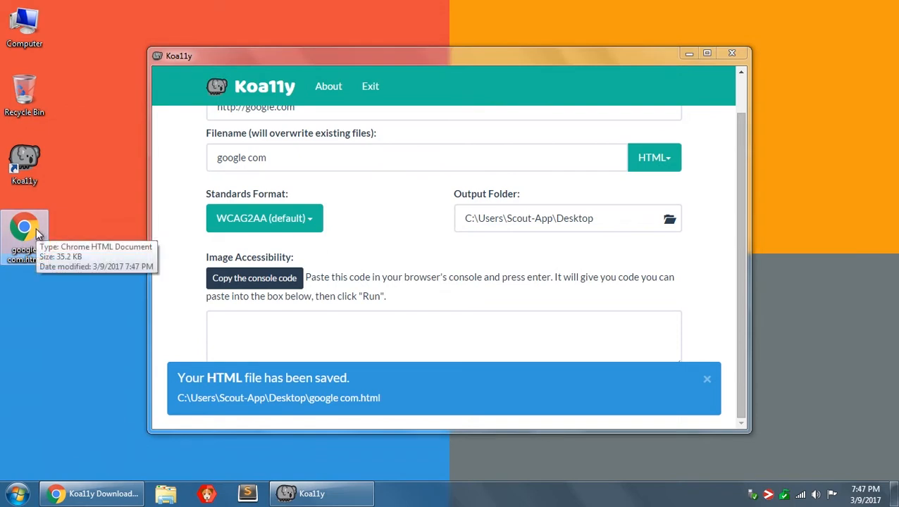
Open google com.html from the desktop in Chrome, showing 0 errors, 10 warnings, 39 notices
double_click(24, 229)
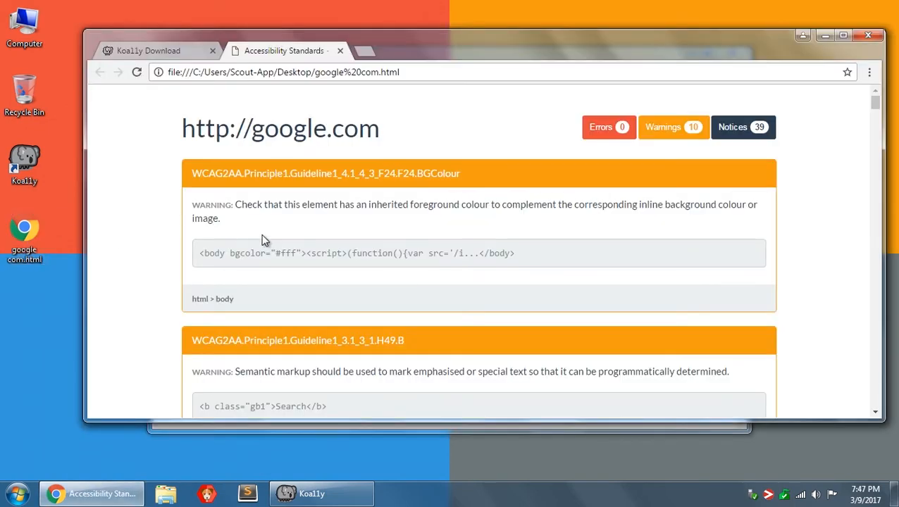
mouse_move(444, 146)
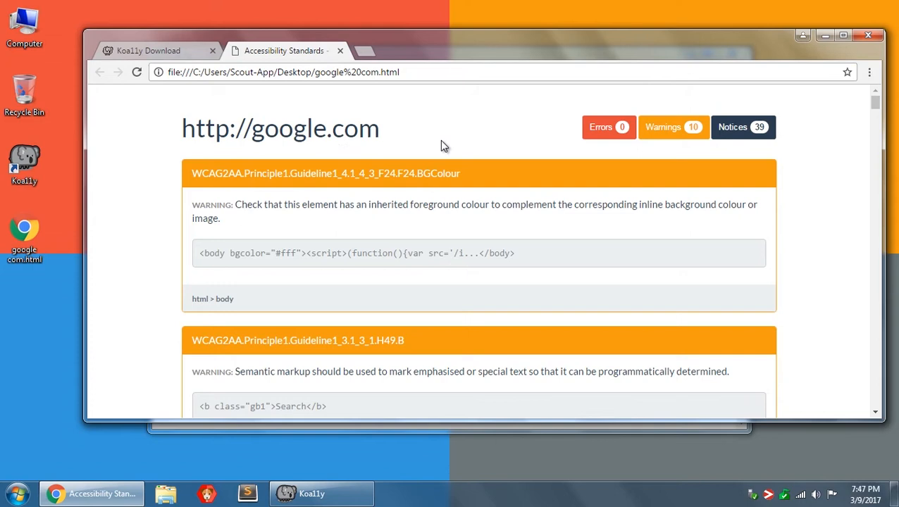
mouse_move(601, 149)
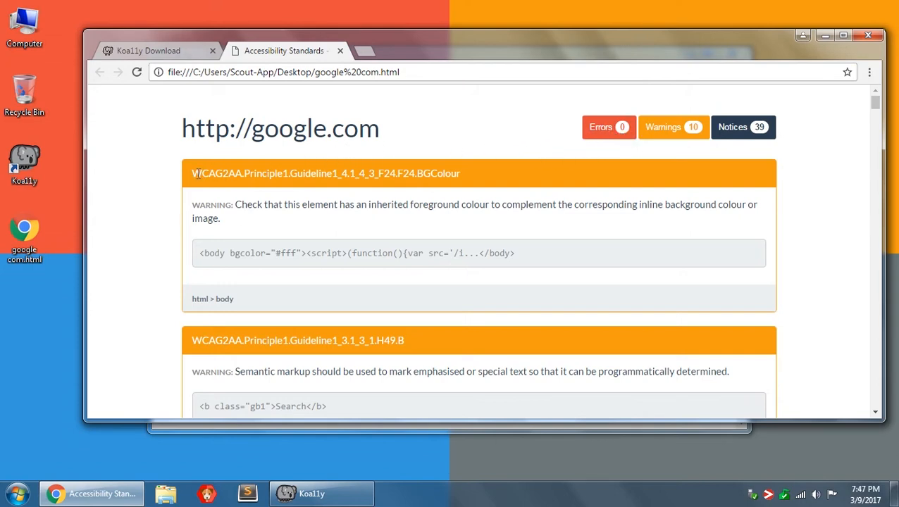
double_click(211, 173)
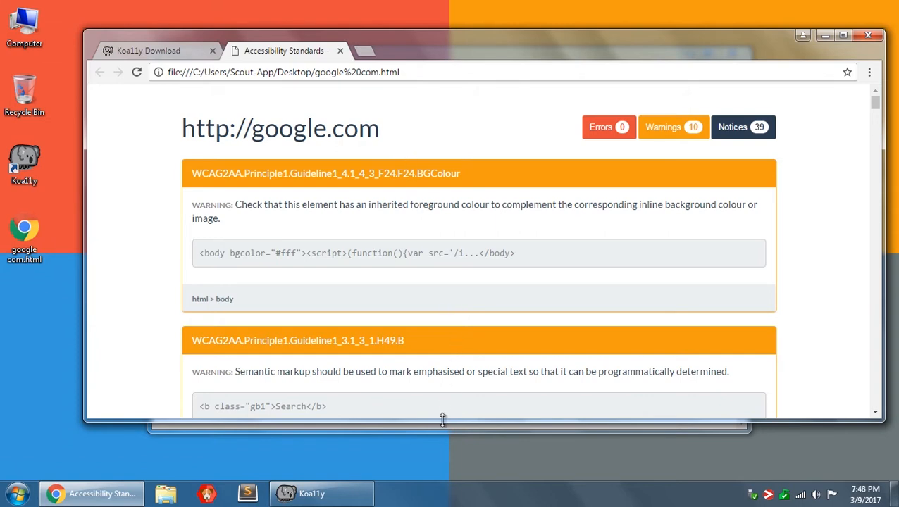
Back in Koa11y, rerun the google.com scan with the WCAG2AAA standard
click(264, 218)
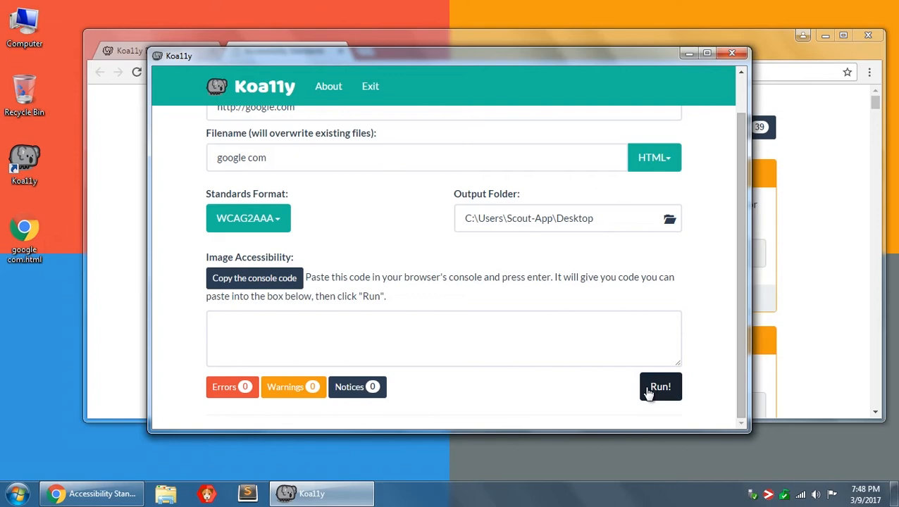
click(660, 386)
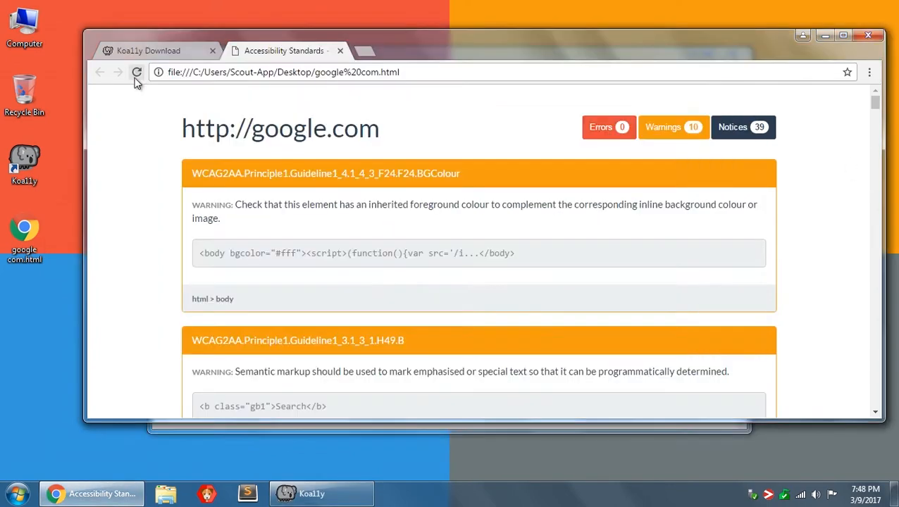
Reload the report to show WCAG2AAA results: 3 errors, 10 warnings, 40 notices
click(137, 72)
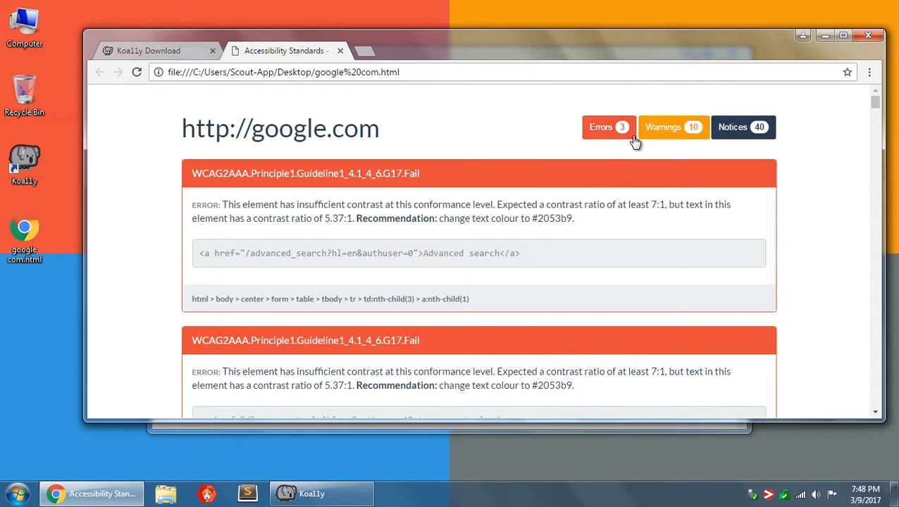
mouse_move(193, 180)
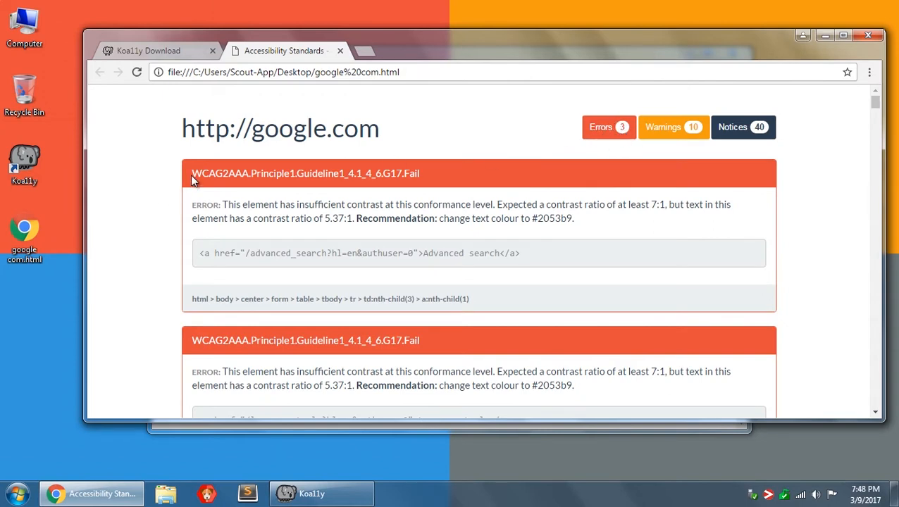
double_click(220, 173)
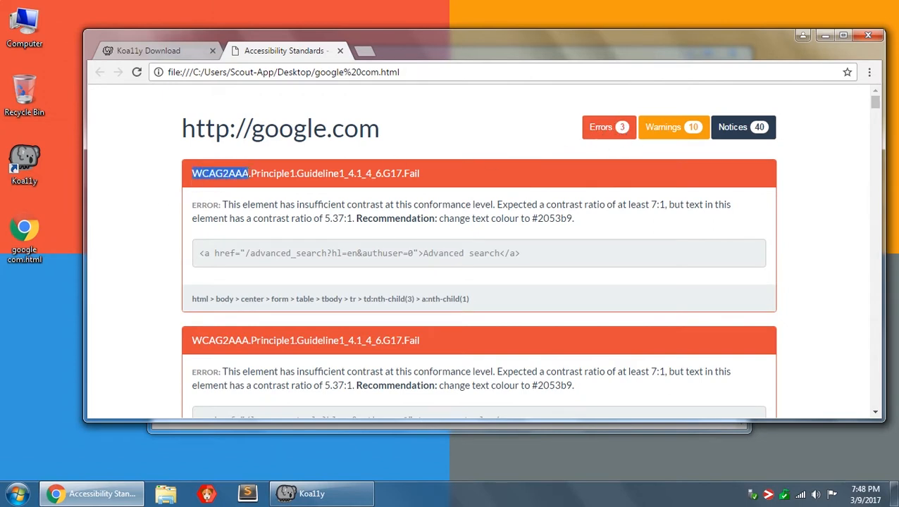
click(336, 218)
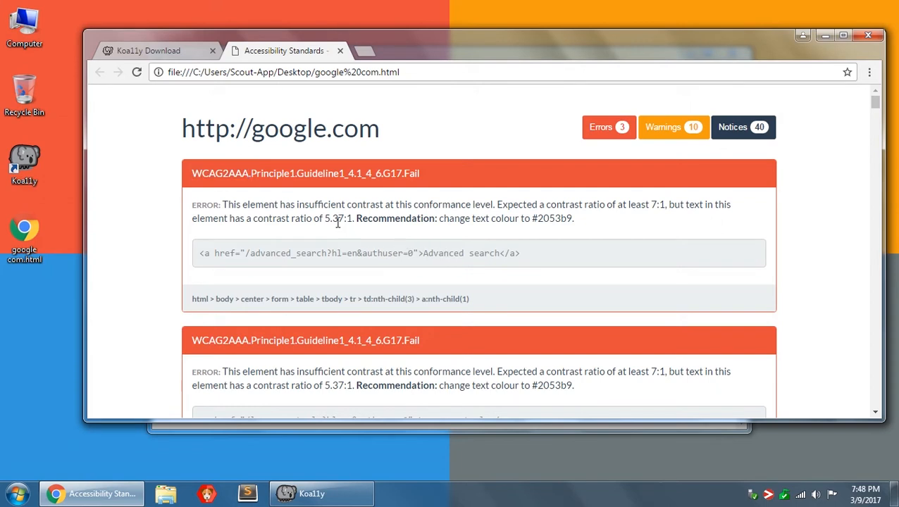
double_click(337, 218)
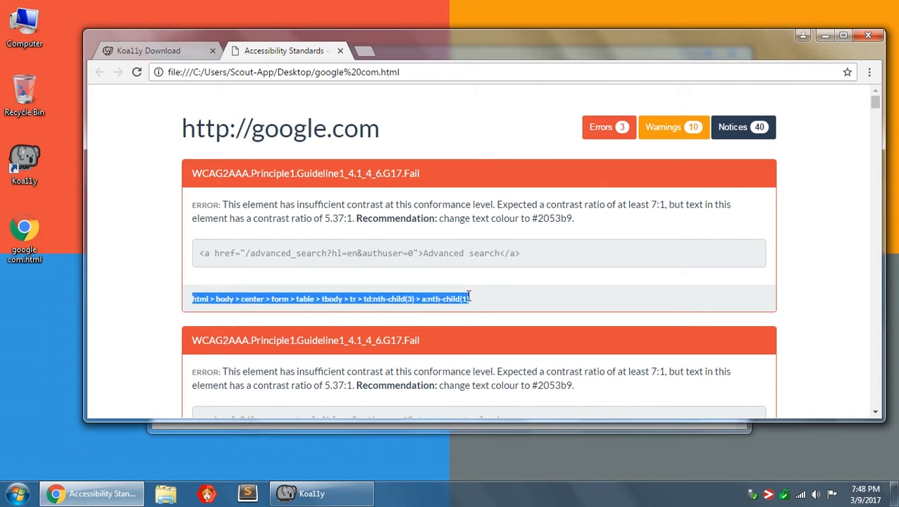
mouse_move(533, 219)
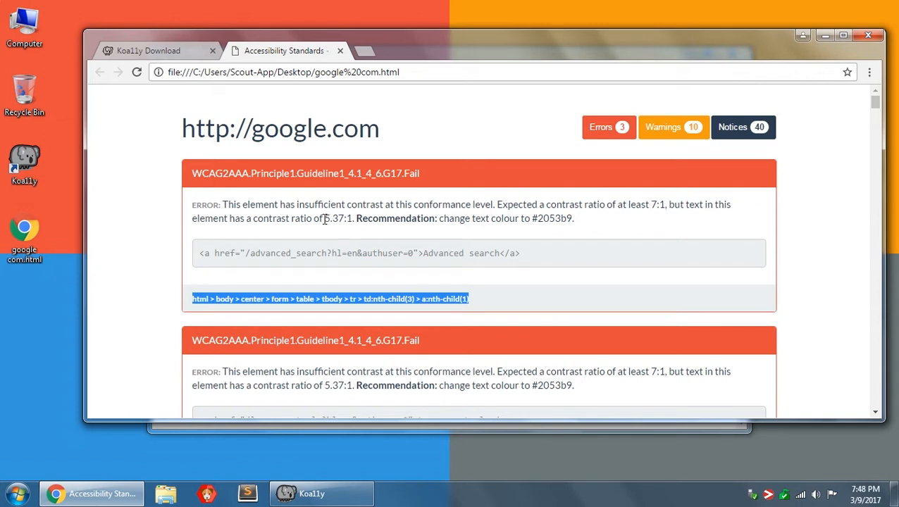
Highlight the first contrast error's 7:1 ratio, recommended colour #2053b9 and AAA level
double_click(329, 218)
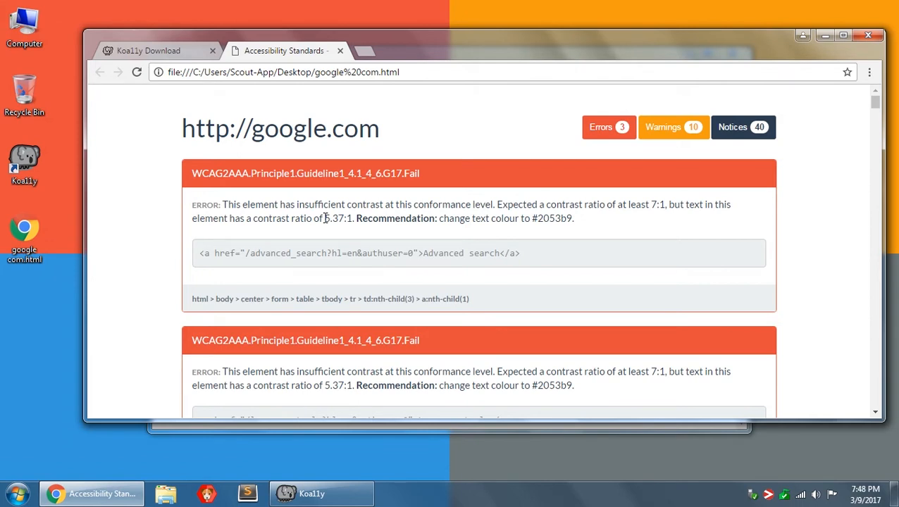
double_click(339, 218)
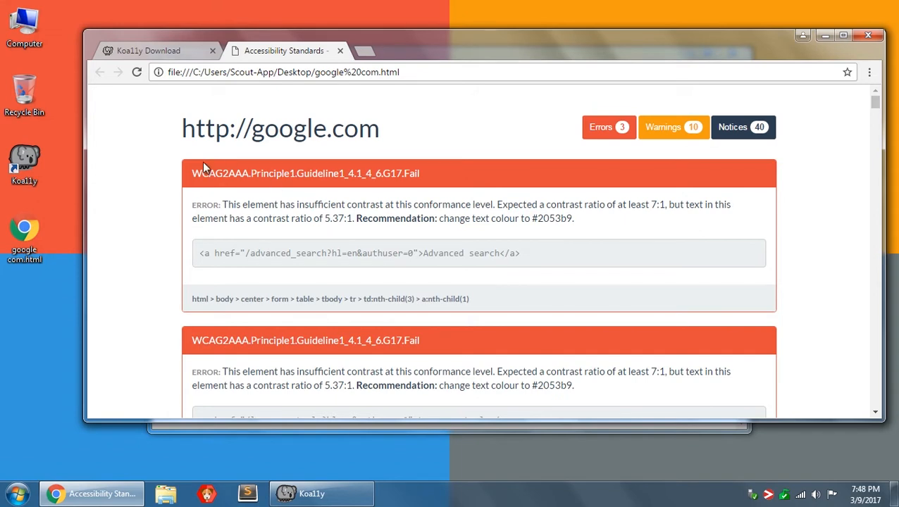
double_click(237, 174)
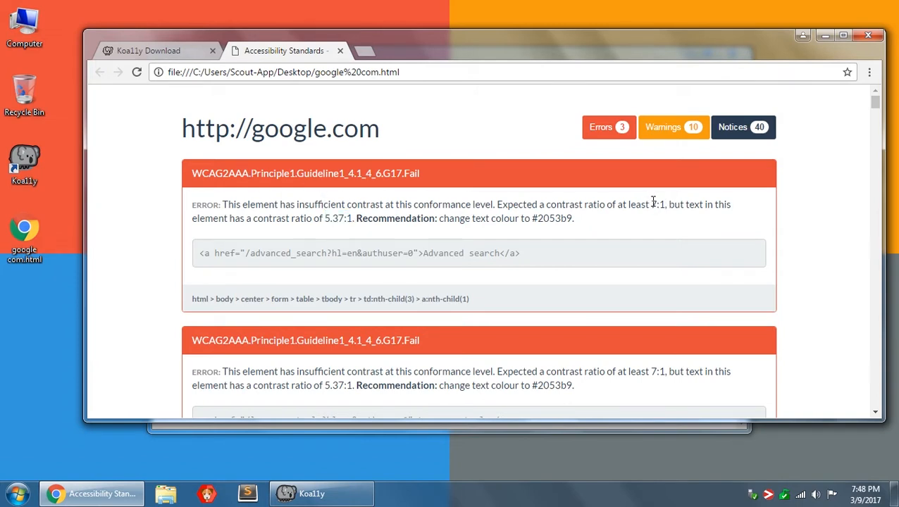
double_click(656, 204)
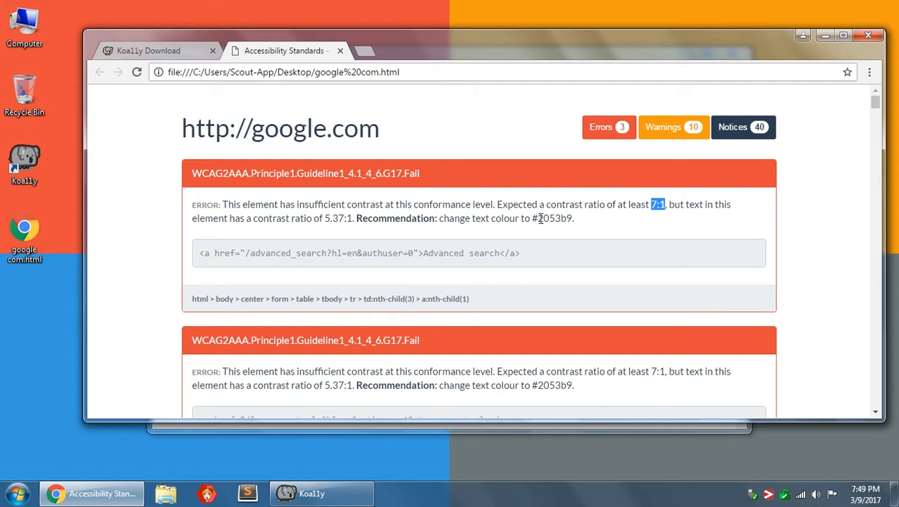
double_click(554, 217)
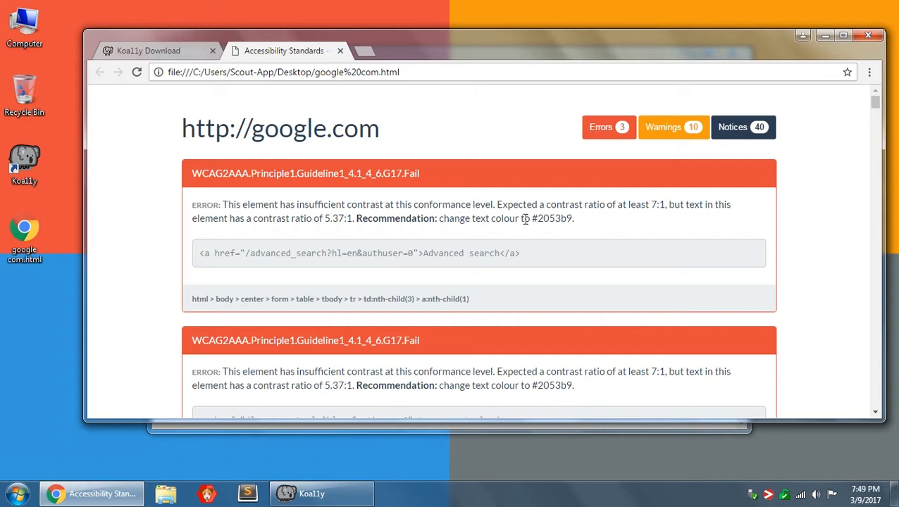
mouse_move(399, 236)
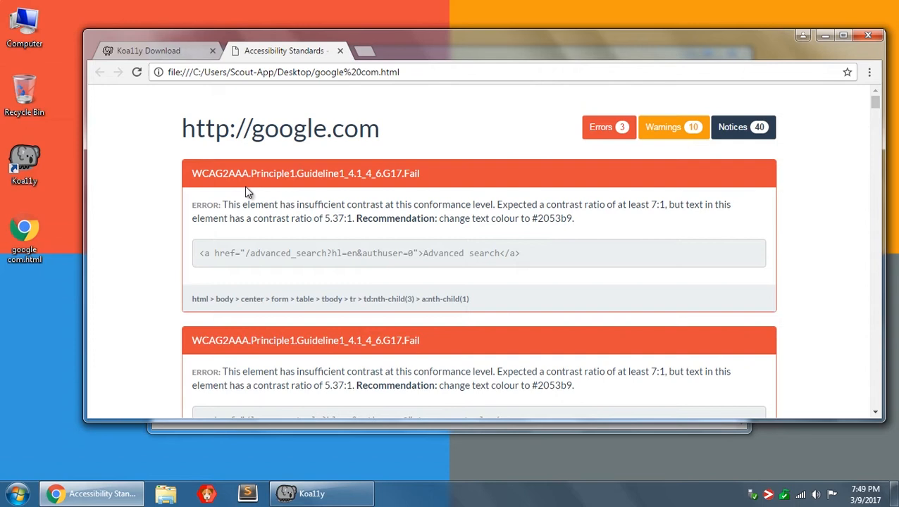
double_click(236, 173)
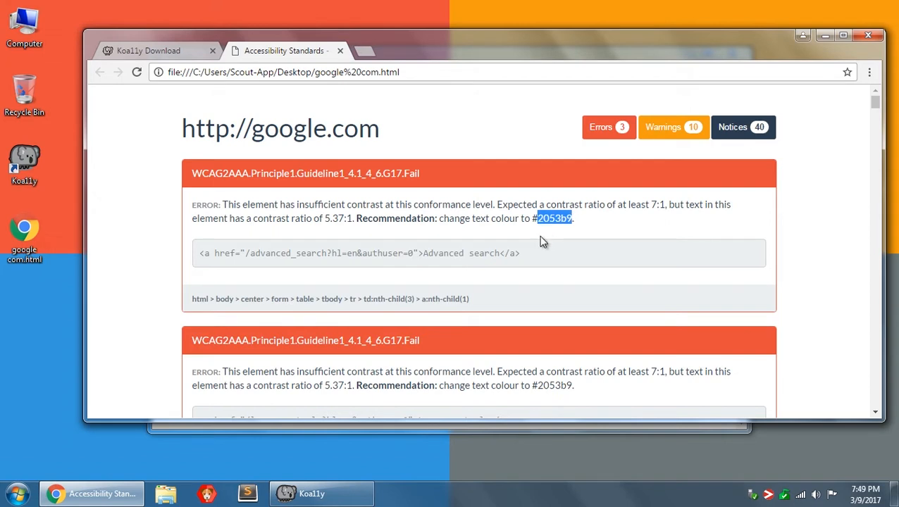
mouse_move(227, 183)
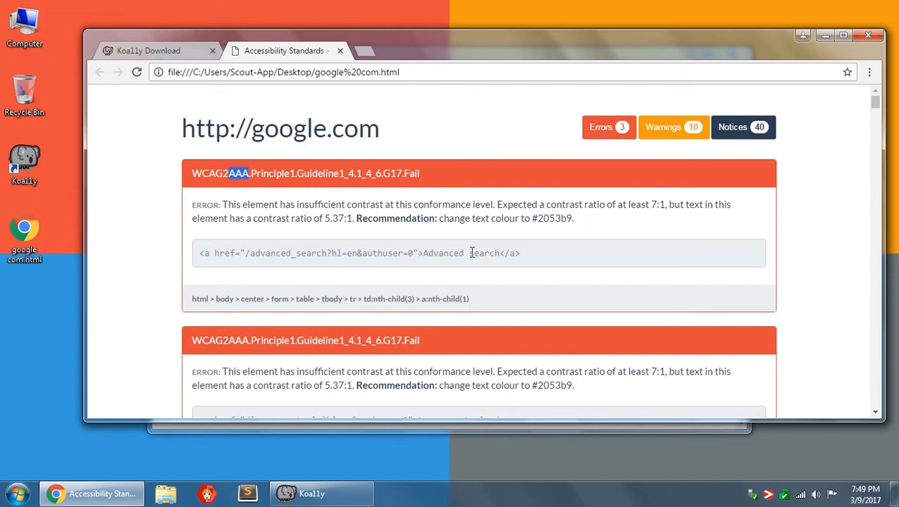
mouse_move(468, 238)
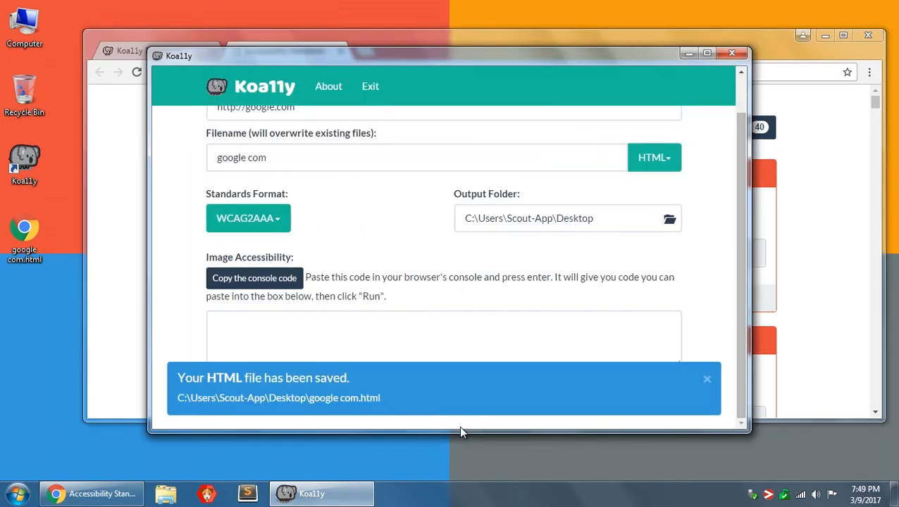
Choose WCAG2AA (default) in Koa11y's Standards Format dropdown
click(247, 217)
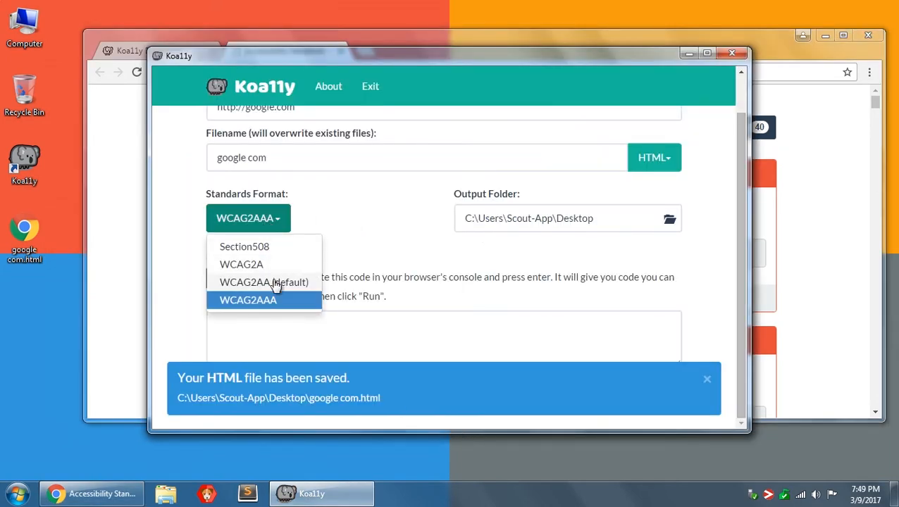
click(263, 281)
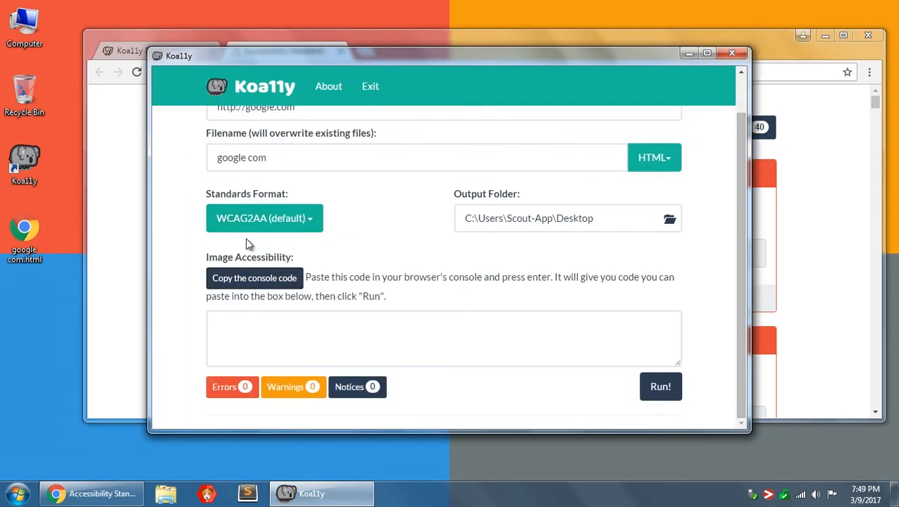
mouse_move(324, 238)
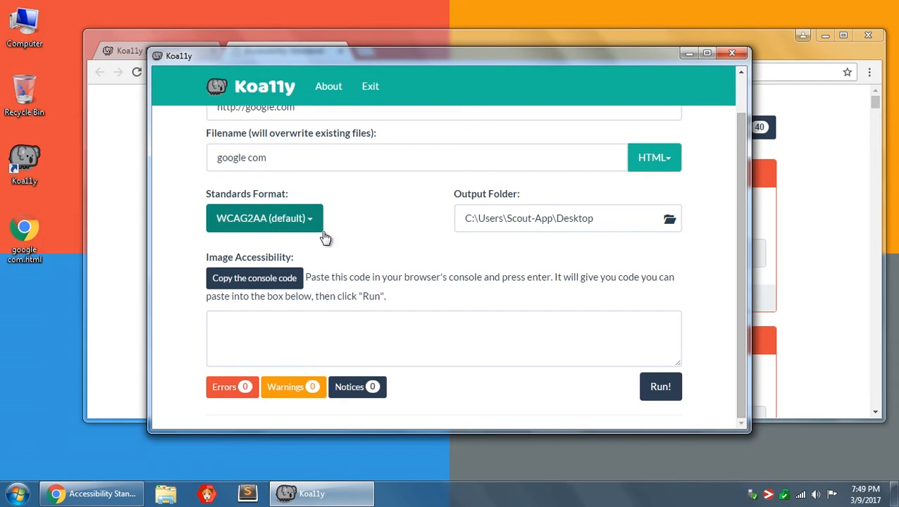
mouse_move(750, 223)
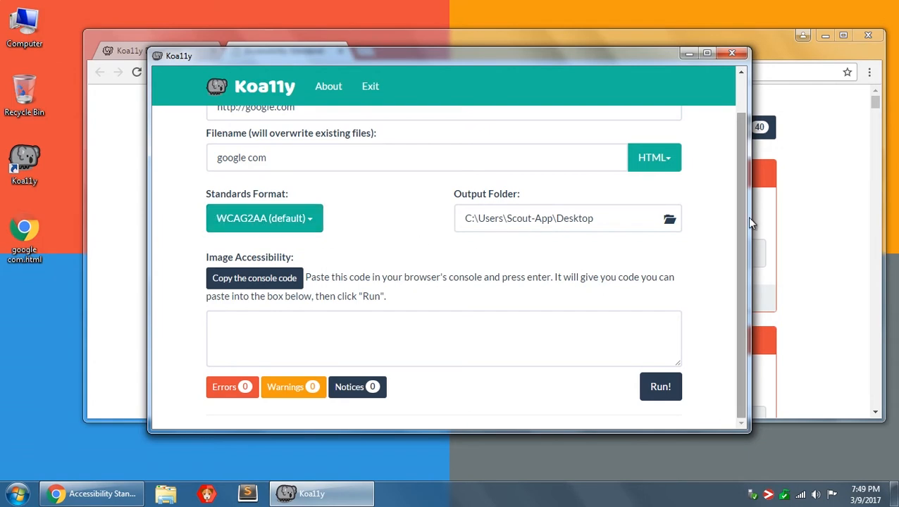
Bring the google.com report with 3 errors, 10 warnings and 40 notices back to front
click(661, 386)
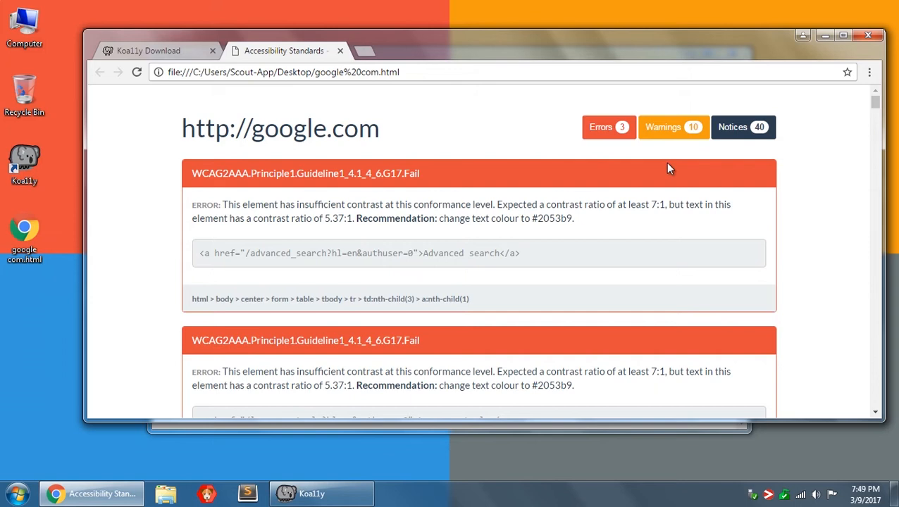
mouse_move(676, 133)
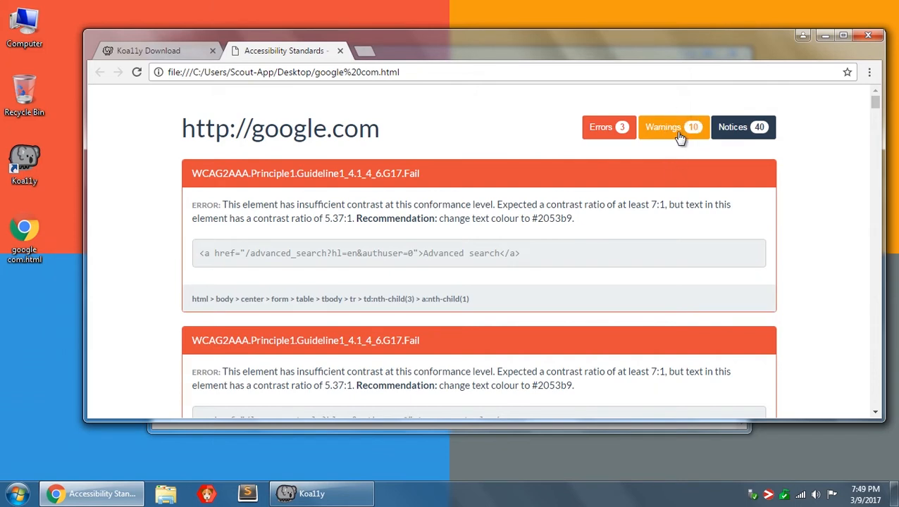
mouse_move(785, 157)
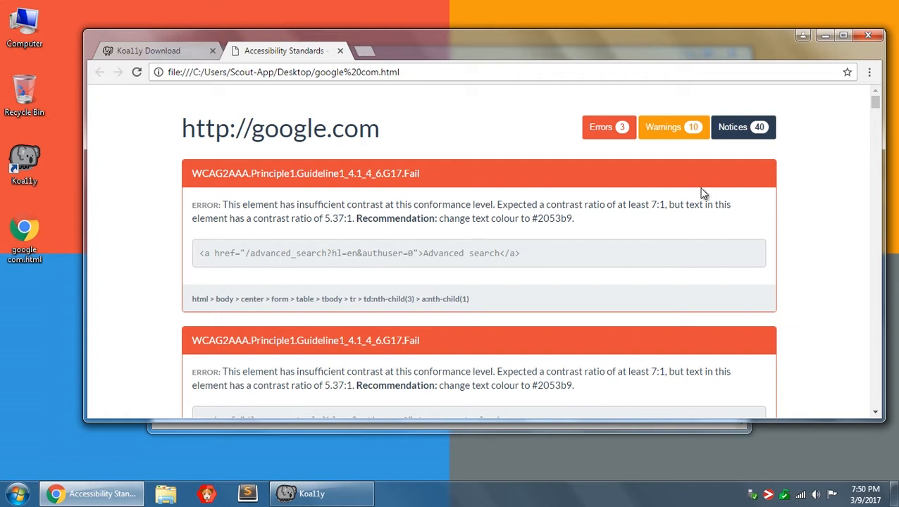
mouse_move(759, 148)
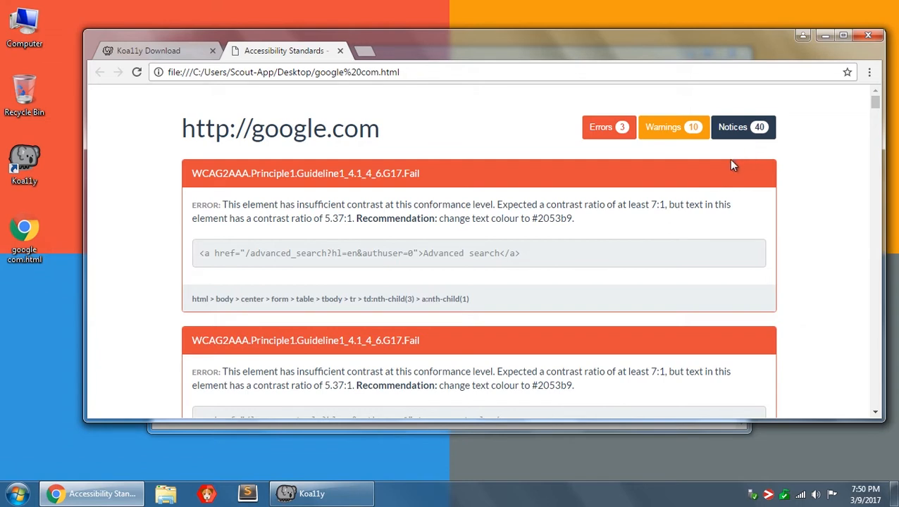
mouse_move(705, 182)
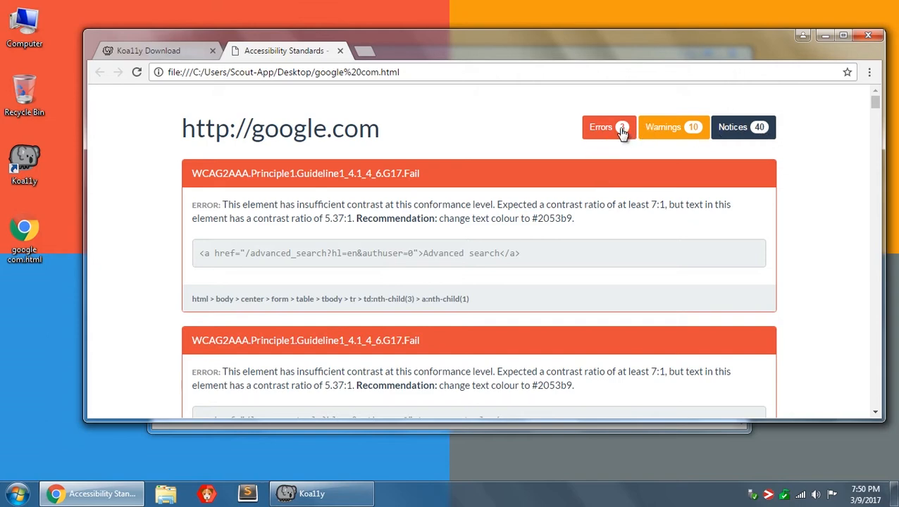
click(748, 128)
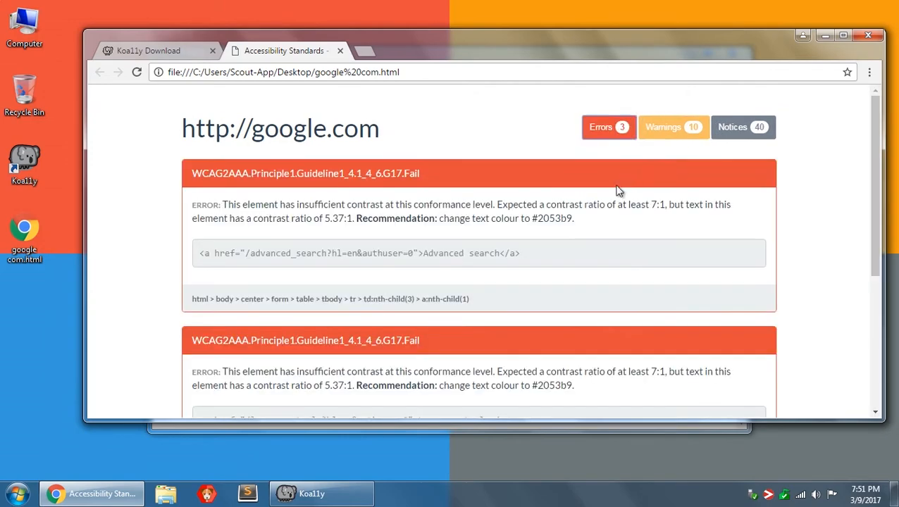
click(609, 128)
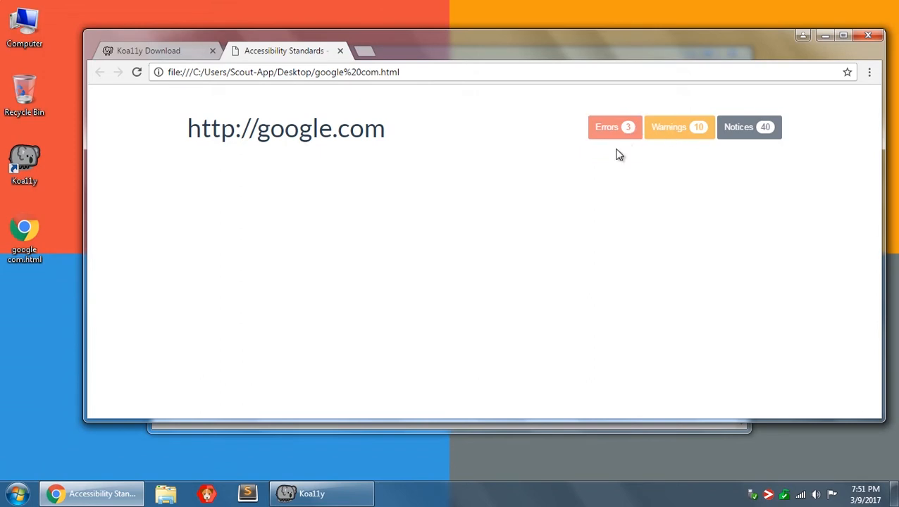
mouse_move(605, 176)
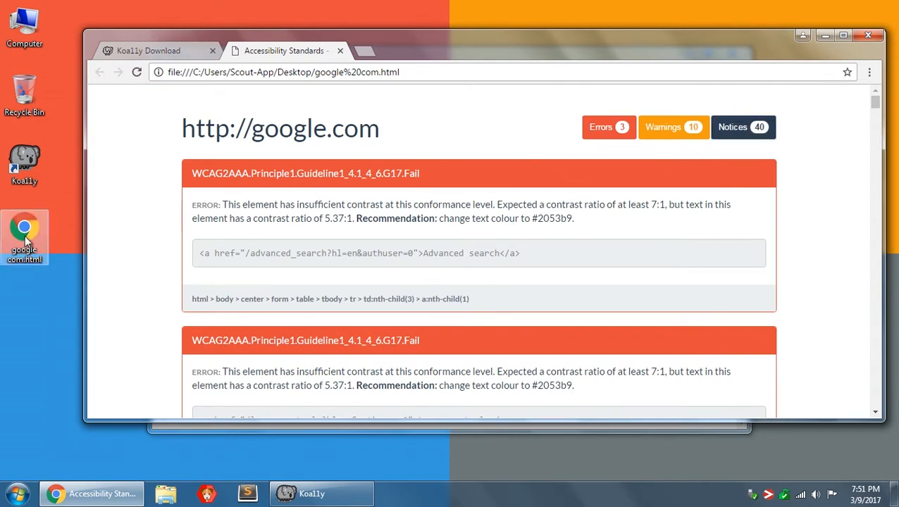
mouse_move(169, 203)
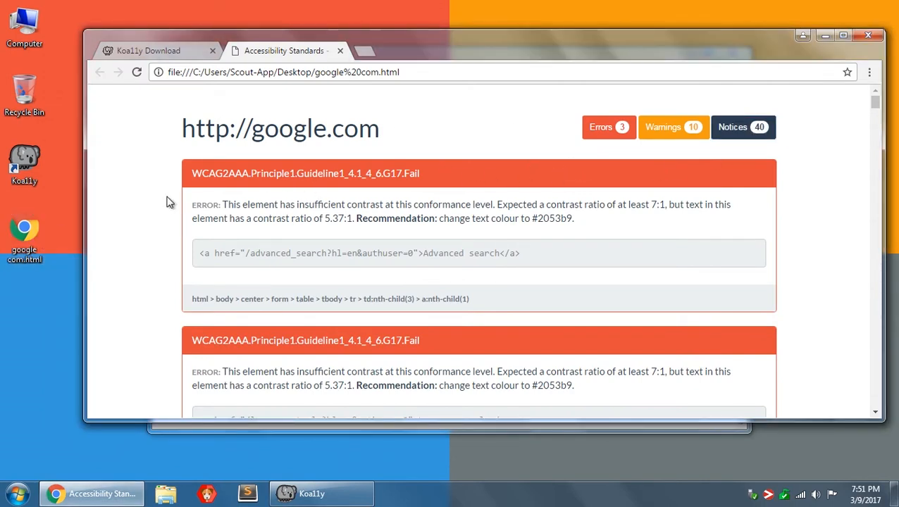
triple_click(280, 128)
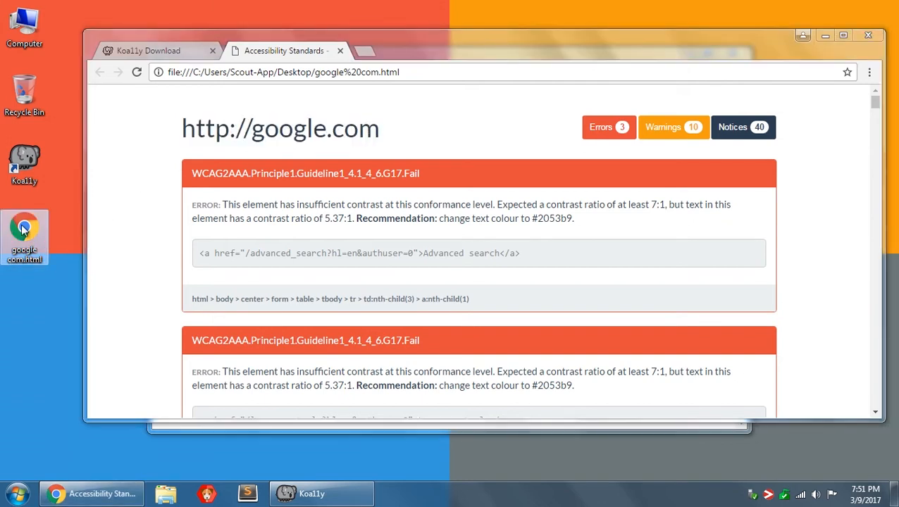
mouse_move(288, 150)
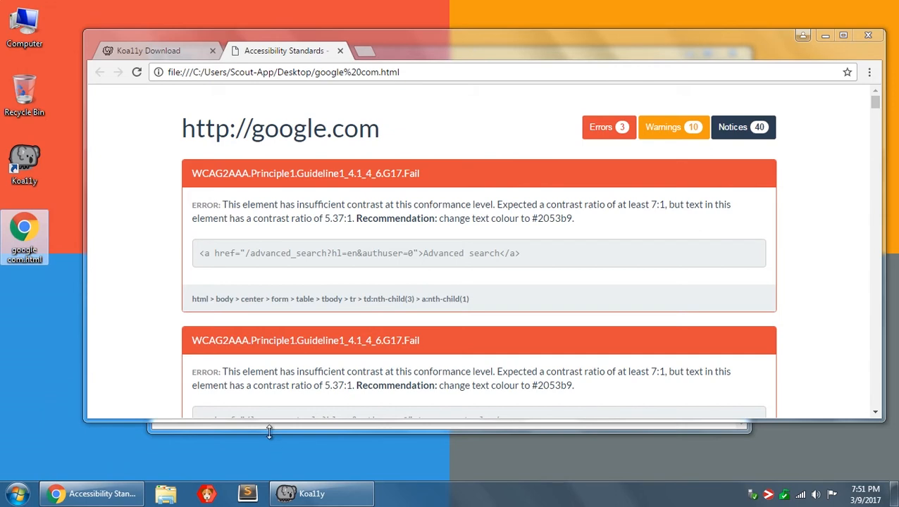
Bring Koa11y forward and browse the CSV, JSON, Markdown and XML formats, keeping HTML
click(653, 157)
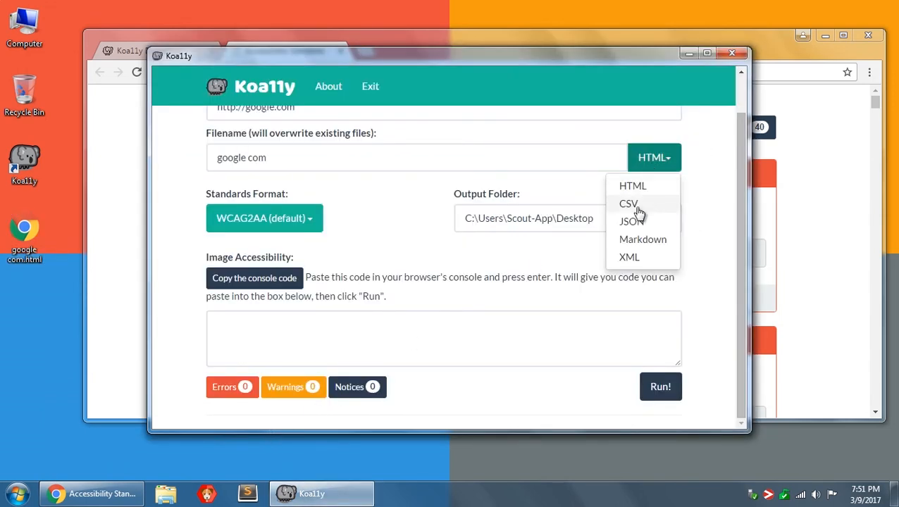
mouse_move(630, 229)
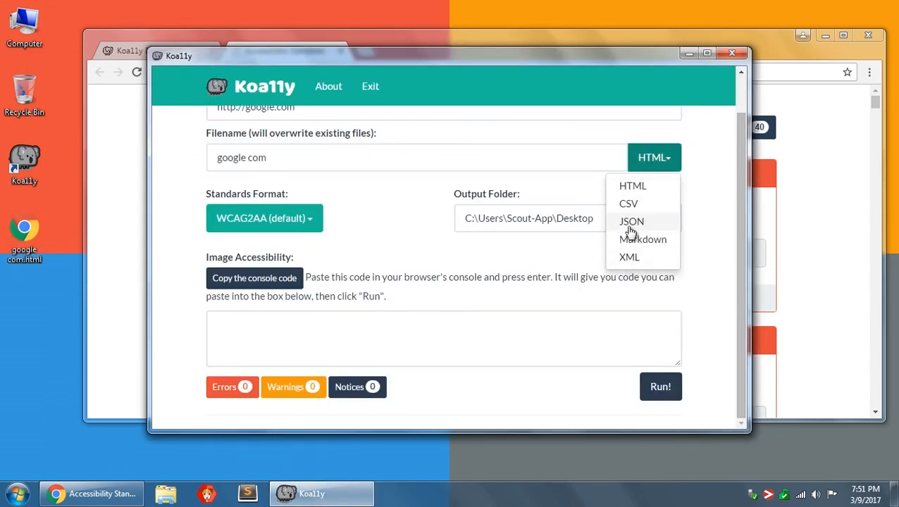
mouse_move(637, 205)
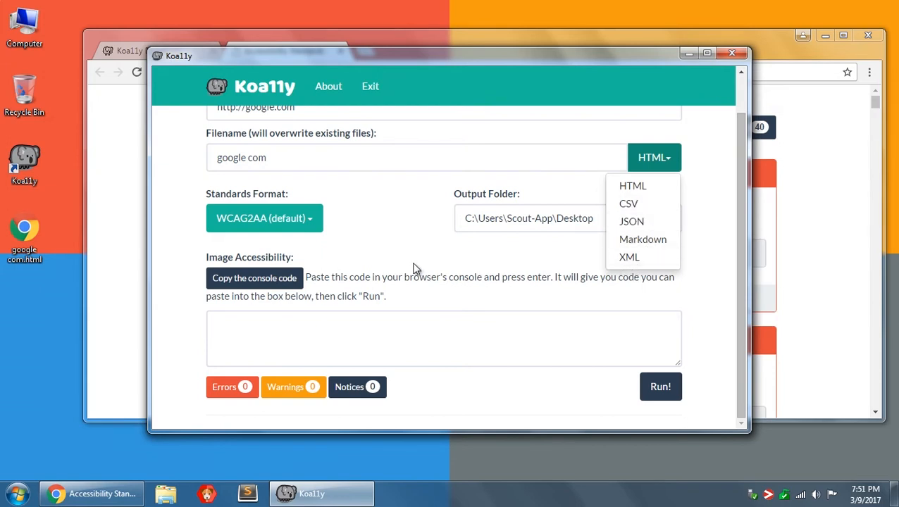
click(425, 261)
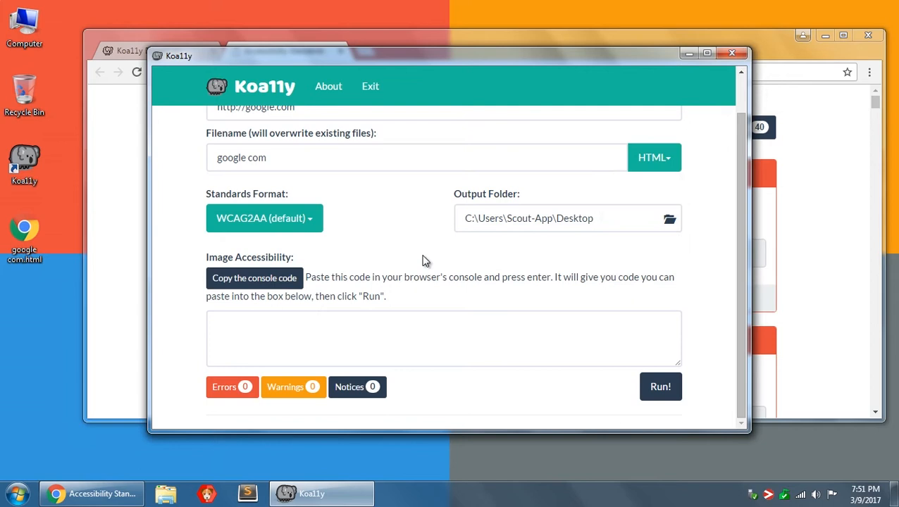
mouse_move(205, 257)
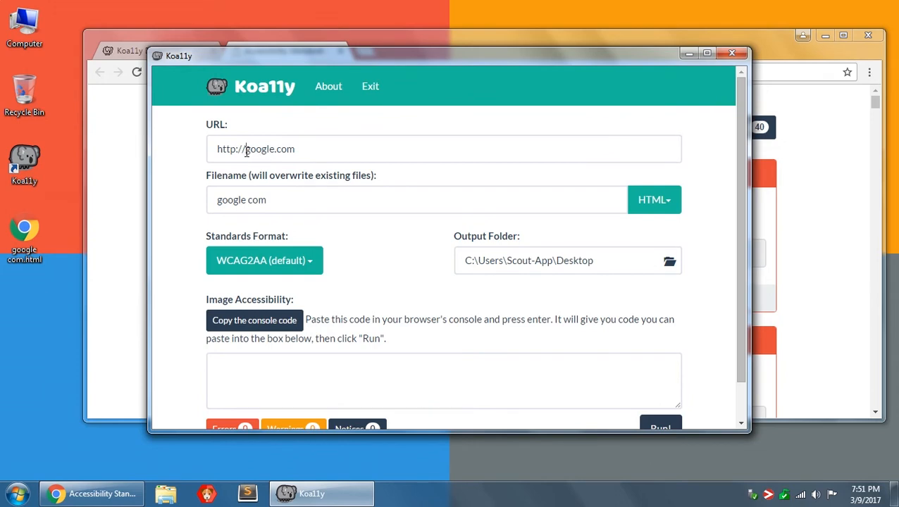
double_click(264, 149)
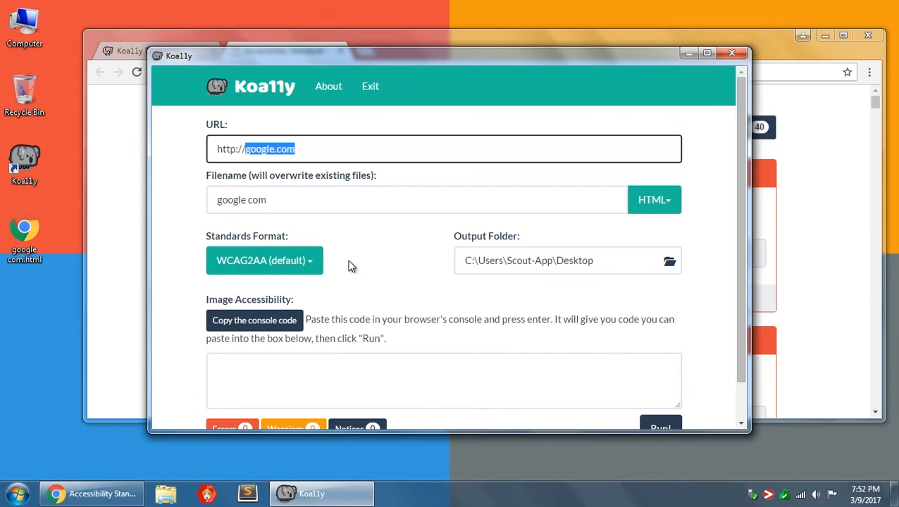
text(scout.io)
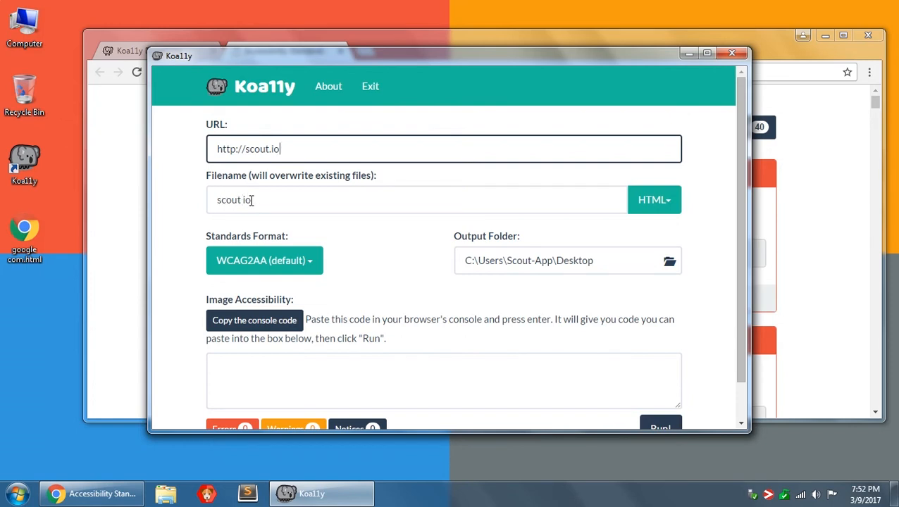
mouse_move(287, 195)
text(-app)
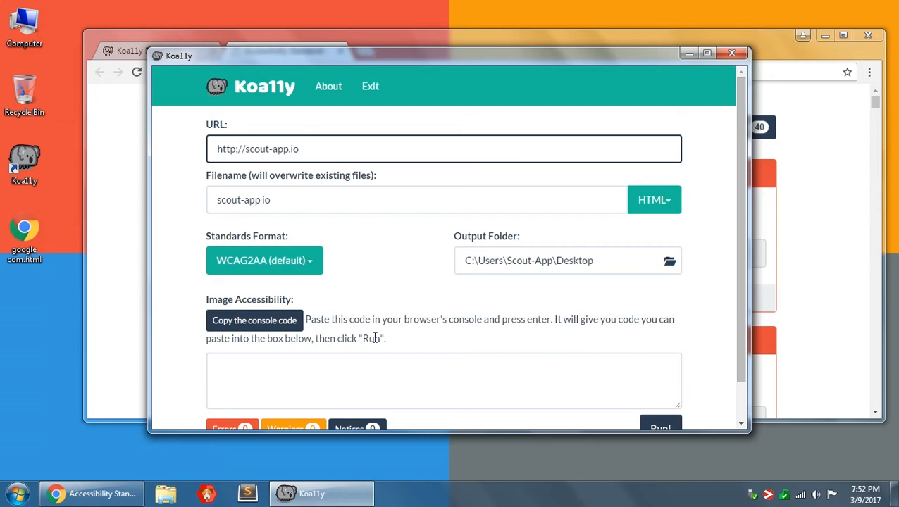
scroll(down, 3)
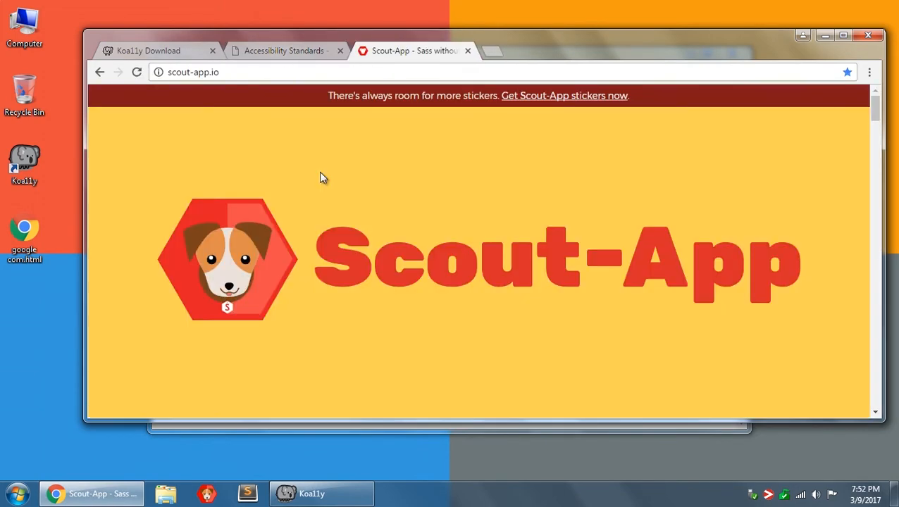
click(300, 493)
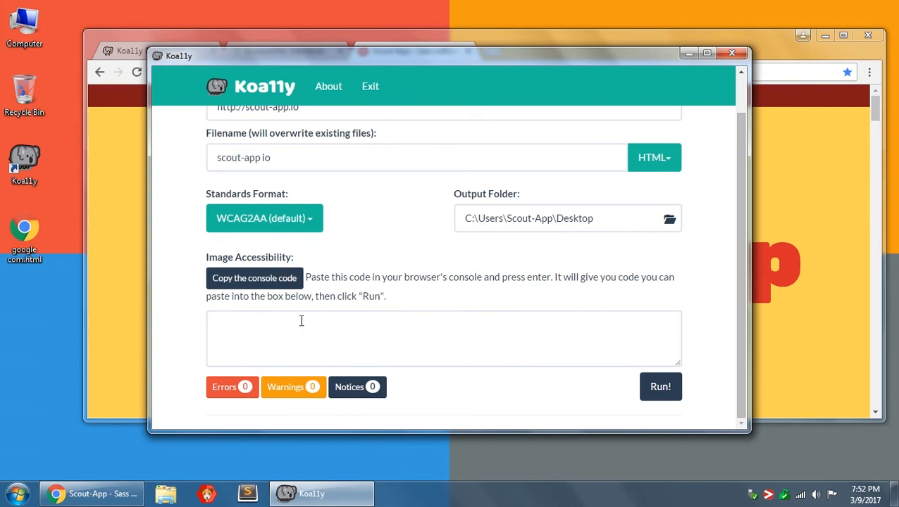
mouse_move(304, 318)
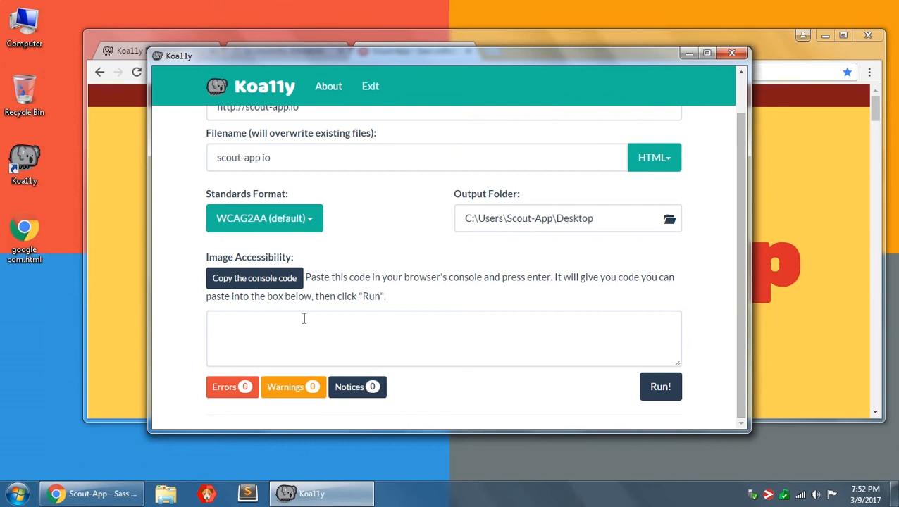
mouse_move(298, 323)
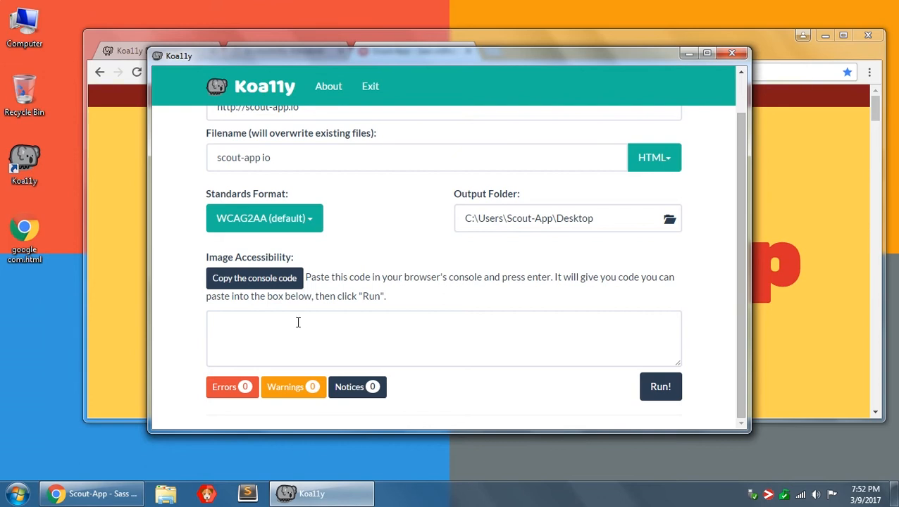
mouse_move(270, 212)
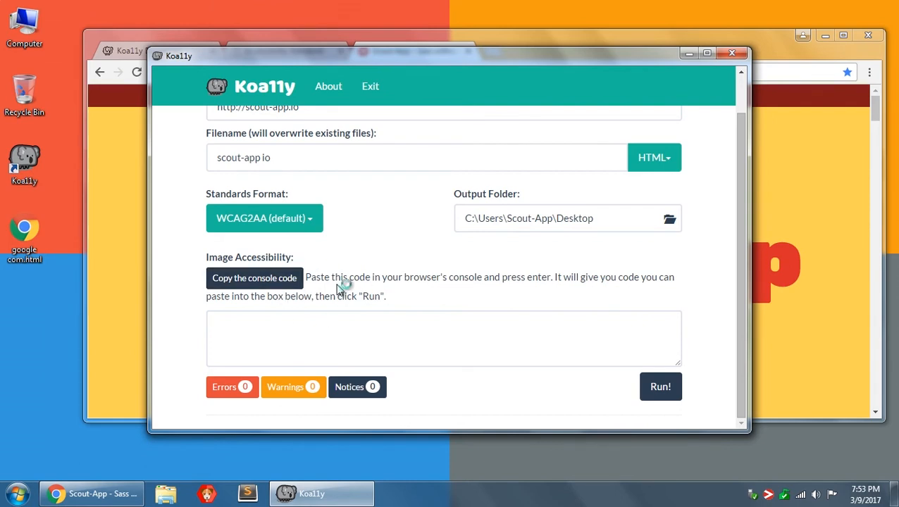
mouse_move(288, 313)
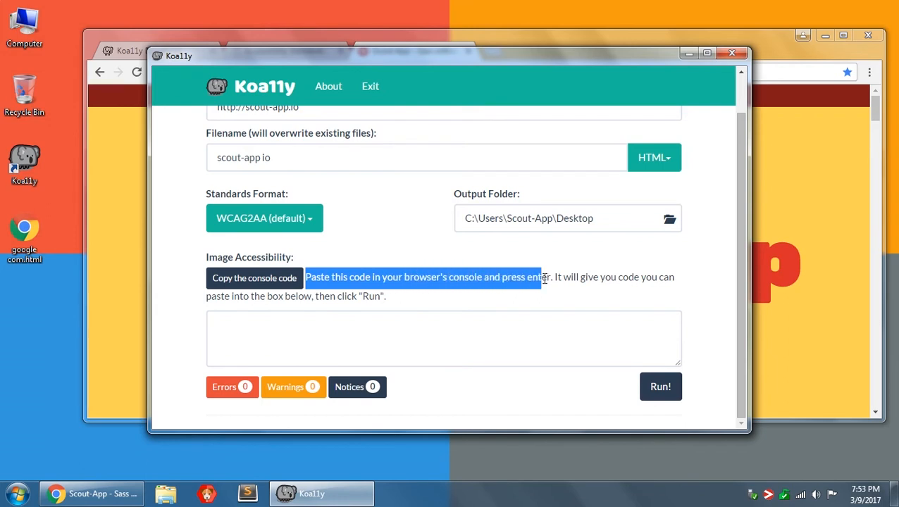
Leave the image-code box empty and bring the scout-app.io page back in Chrome
click(556, 278)
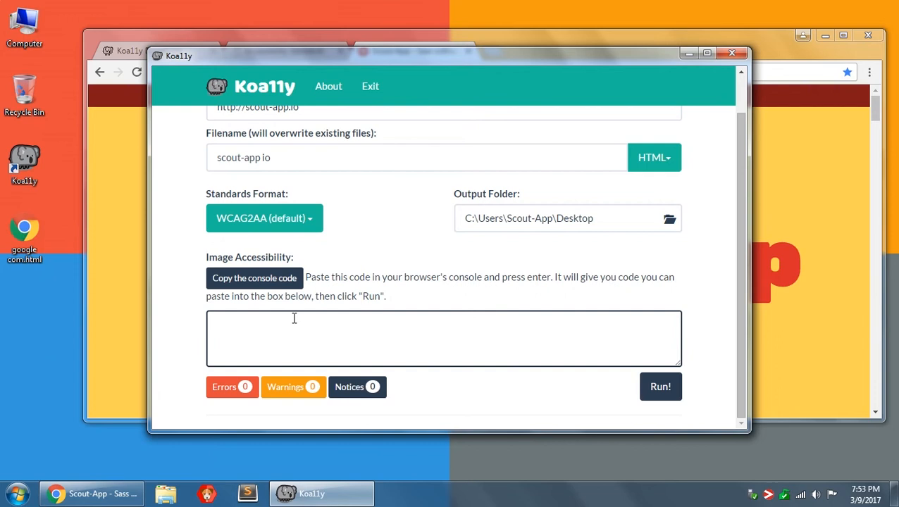
mouse_move(290, 311)
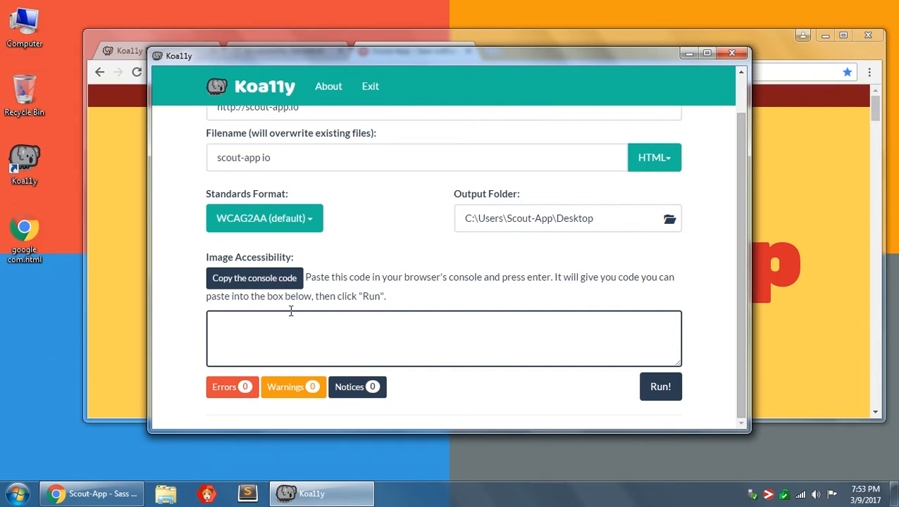
mouse_move(326, 274)
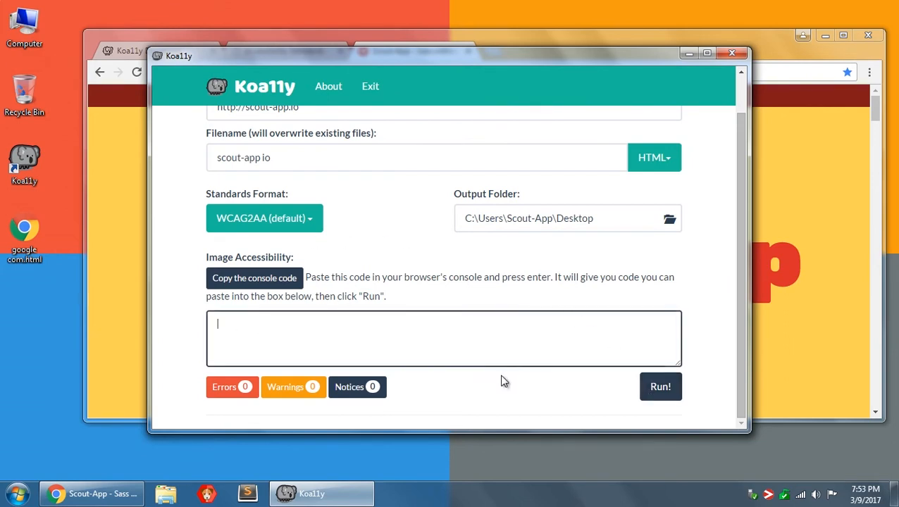
mouse_move(502, 386)
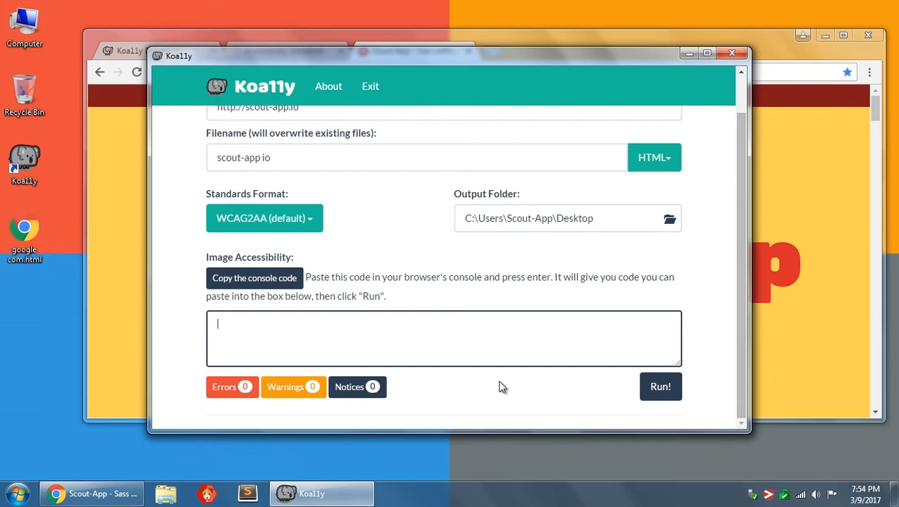
click(254, 278)
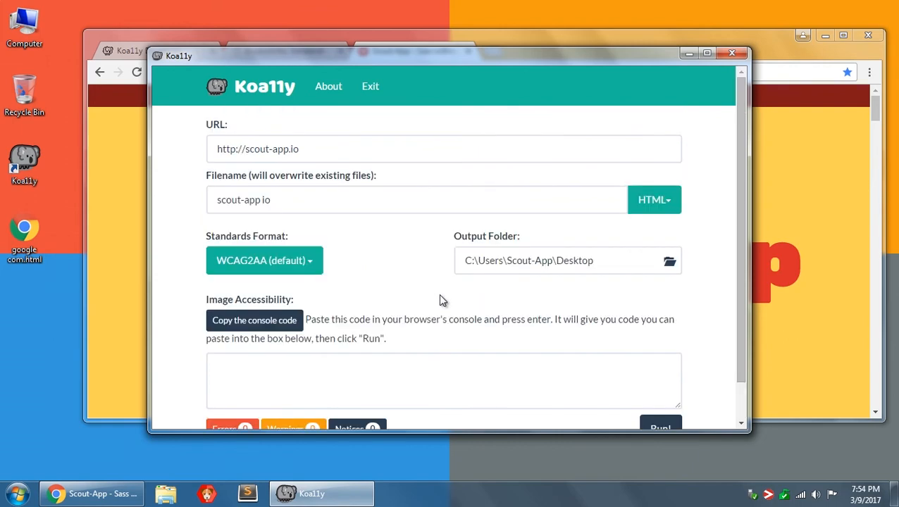
click(330, 148)
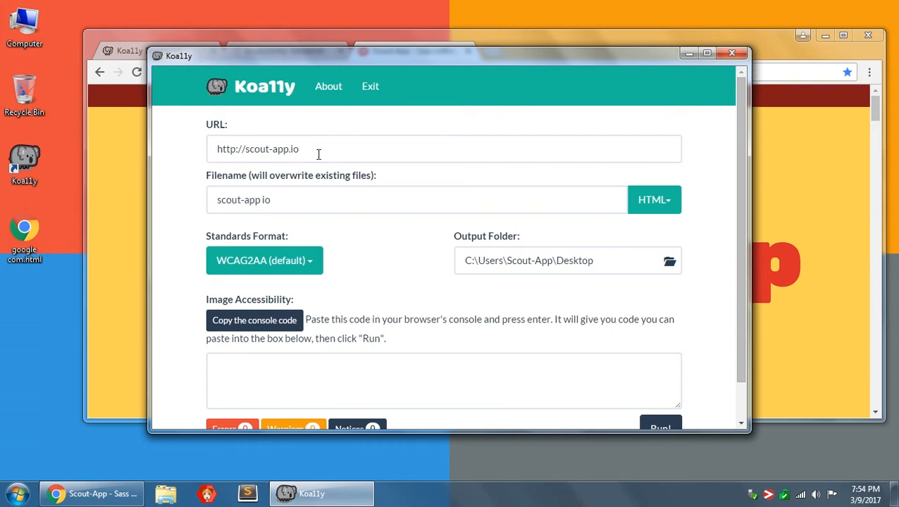
scroll(down, 3)
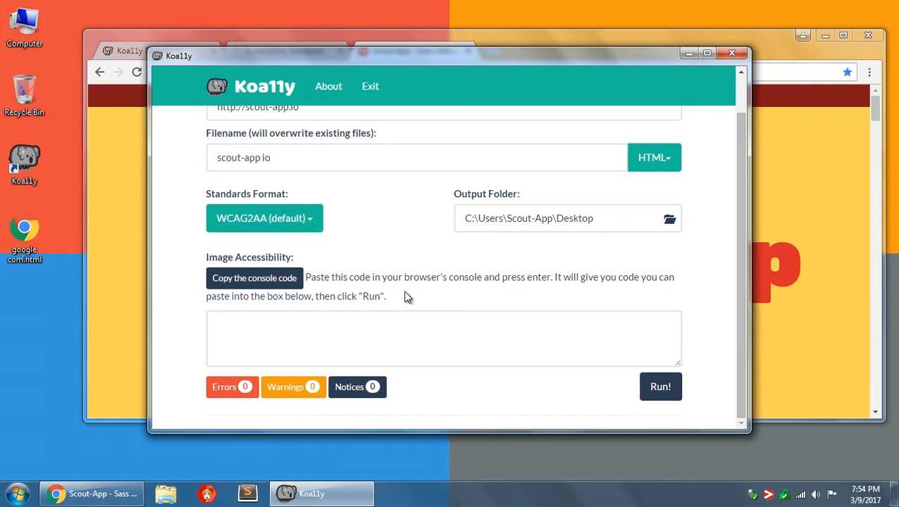
click(255, 278)
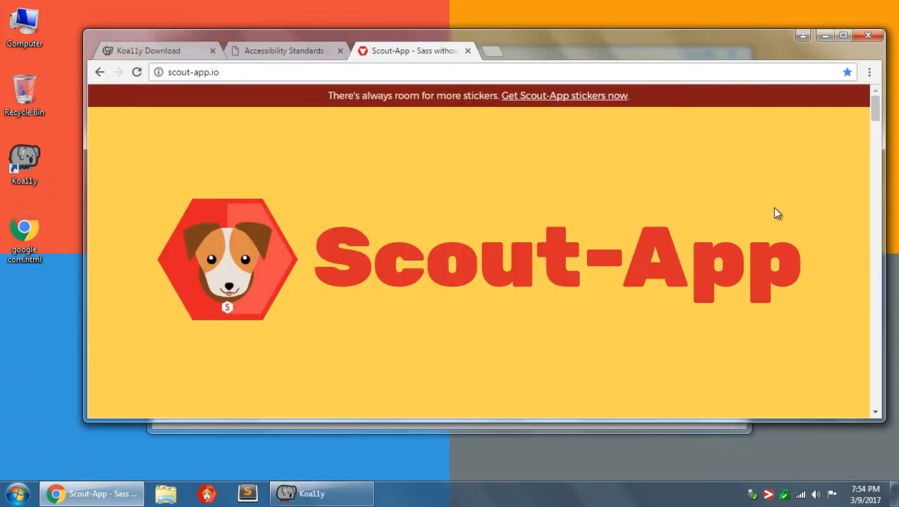
mouse_move(526, 247)
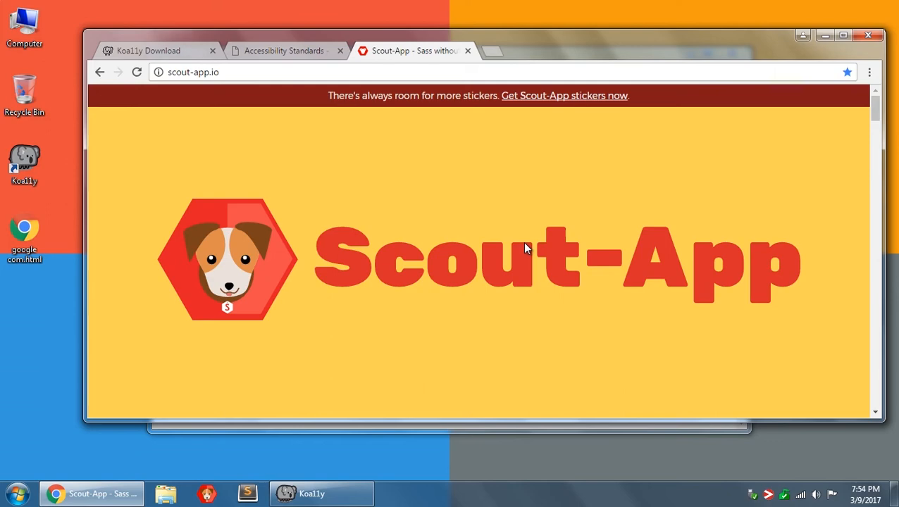
Scroll to Screenshots and cycle the gallery through every slide back to the first
scroll(down, 3)
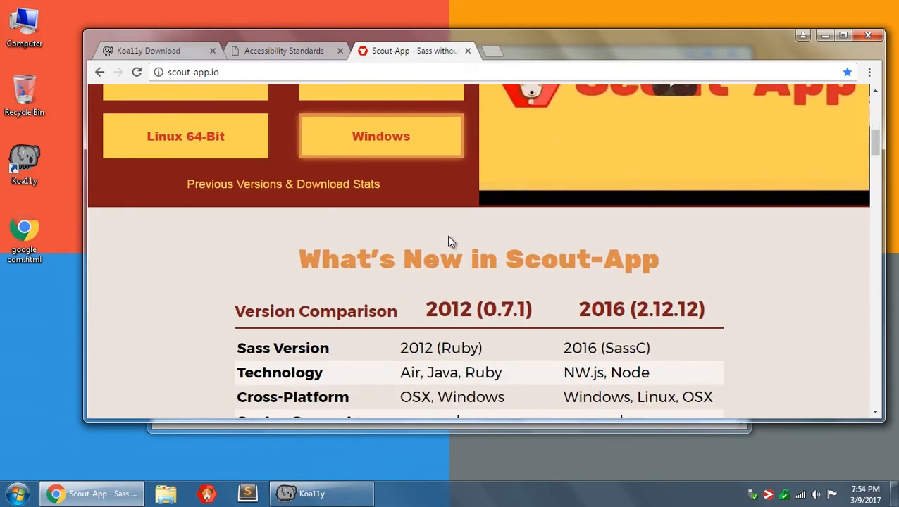
scroll(down, 3)
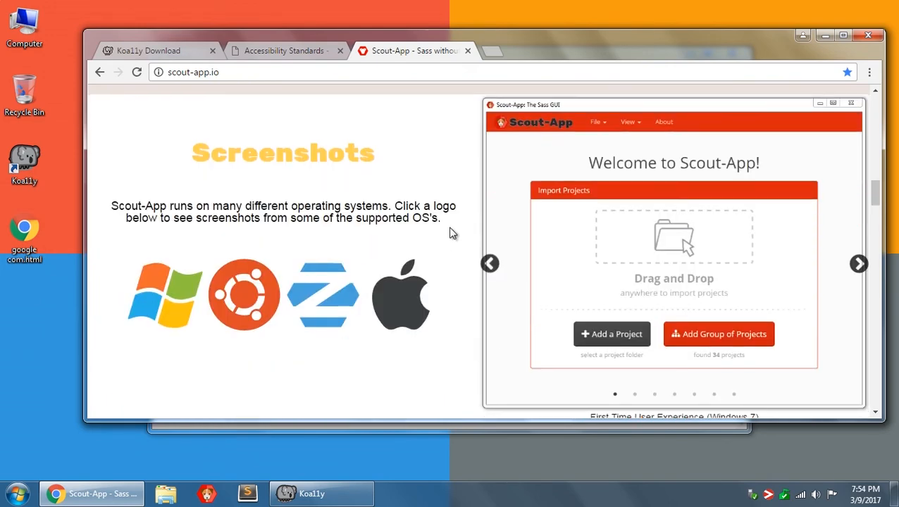
mouse_move(619, 396)
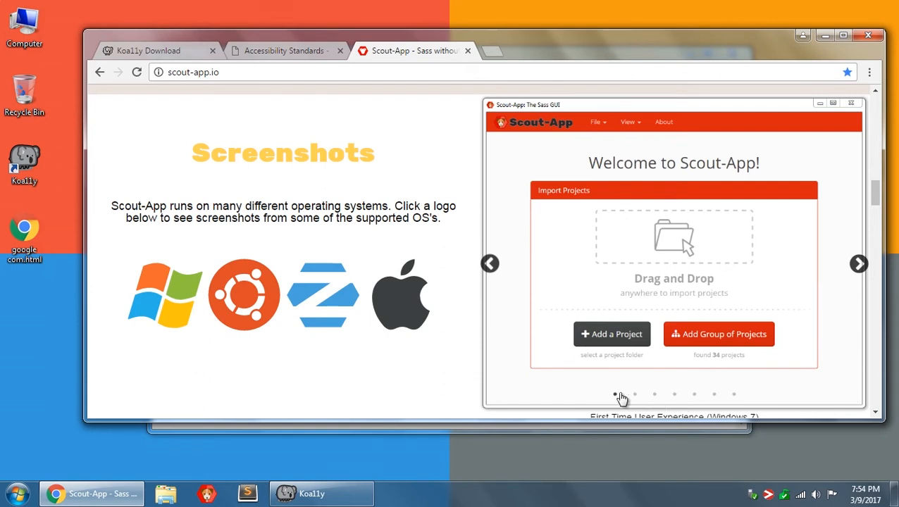
click(634, 394)
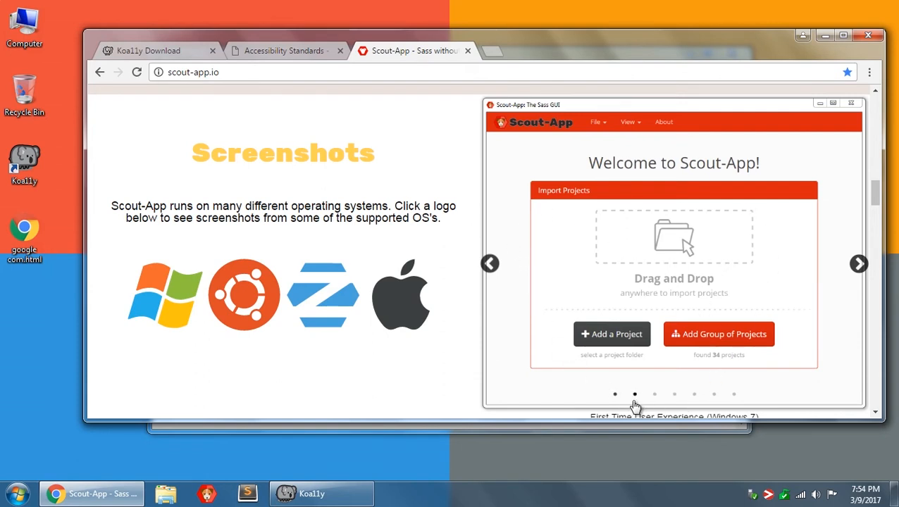
mouse_move(733, 396)
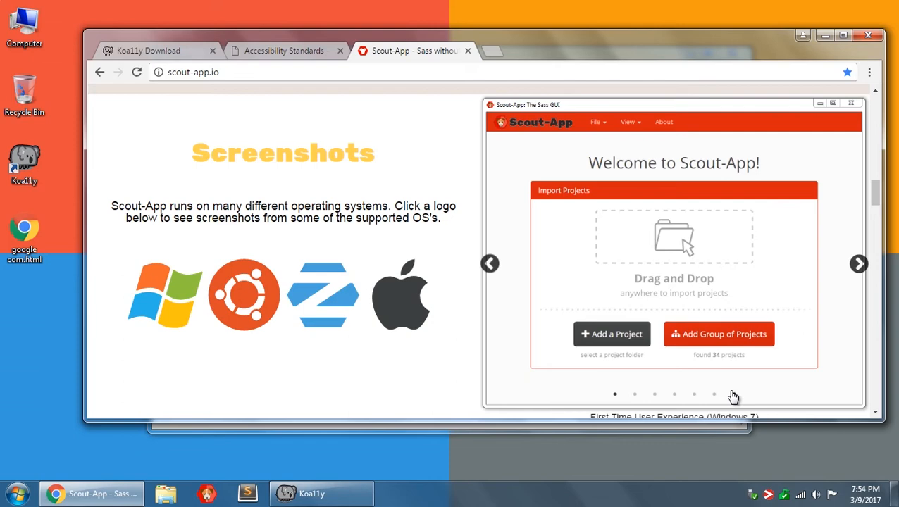
mouse_move(651, 349)
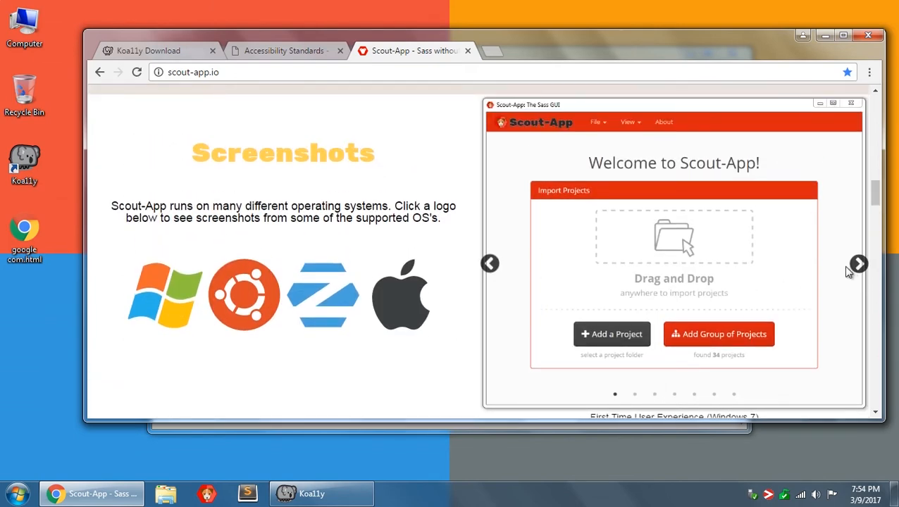
click(857, 264)
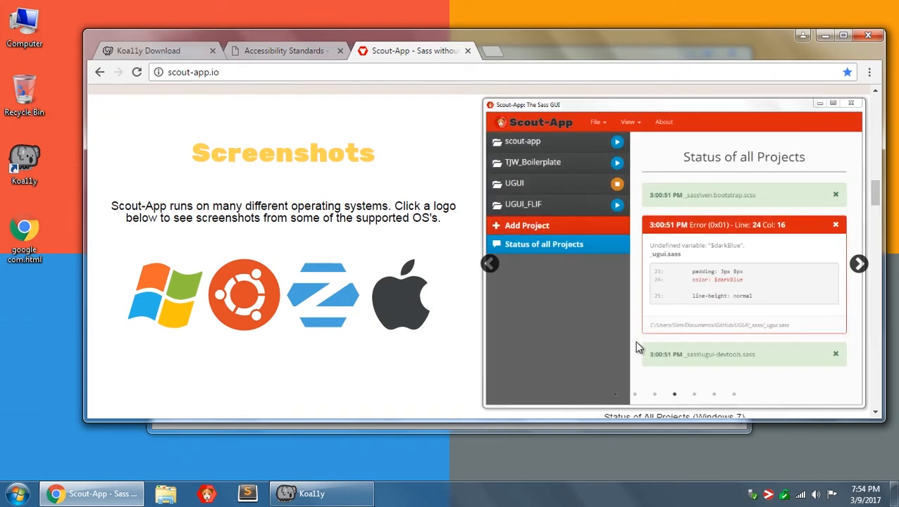
click(858, 263)
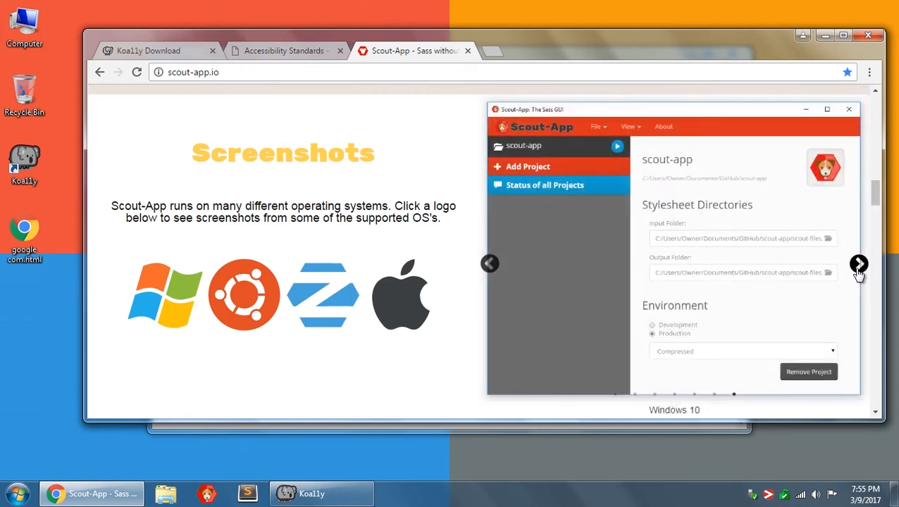
click(857, 263)
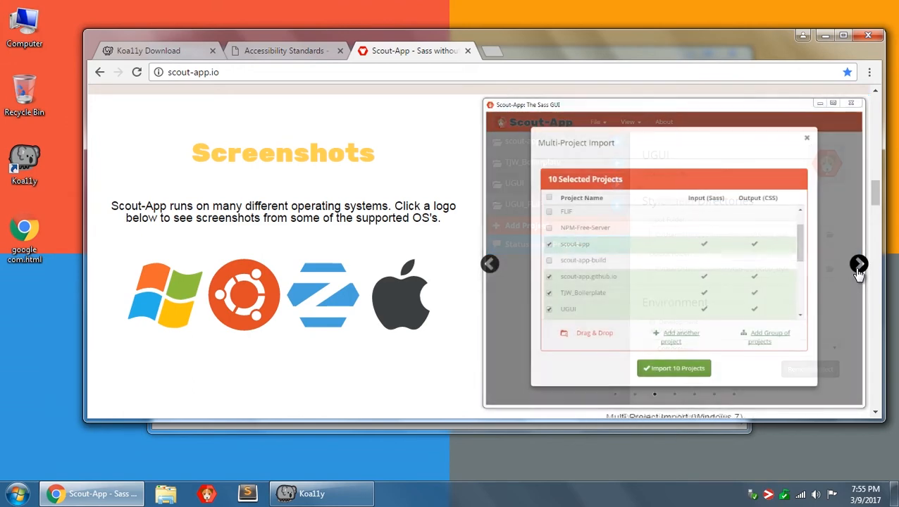
click(858, 263)
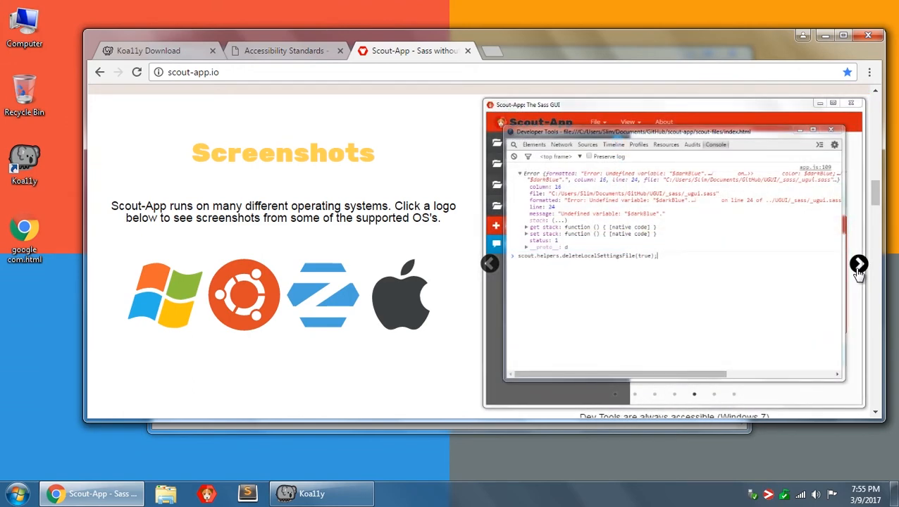
click(858, 263)
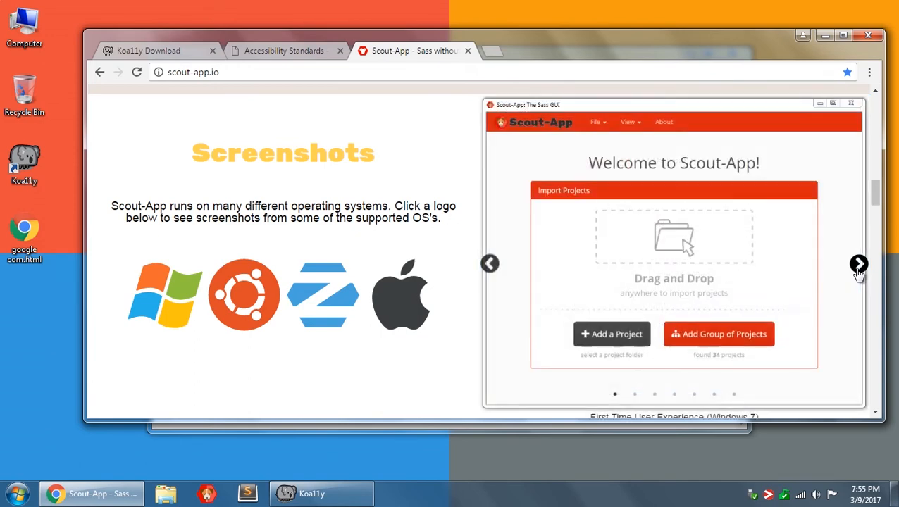
mouse_move(332, 192)
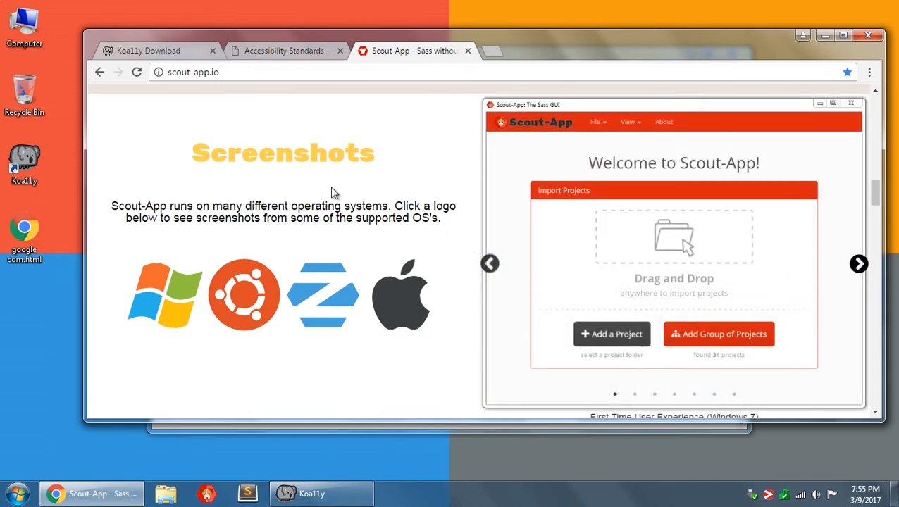
mouse_move(444, 146)
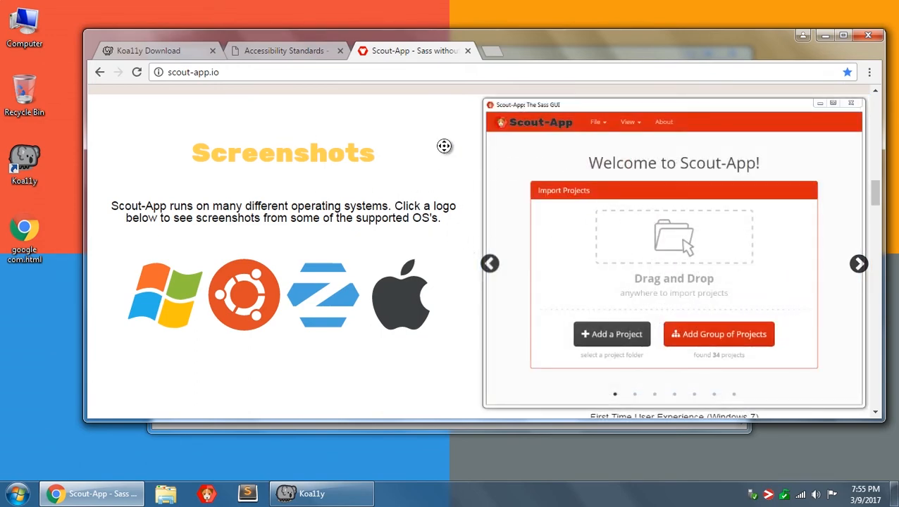
scroll(down, 3)
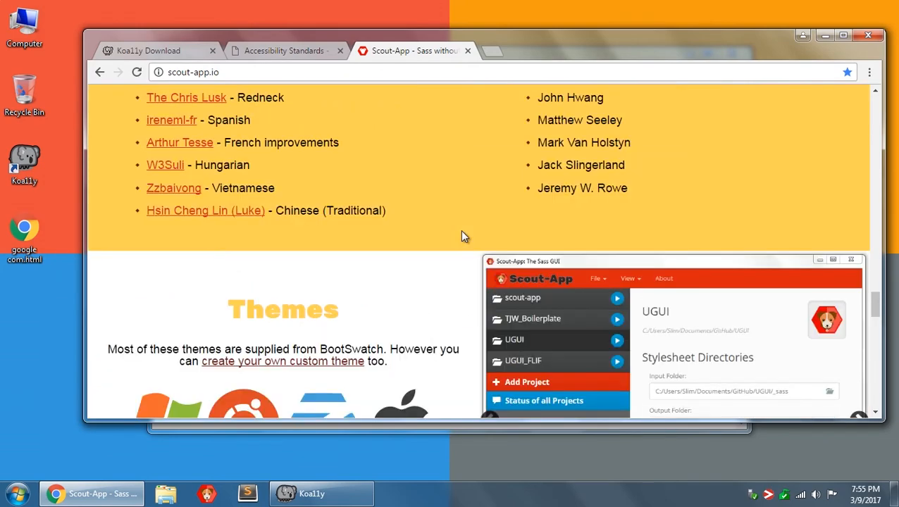
Scroll to Themes and switch the carousel to the Classic (Windows 7) screenshot
scroll(down, 3)
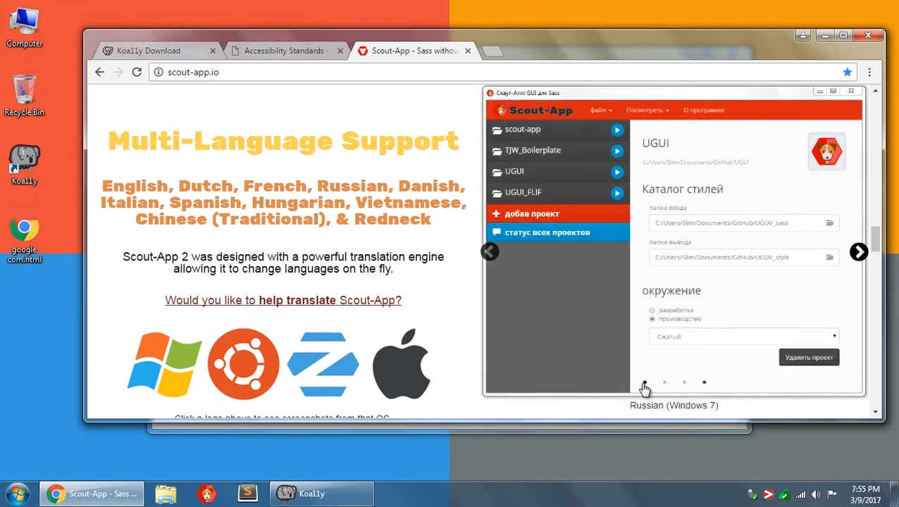
mouse_move(645, 383)
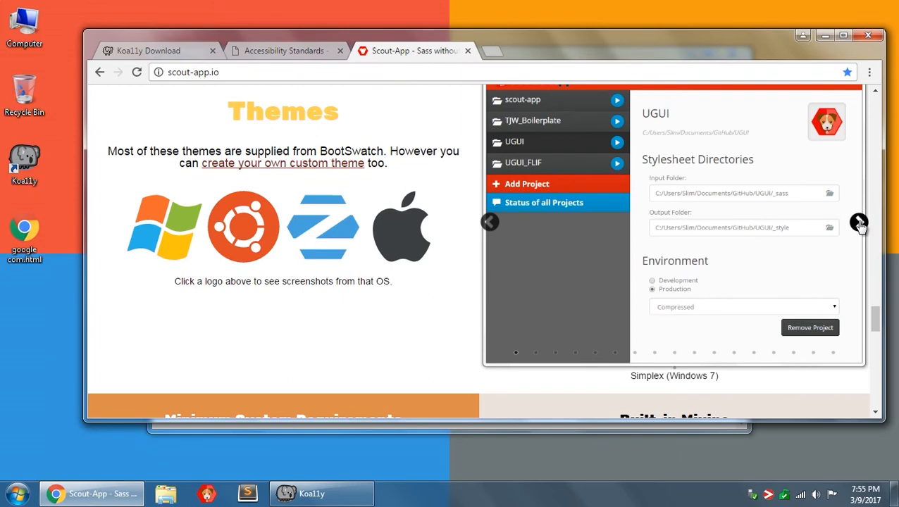
click(858, 222)
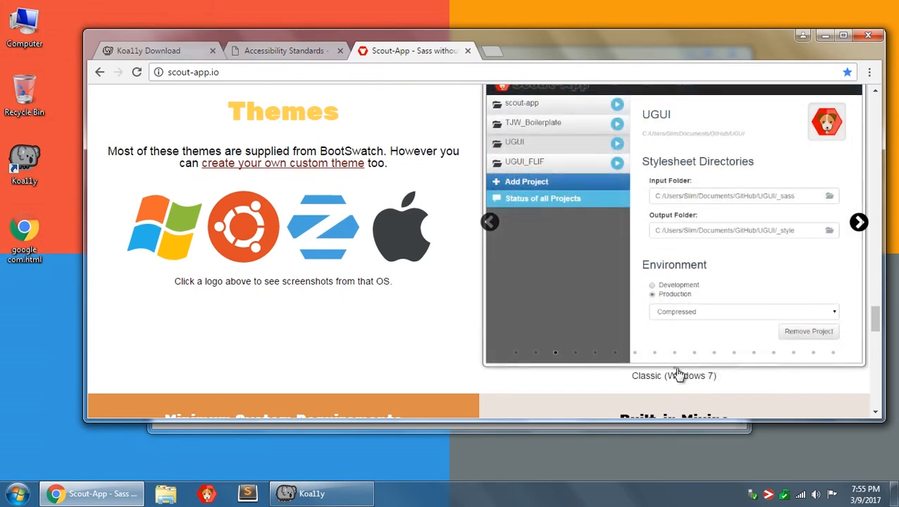
mouse_move(438, 359)
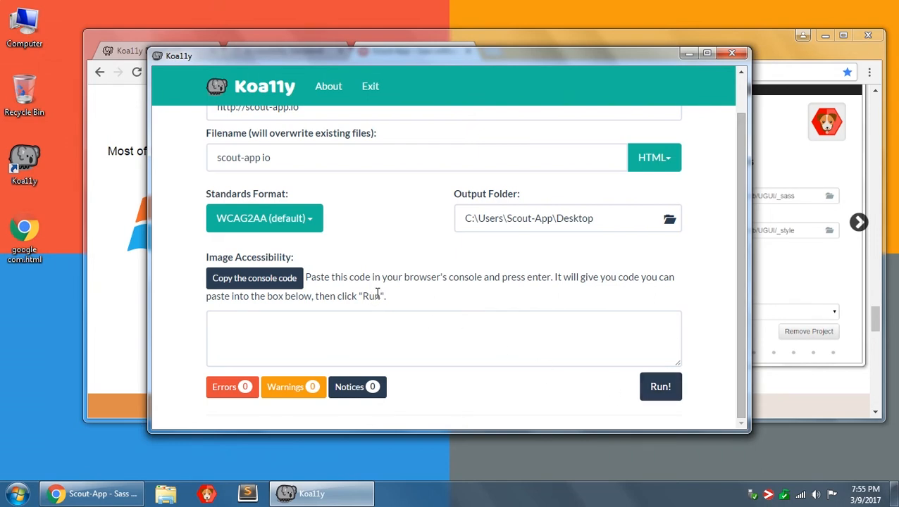
mouse_move(798, 255)
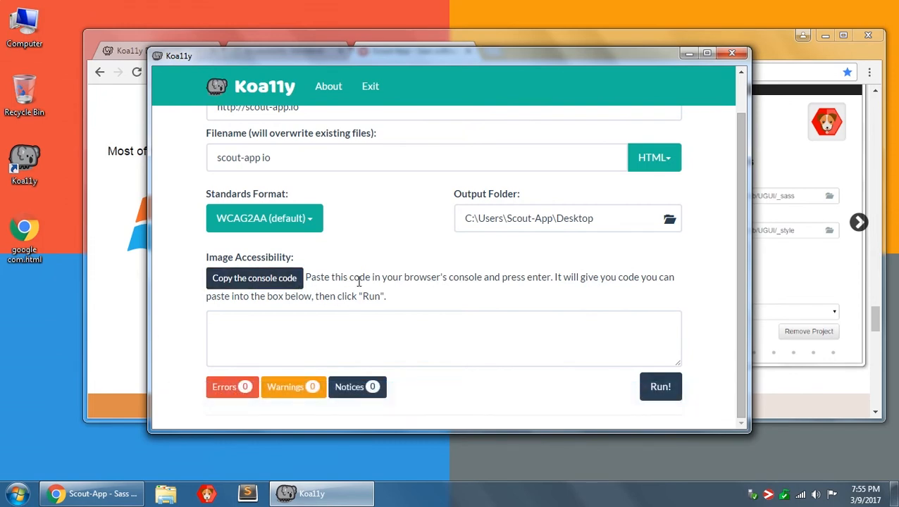
mouse_move(407, 277)
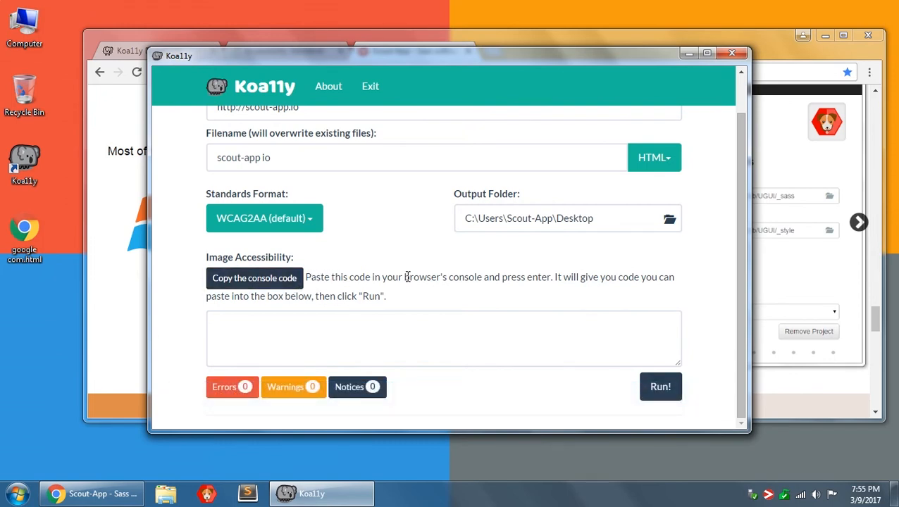
Review Koa11y's Image Accessibility instructions, leaving the scout-app.io form unchanged
double_click(443, 277)
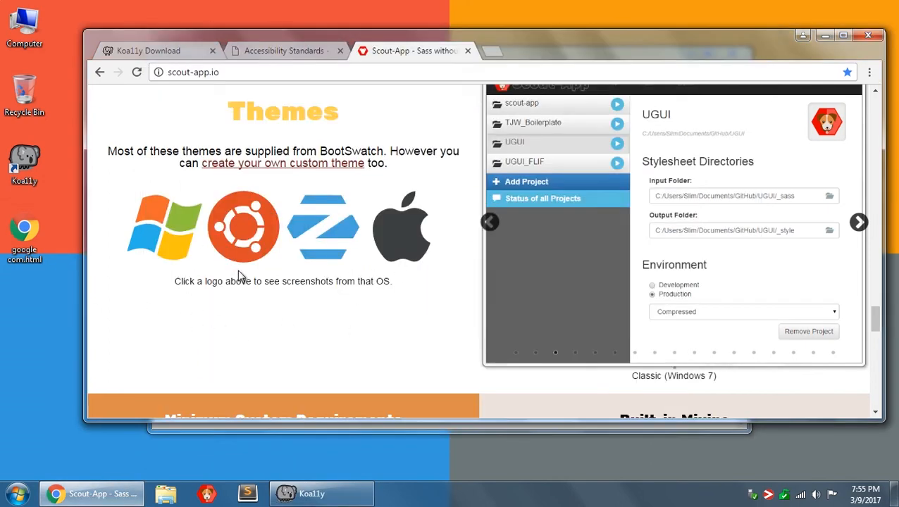
Open DevTools with Inspect on the scout-app.io page and switch to the Console
right_click(247, 285)
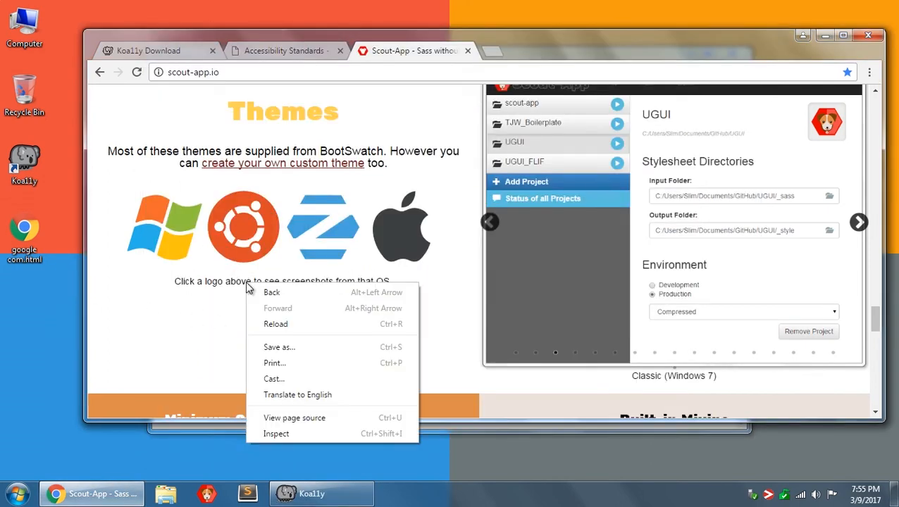
mouse_move(269, 434)
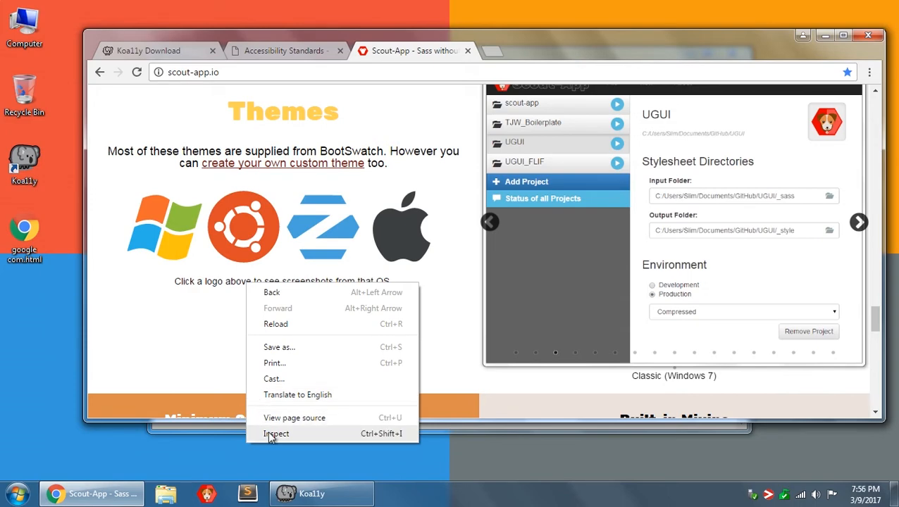
click(275, 434)
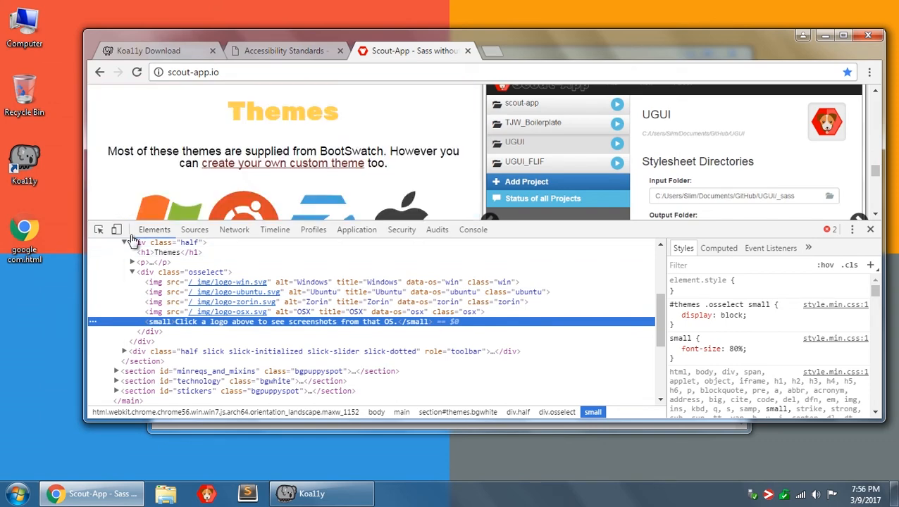
mouse_move(435, 242)
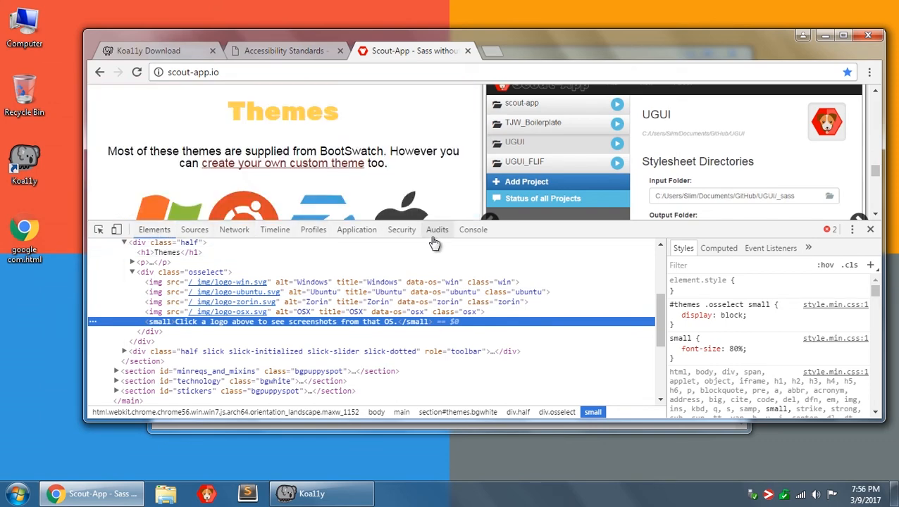
click(473, 229)
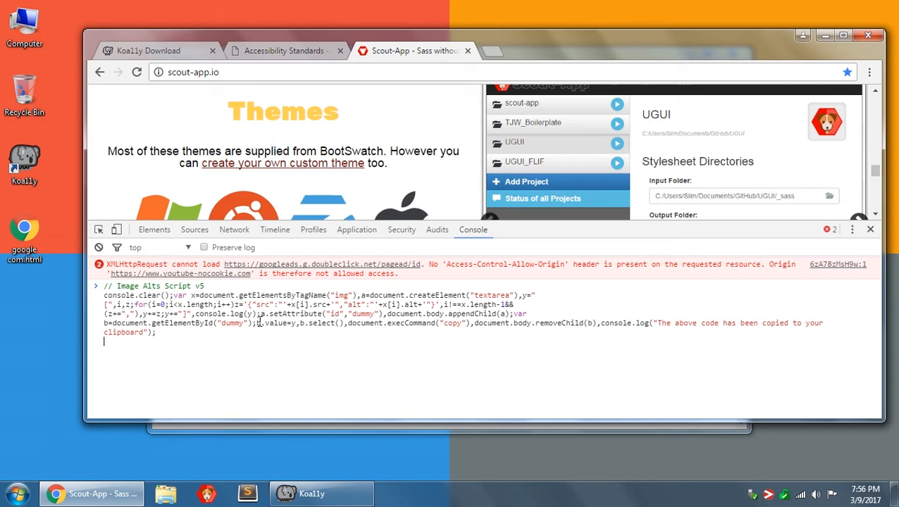
mouse_move(283, 417)
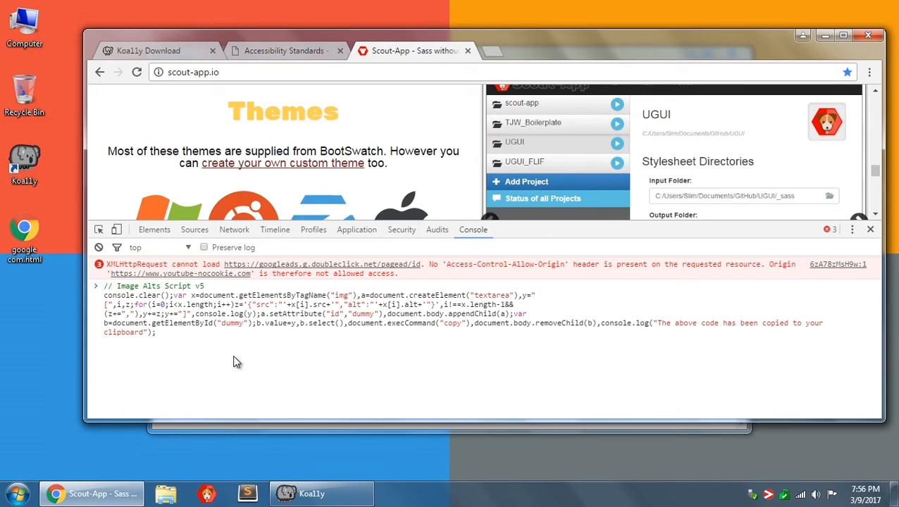
Run the Image Alts script and review its image sources and alt texts, e.g. Simplex (Windows 7)
key(Enter)
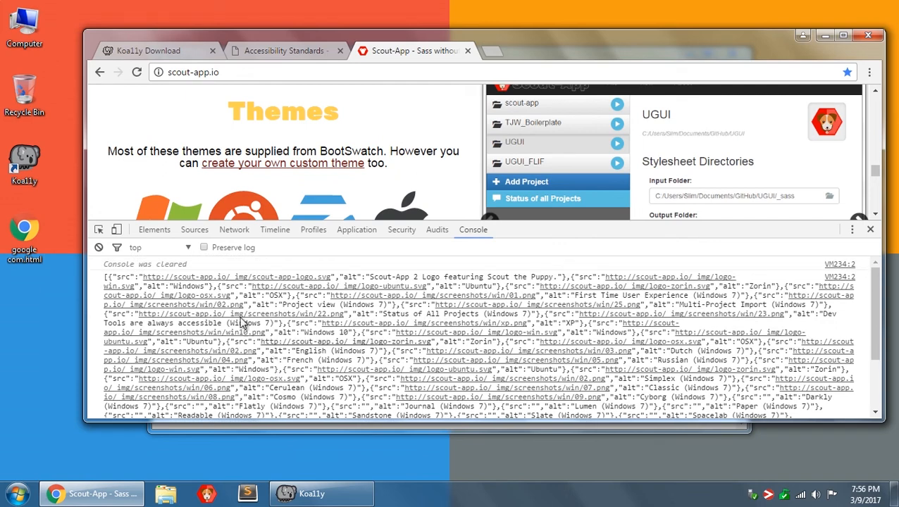
mouse_move(283, 314)
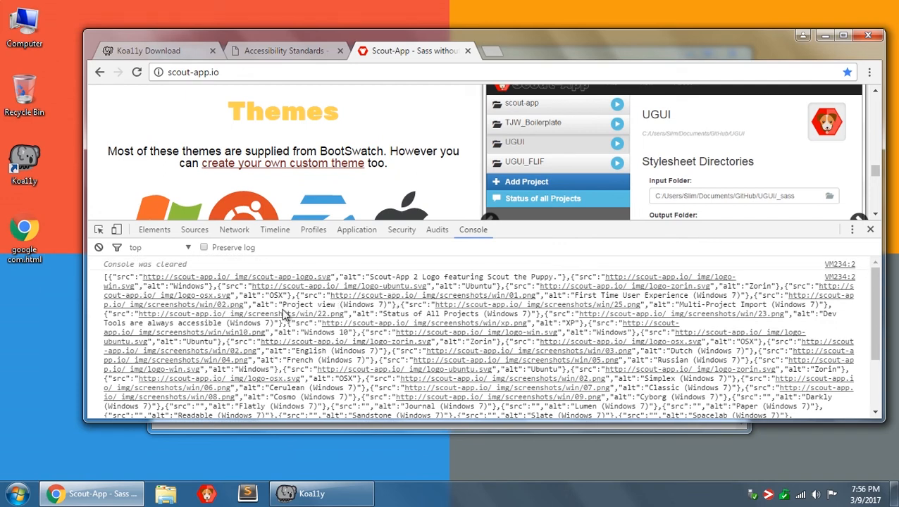
scroll(down, 3)
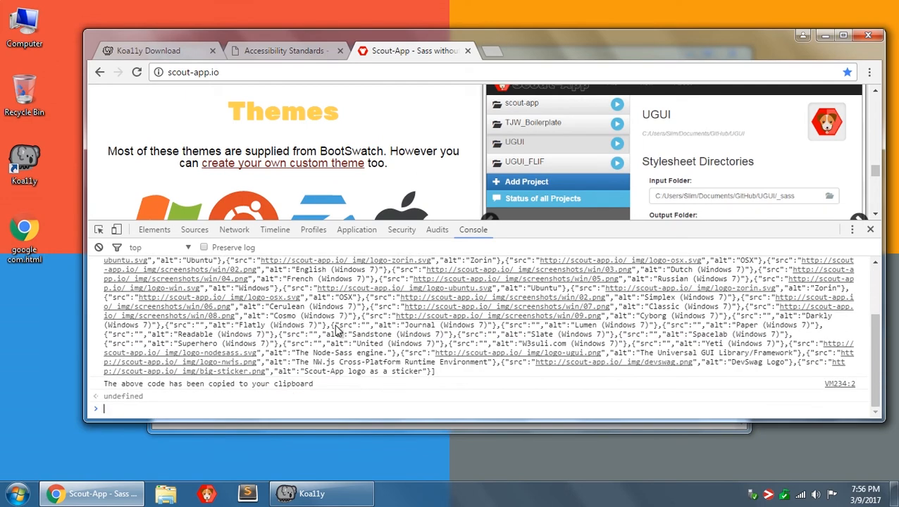
double_click(380, 296)
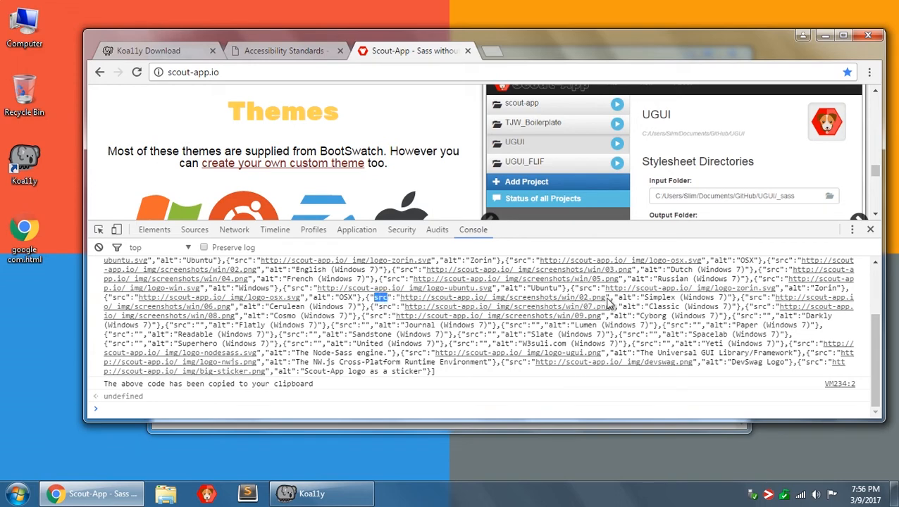
double_click(680, 297)
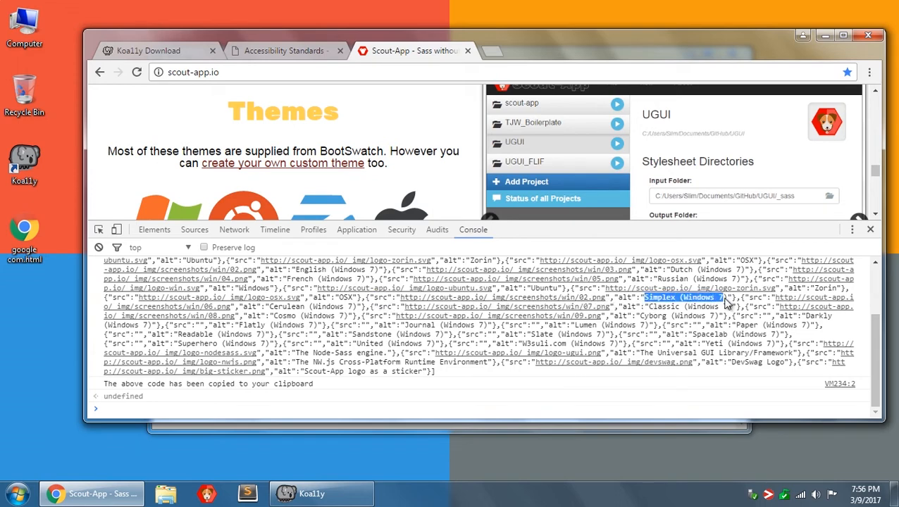
mouse_move(630, 341)
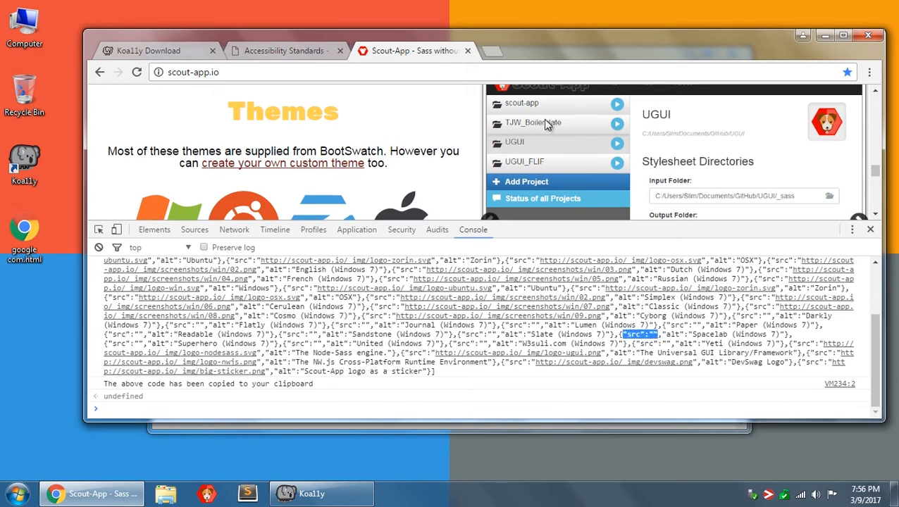
scroll(down, 3)
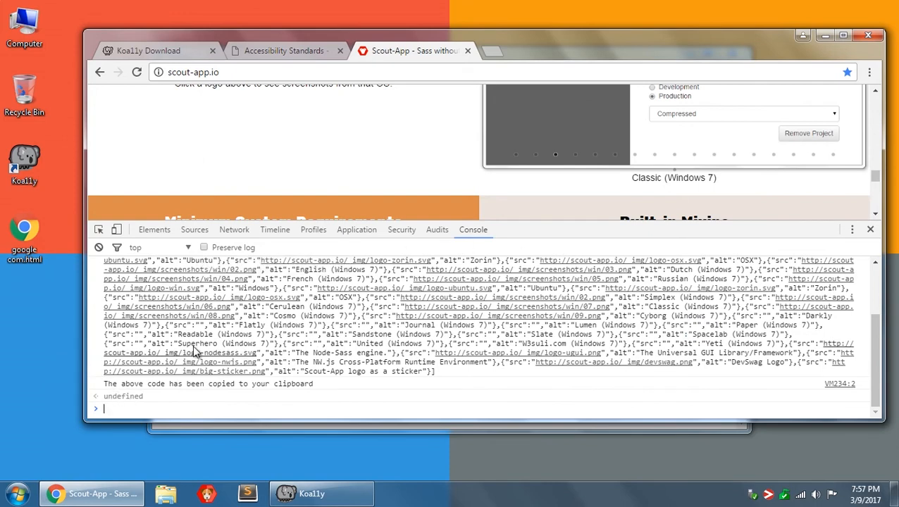
mouse_move(427, 366)
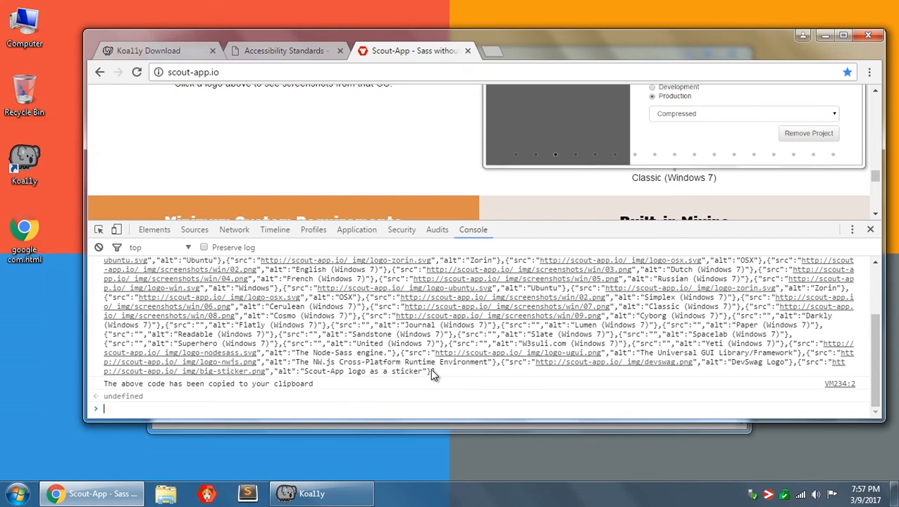
mouse_move(360, 379)
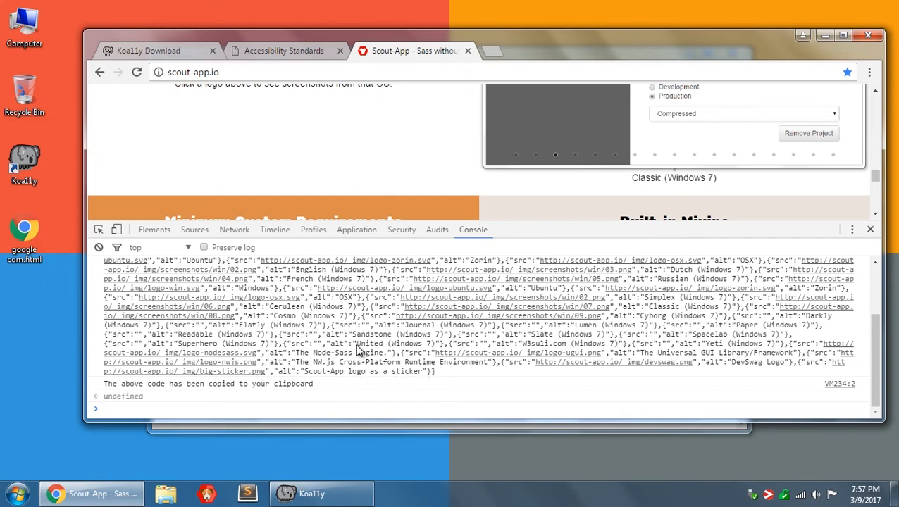
mouse_move(425, 379)
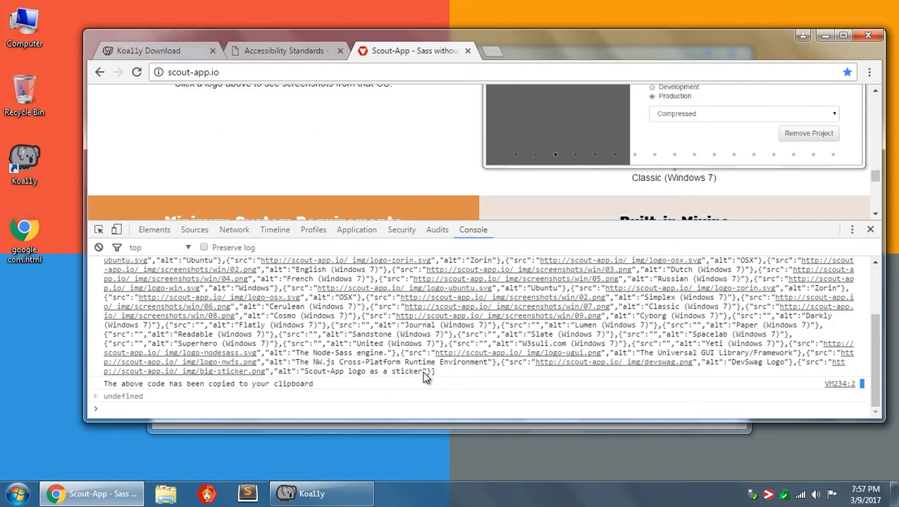
mouse_move(105, 390)
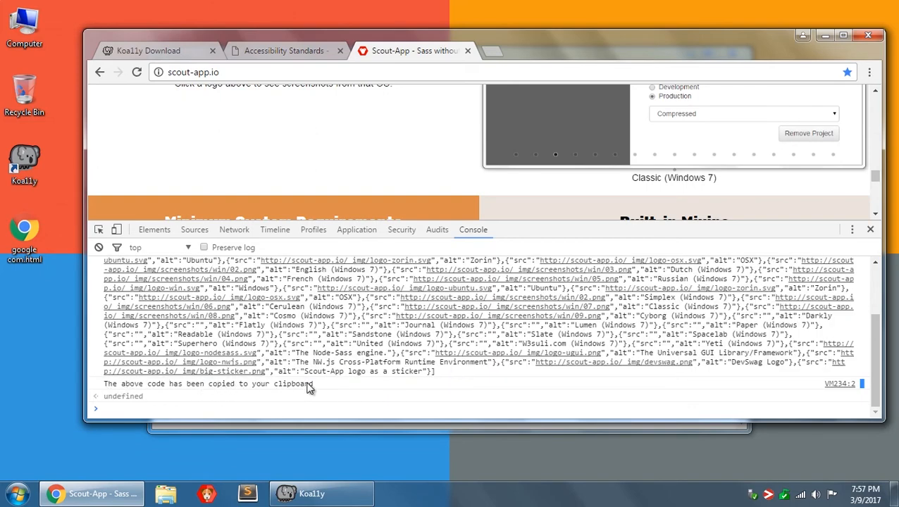
click(169, 408)
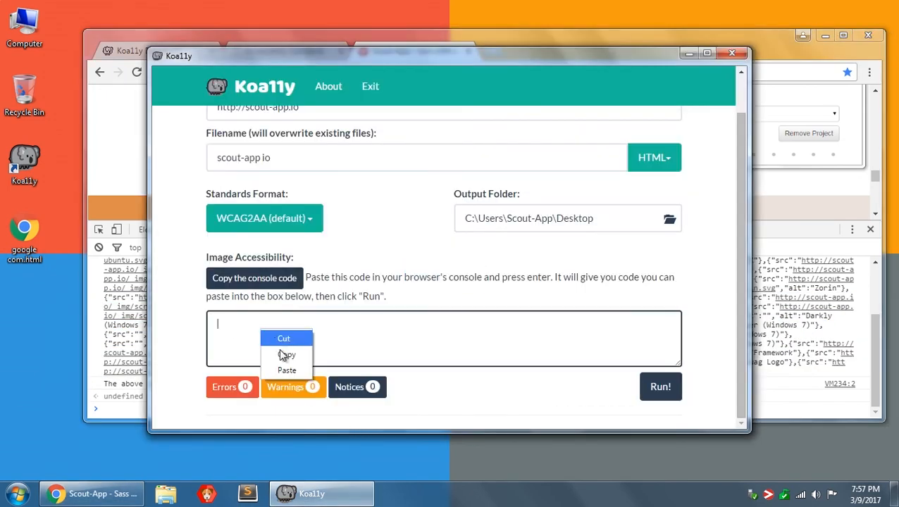
Paste the copied image data into the Image Accessibility box and start the run
click(287, 371)
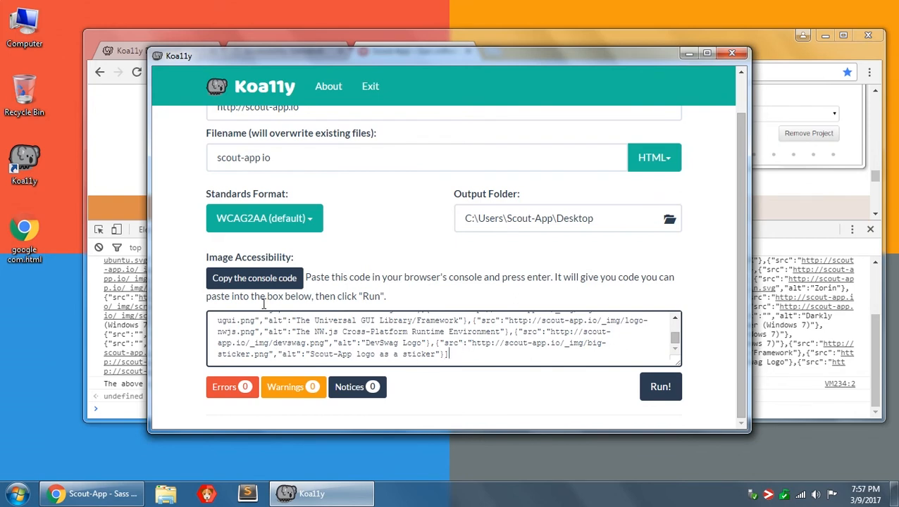
click(254, 278)
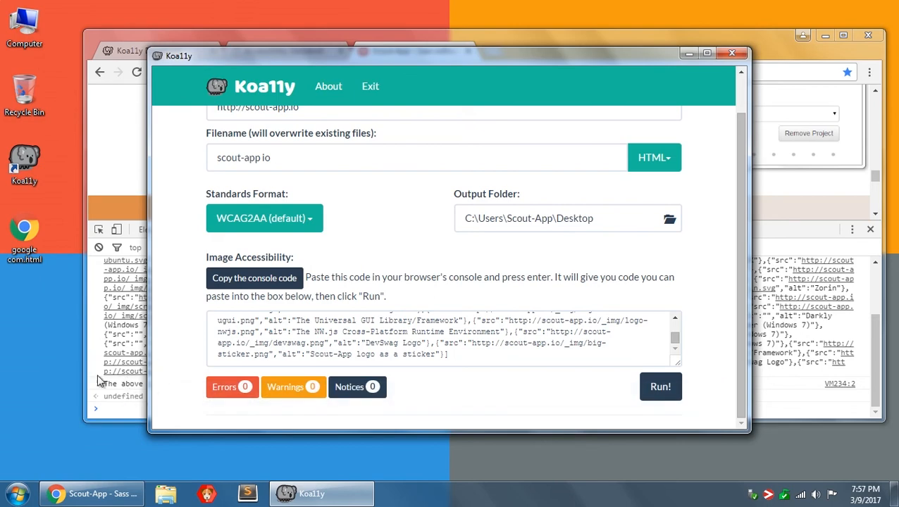
click(463, 353)
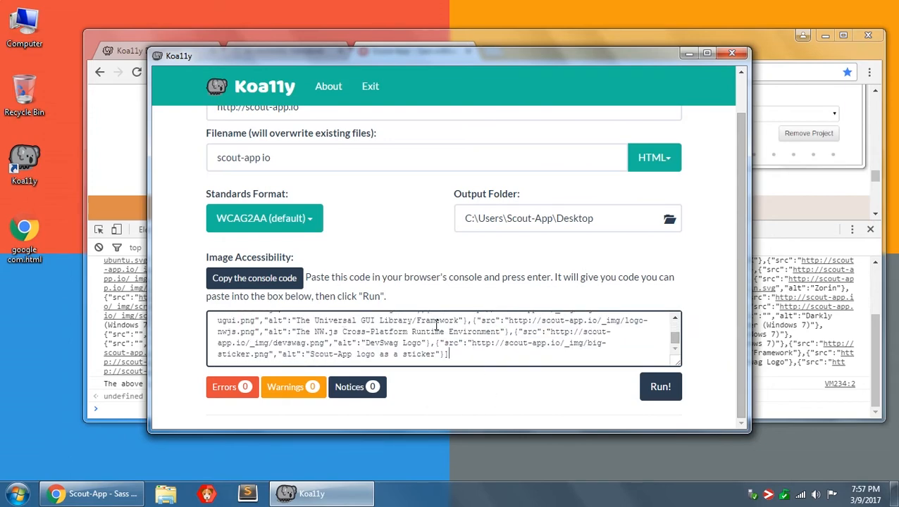
click(660, 385)
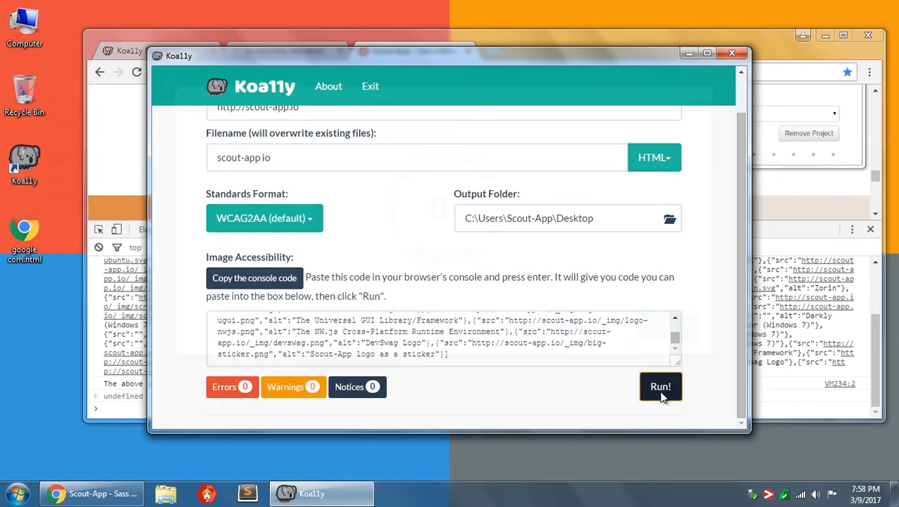
click(660, 386)
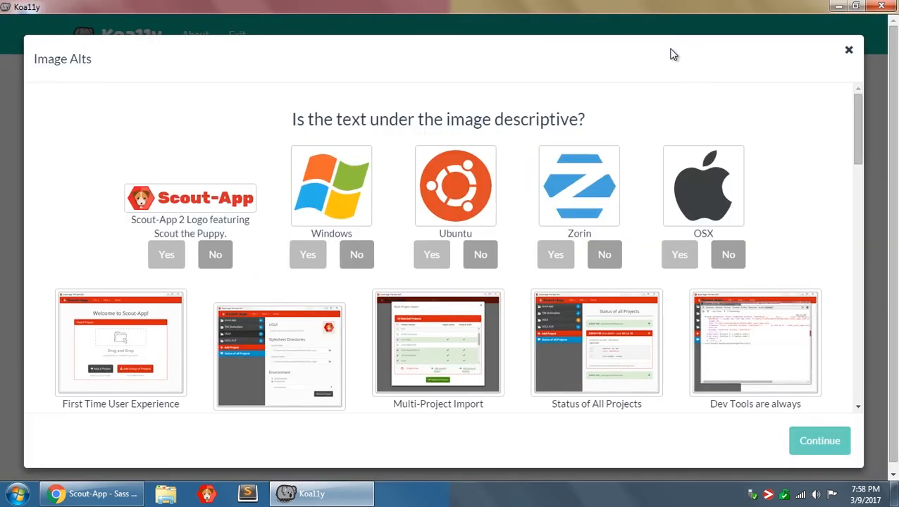
mouse_move(437, 51)
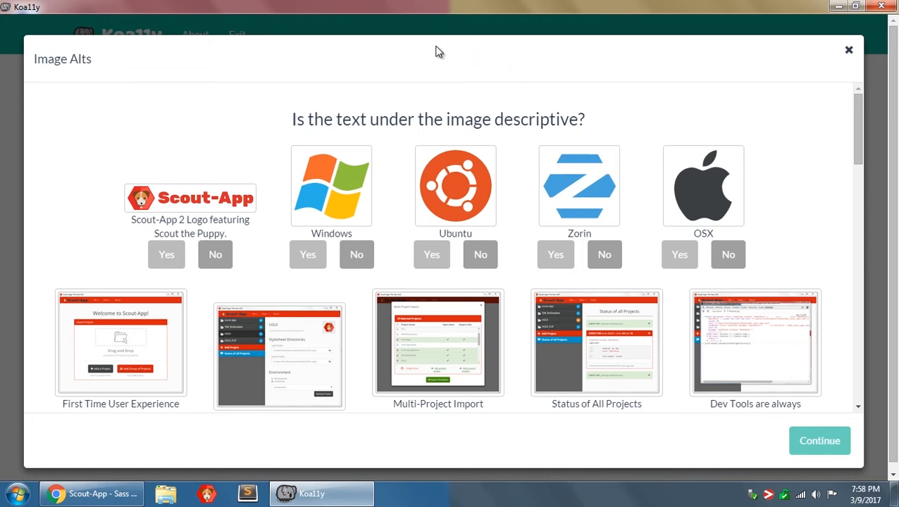
mouse_move(300, 118)
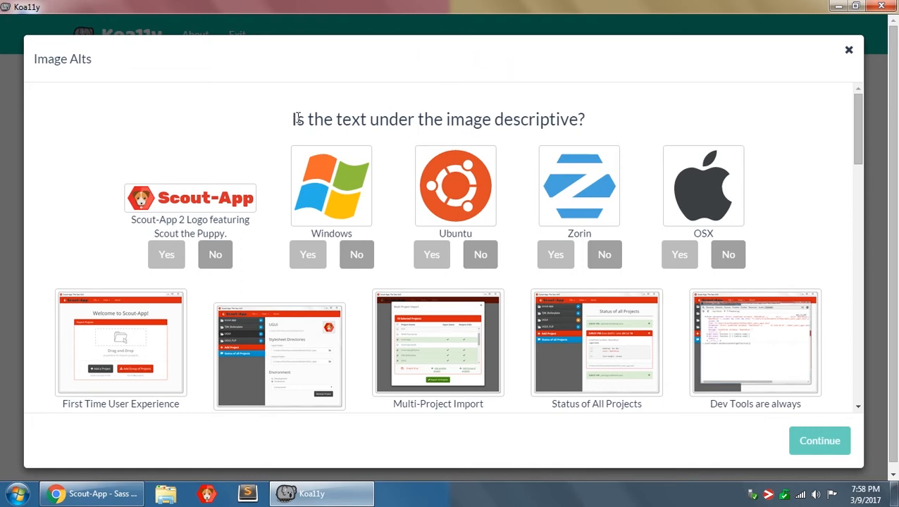
mouse_move(575, 121)
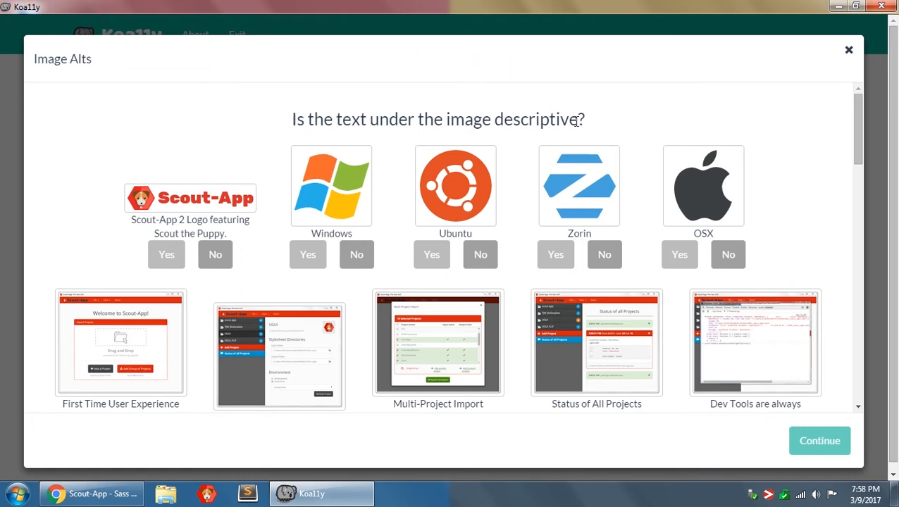
mouse_move(182, 184)
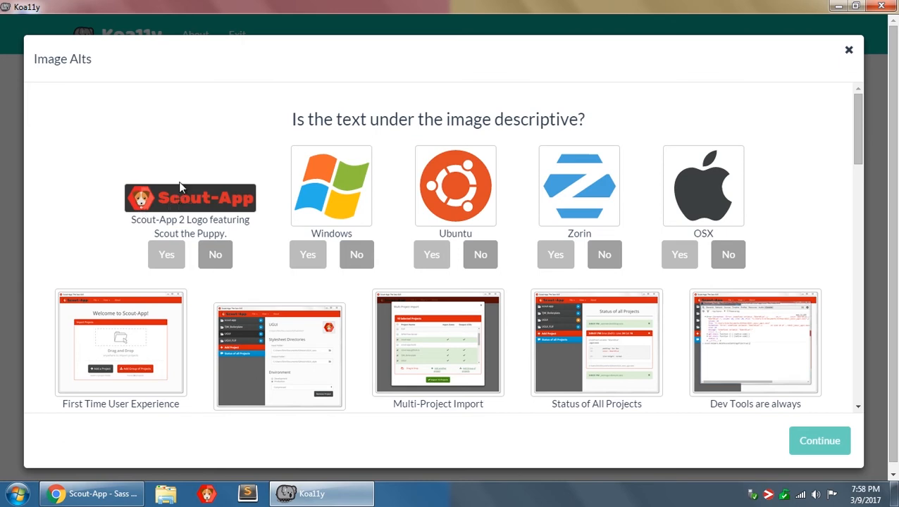
mouse_move(191, 204)
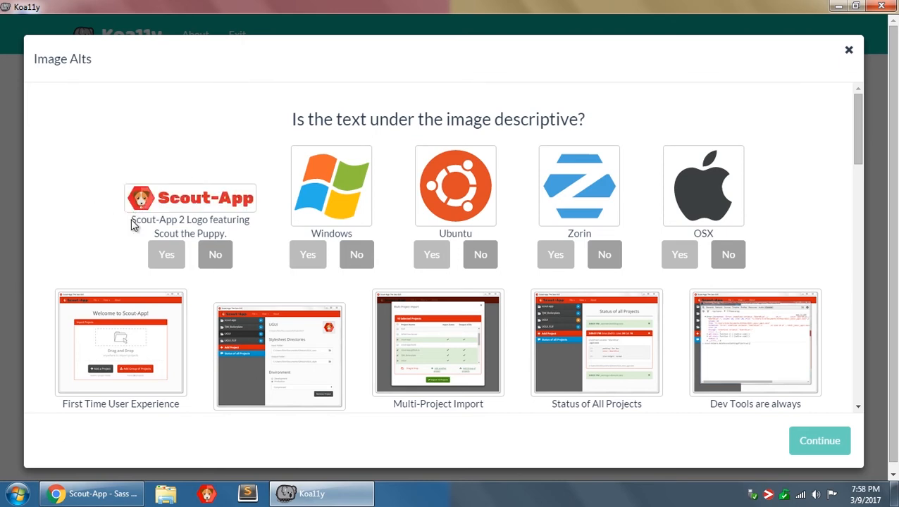
Mark the Scout-App, Windows, First Time User Experience, Status of All Projects and Cyborg captions as descriptive
drag(130, 220, 231, 233)
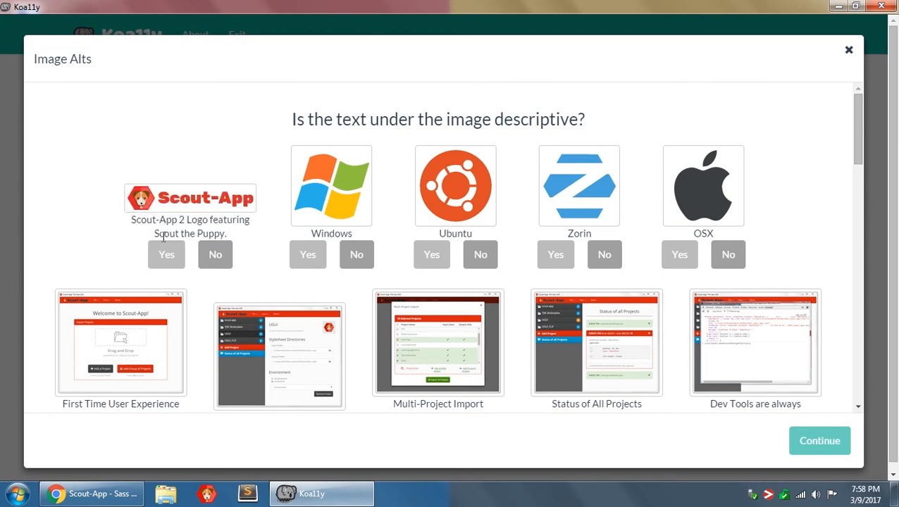
click(167, 255)
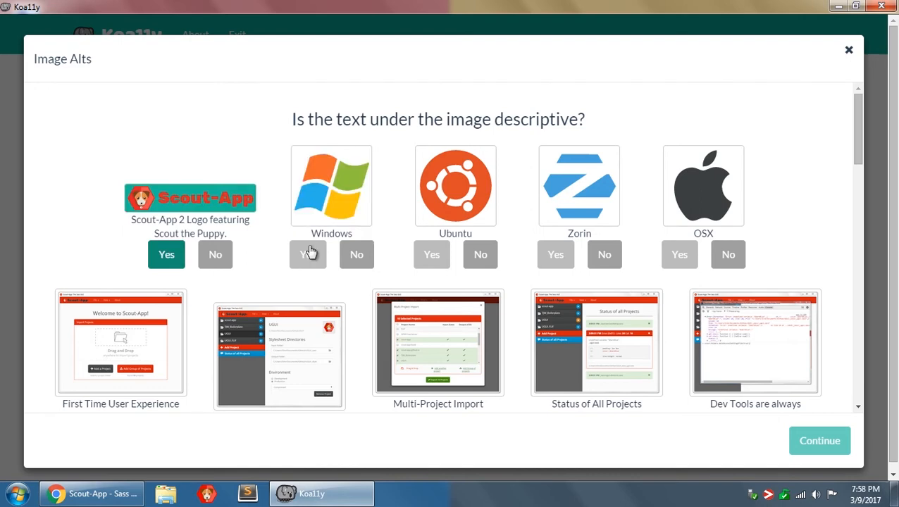
double_click(331, 233)
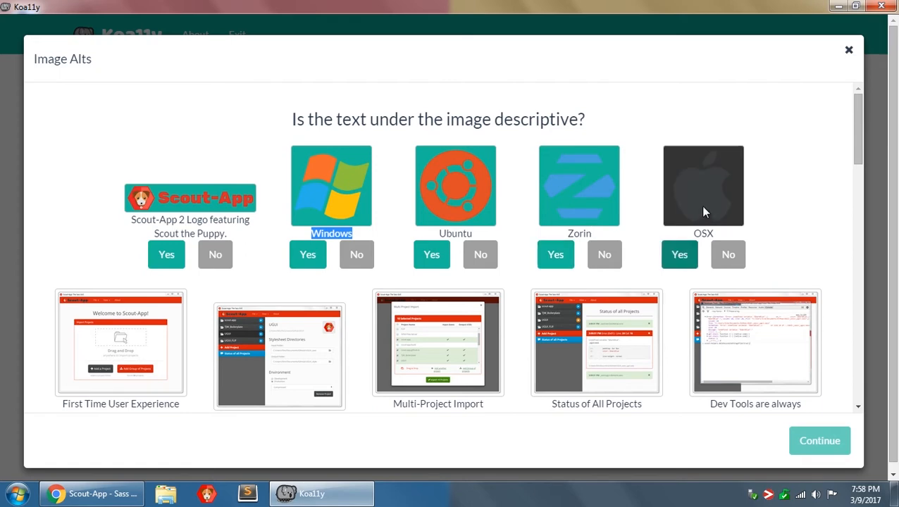
scroll(down, 3)
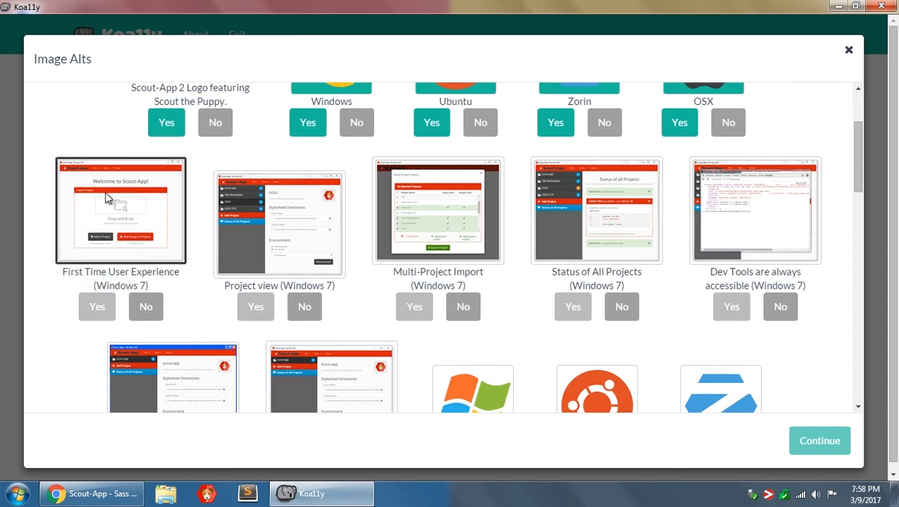
mouse_move(63, 167)
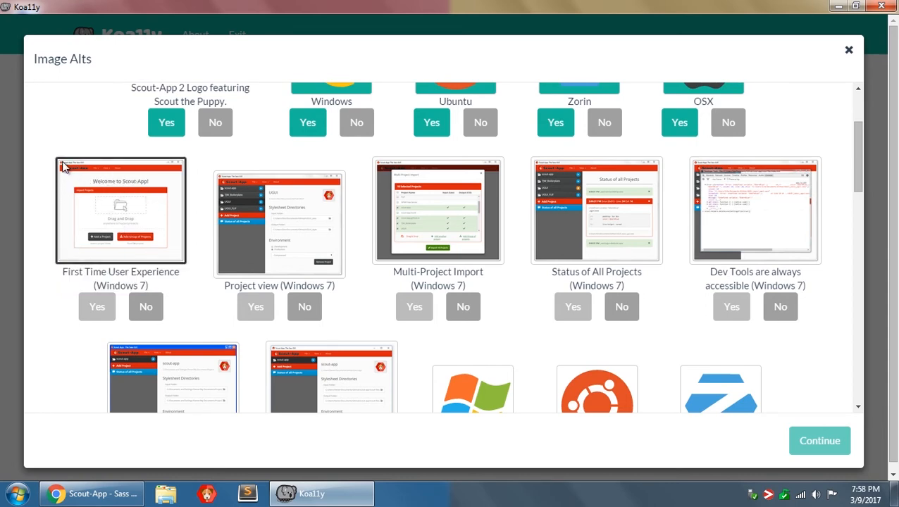
click(96, 306)
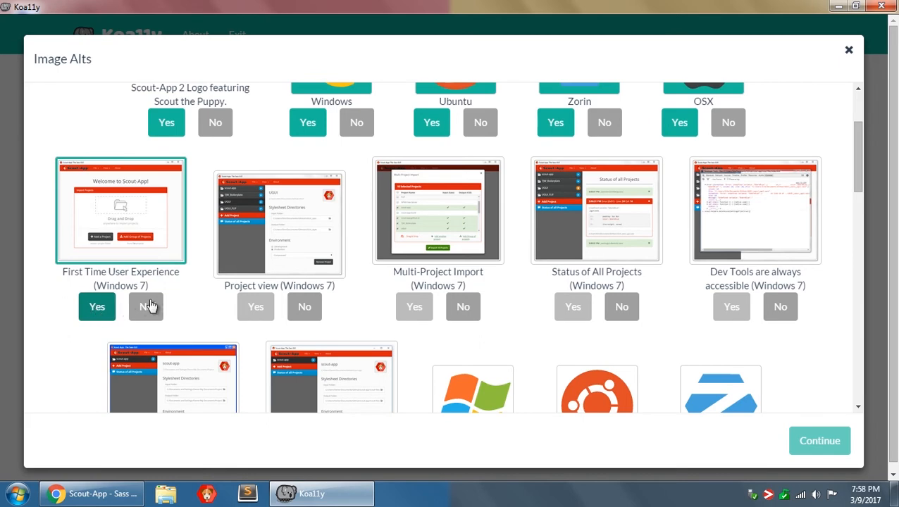
click(572, 307)
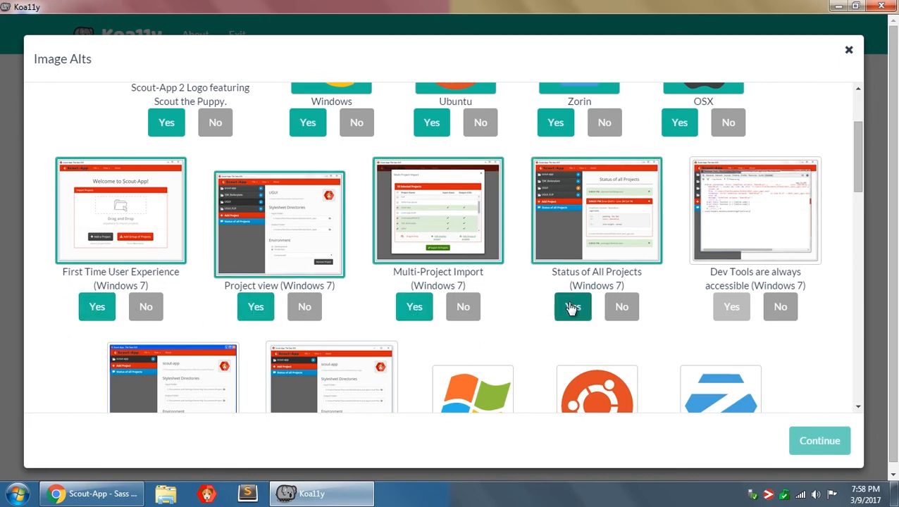
scroll(down, 3)
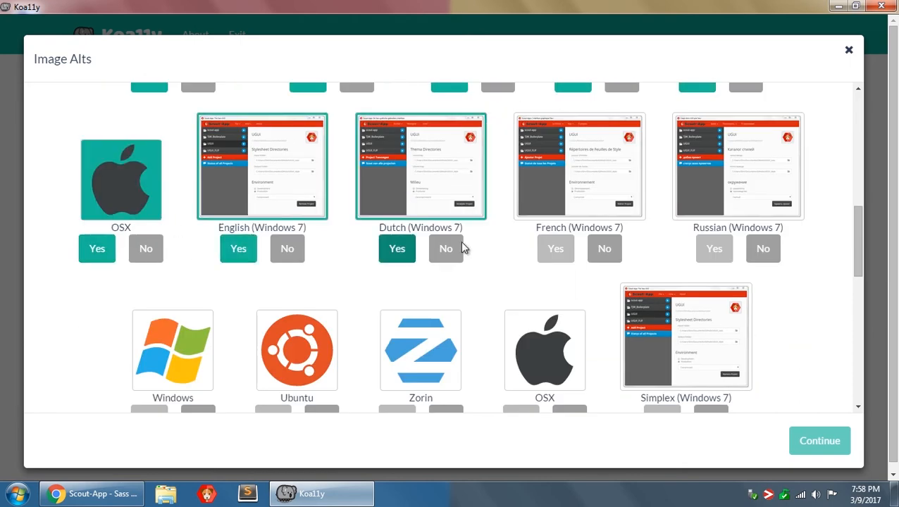
scroll(down, 3)
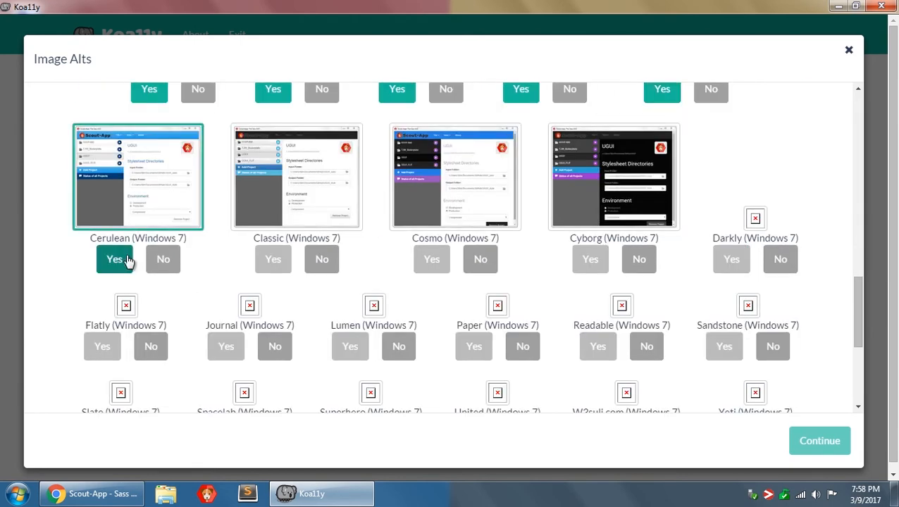
click(589, 259)
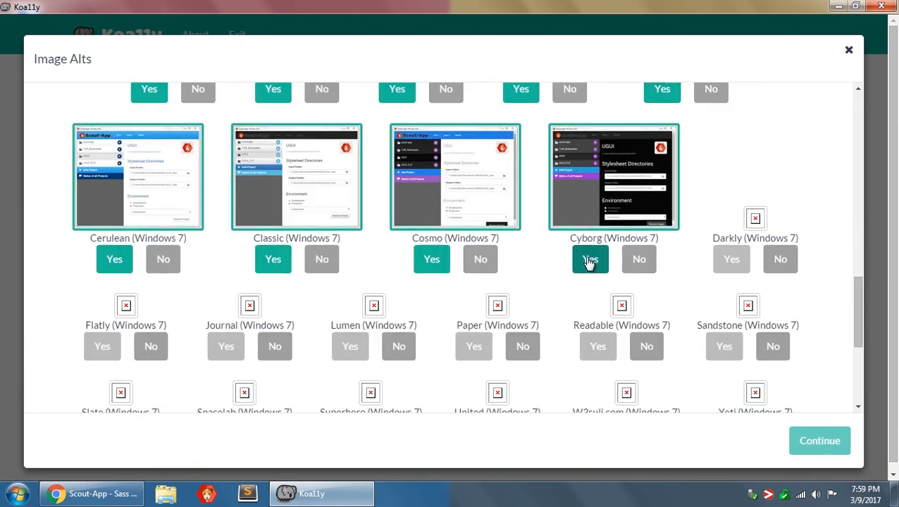
scroll(down, 3)
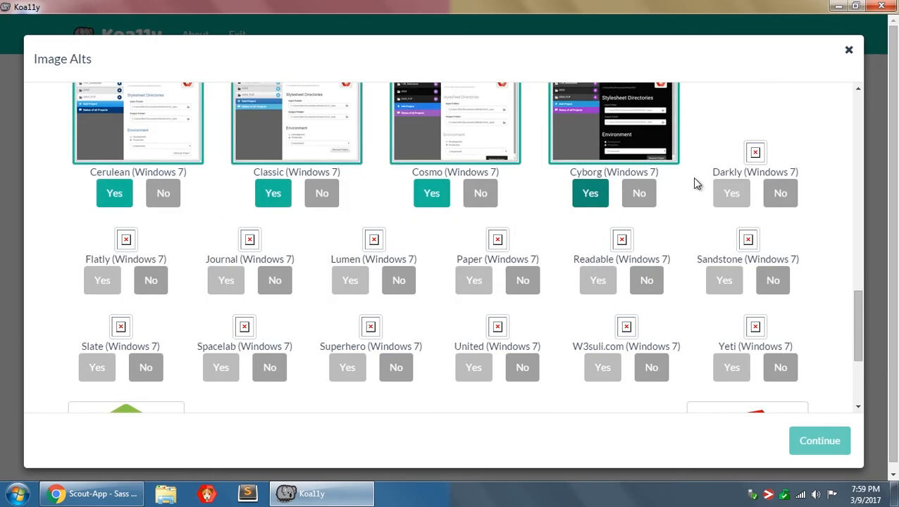
mouse_move(746, 152)
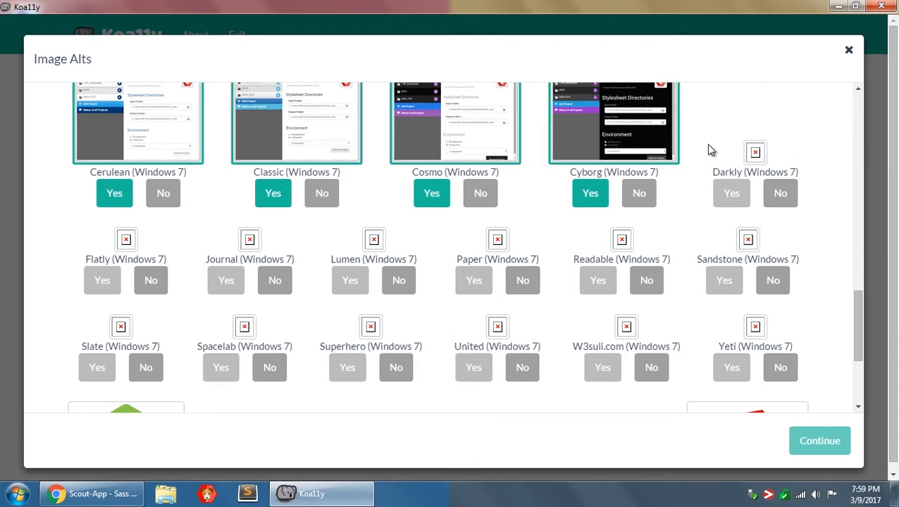
mouse_move(550, 272)
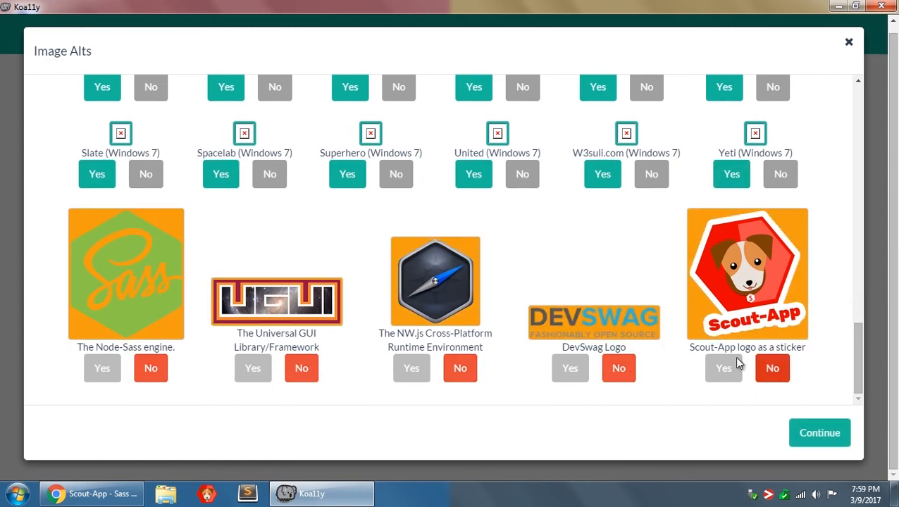
mouse_move(504, 259)
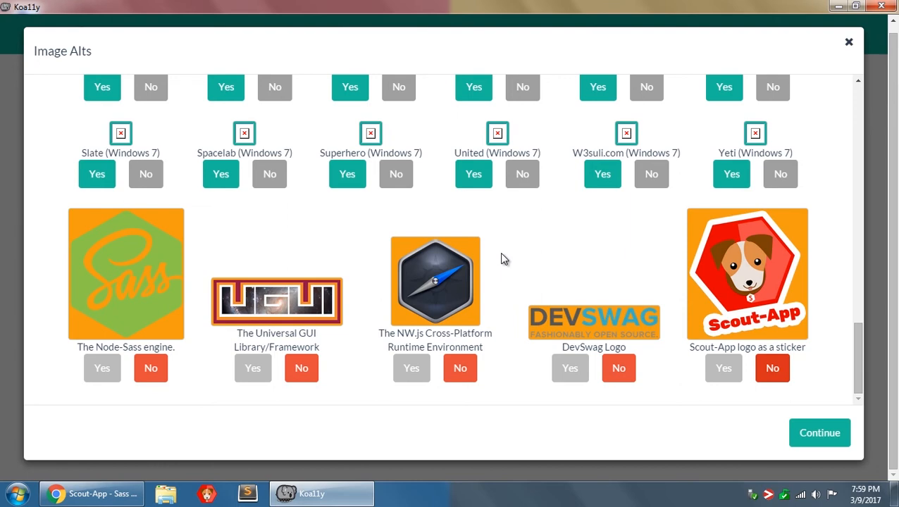
mouse_move(474, 174)
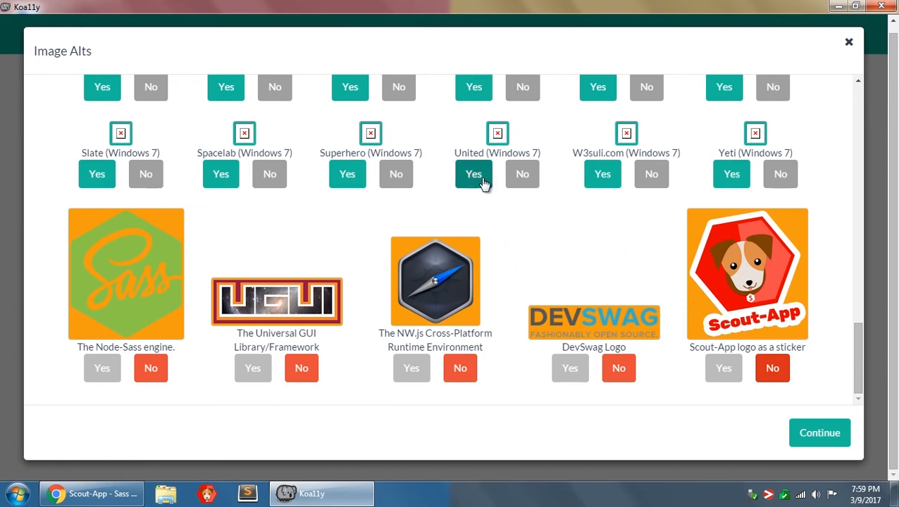
mouse_move(407, 224)
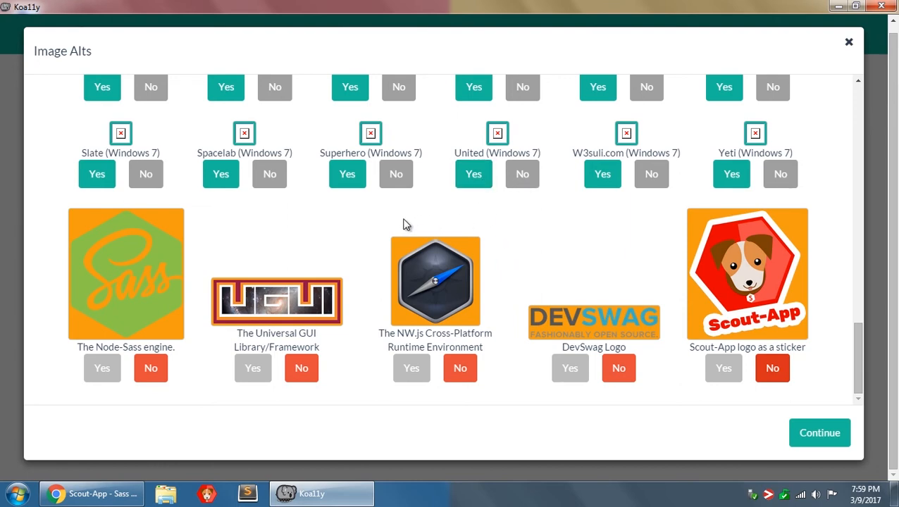
Mark The Node-Sass engine caption descriptive, leave the last four logos as No, and submit
click(102, 368)
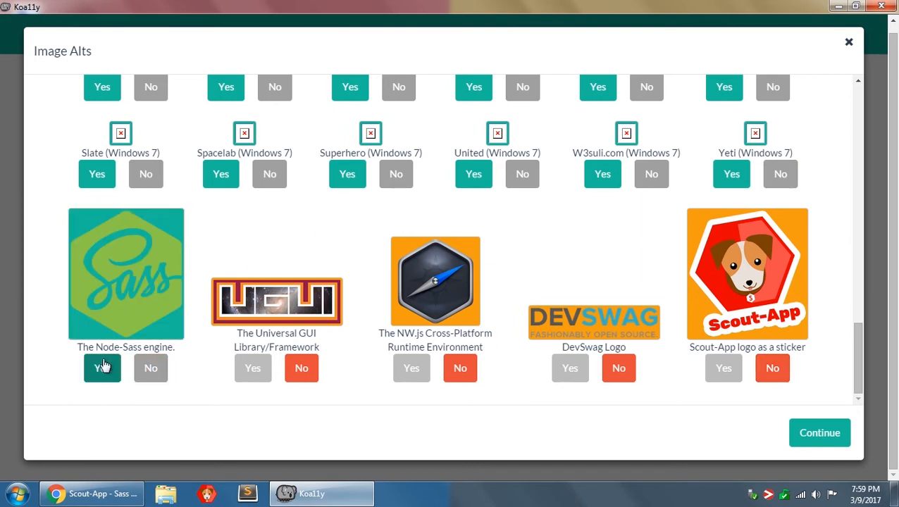
mouse_move(112, 376)
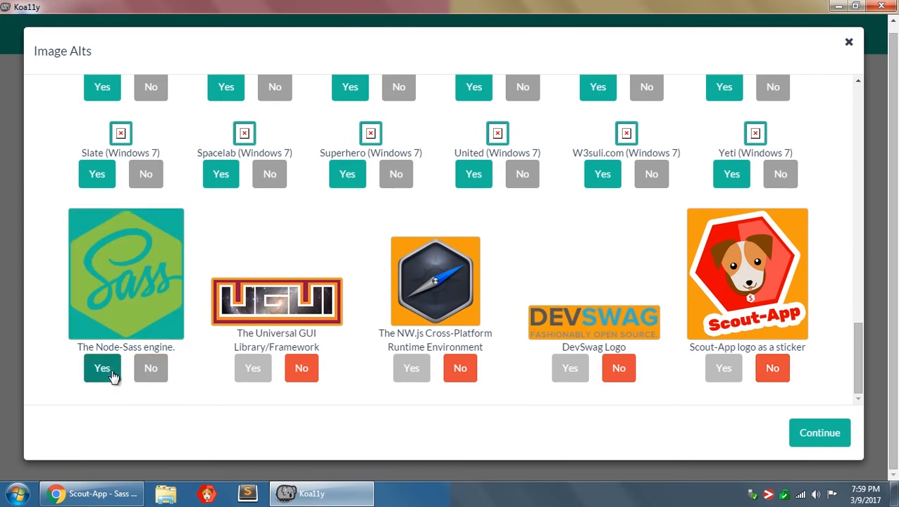
click(150, 368)
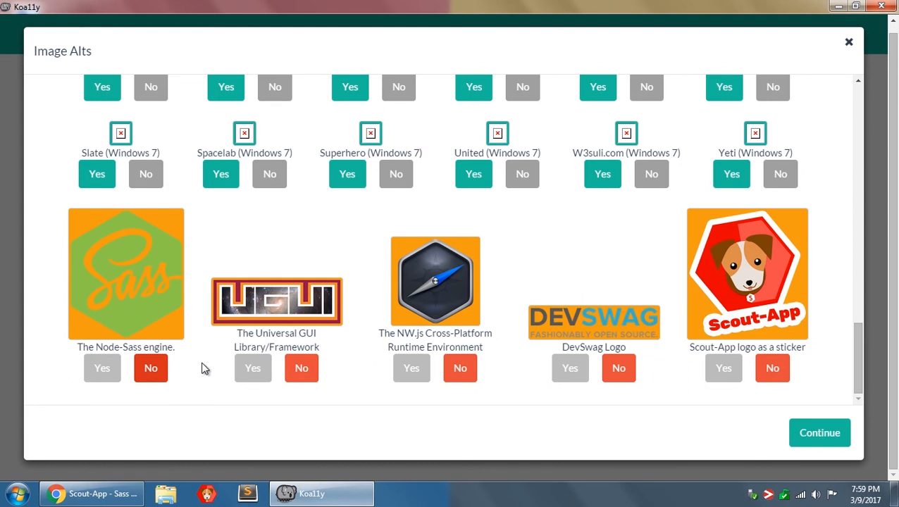
click(101, 368)
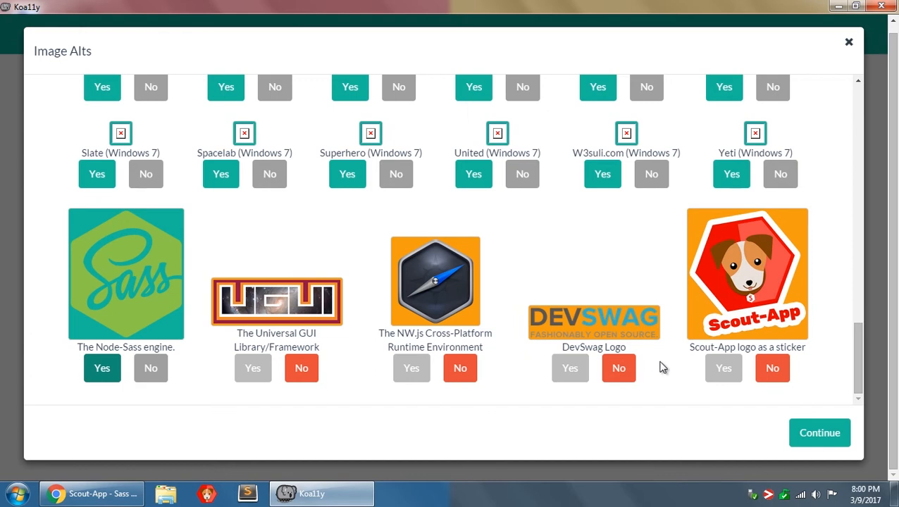
mouse_move(669, 364)
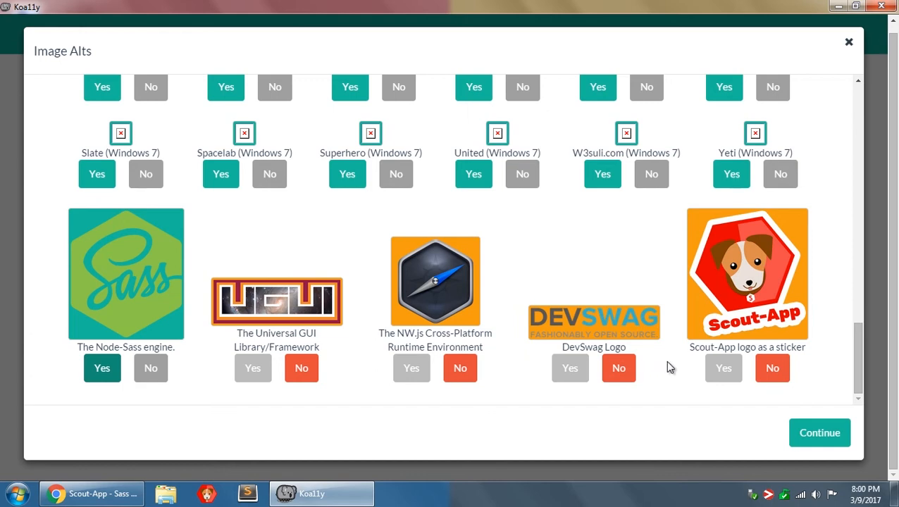
mouse_move(611, 253)
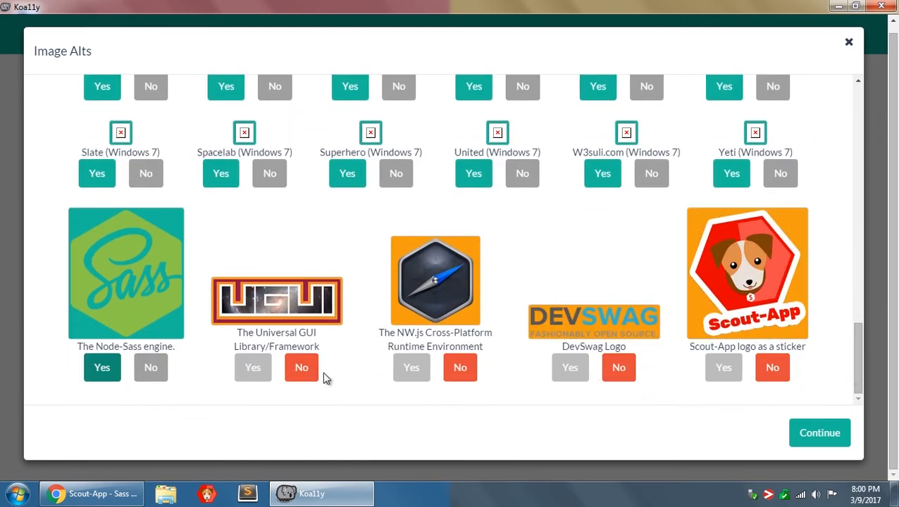
mouse_move(333, 384)
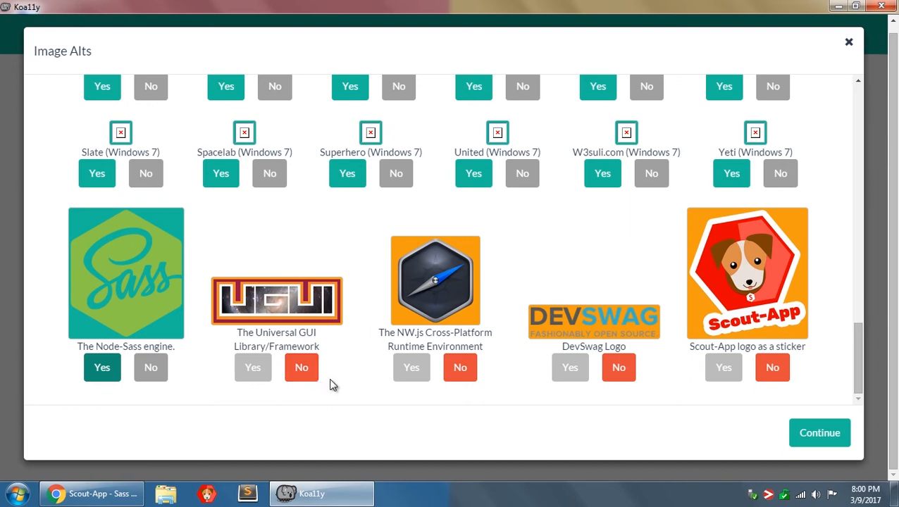
mouse_move(337, 370)
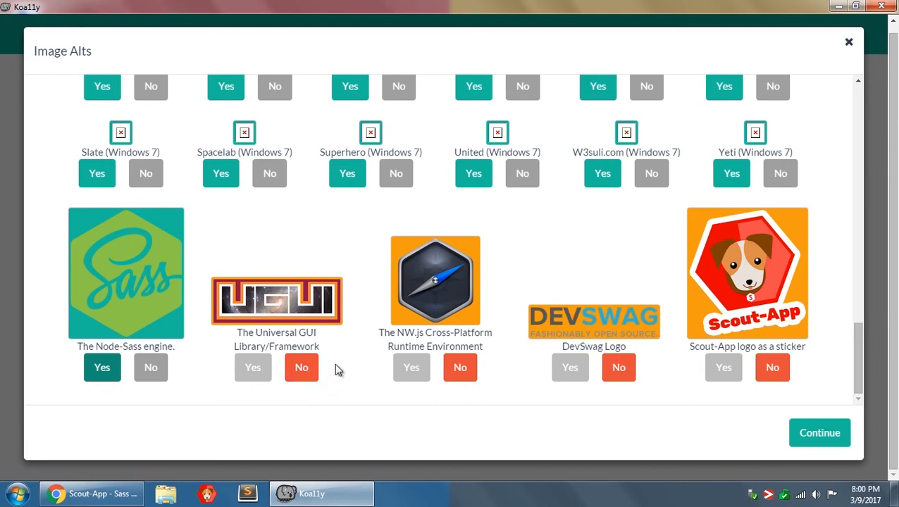
mouse_move(818, 447)
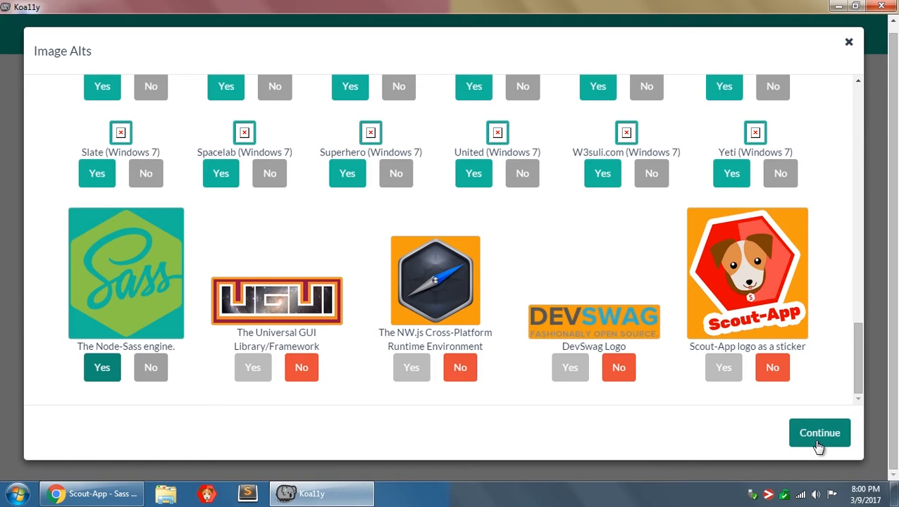
click(818, 433)
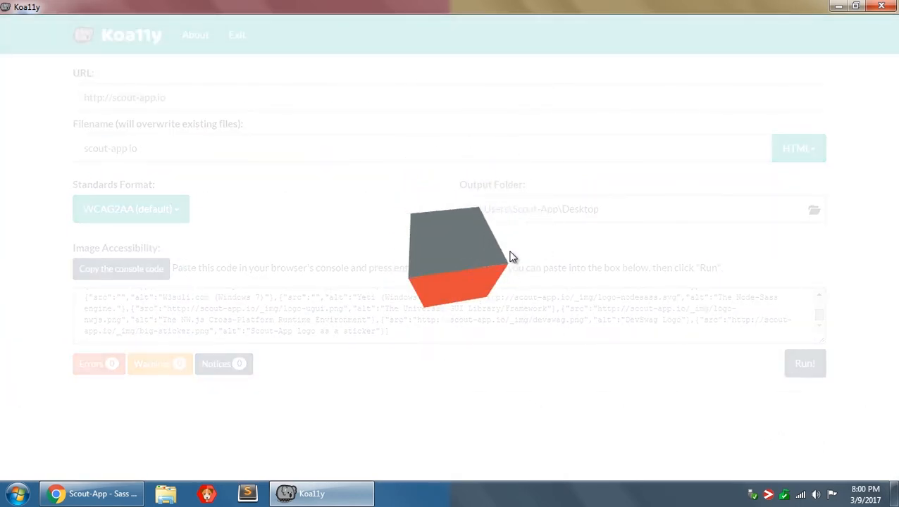
Open the finished scout-app.io HTML report showing 51 errors, 17 warnings and 133 notices
click(804, 364)
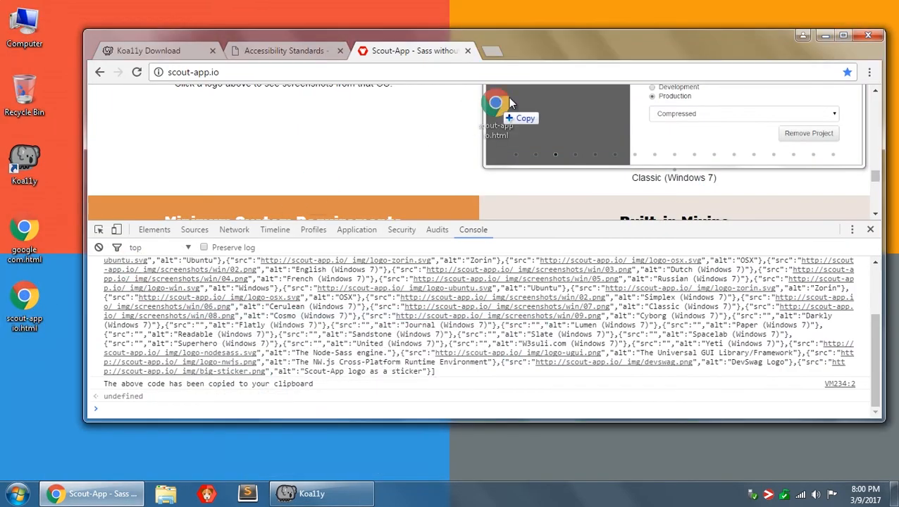
click(538, 50)
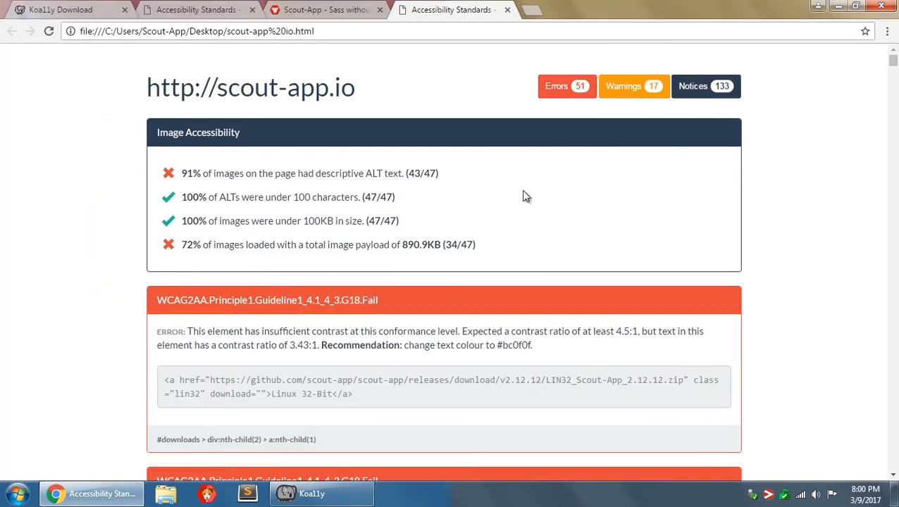
click(632, 86)
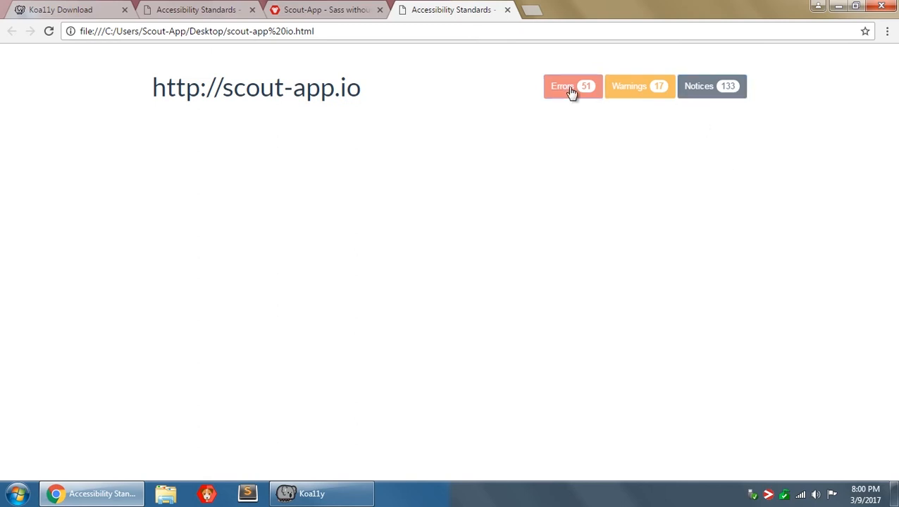
click(571, 86)
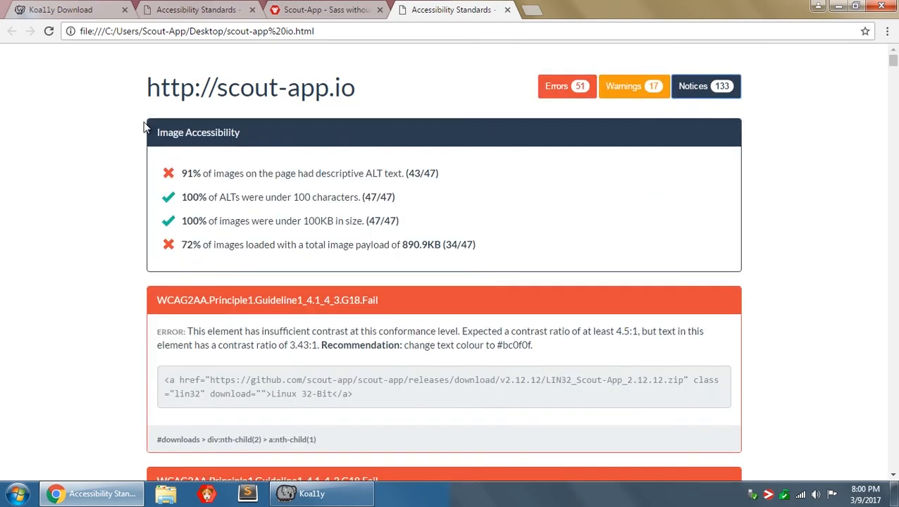
mouse_move(615, 253)
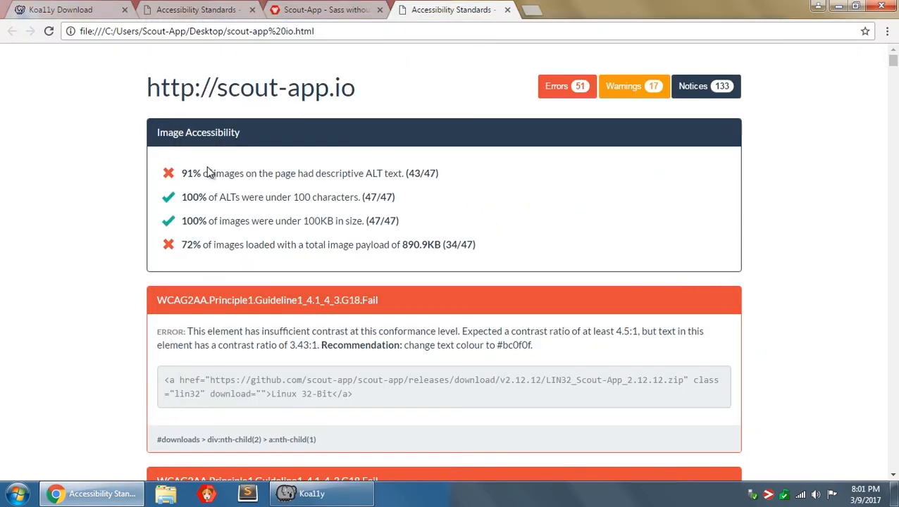
double_click(187, 173)
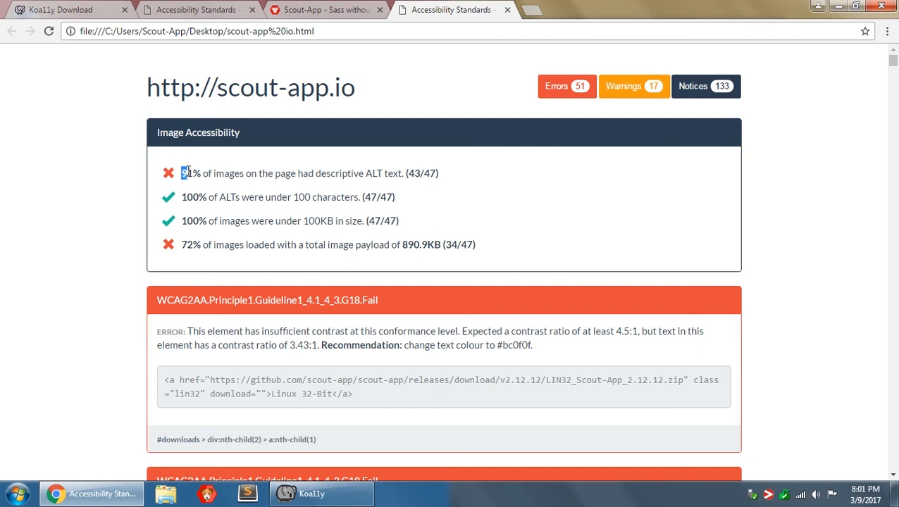
double_click(189, 173)
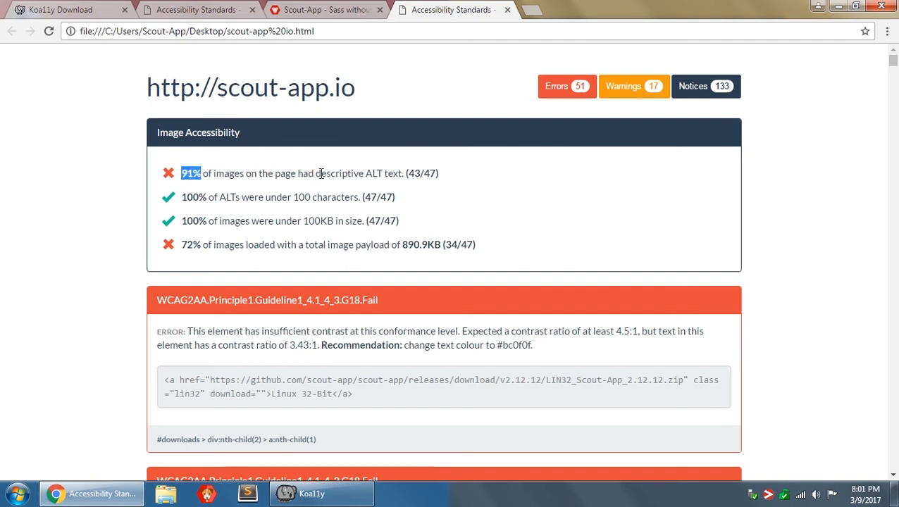
mouse_move(421, 173)
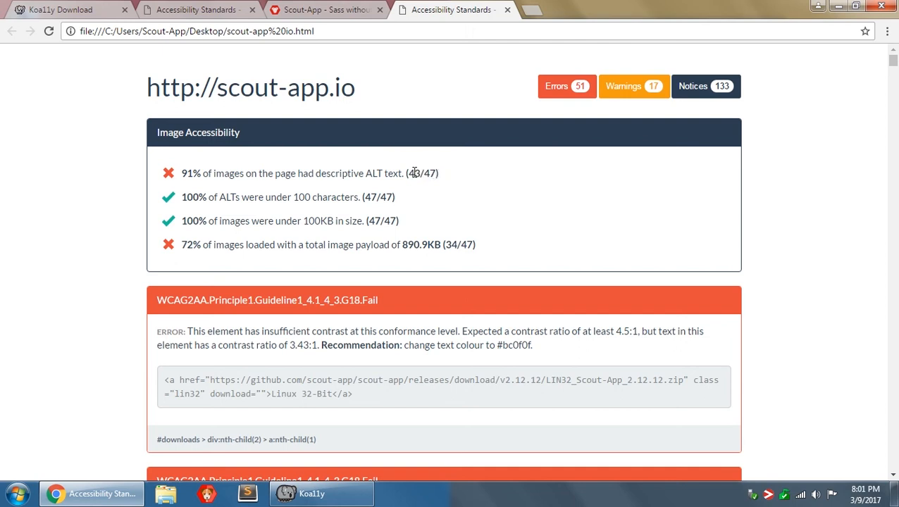
mouse_move(261, 187)
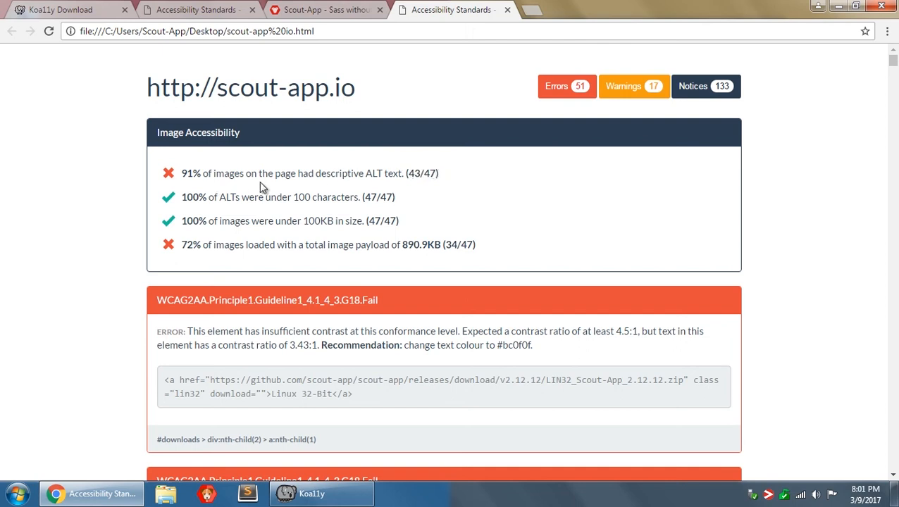
mouse_move(184, 176)
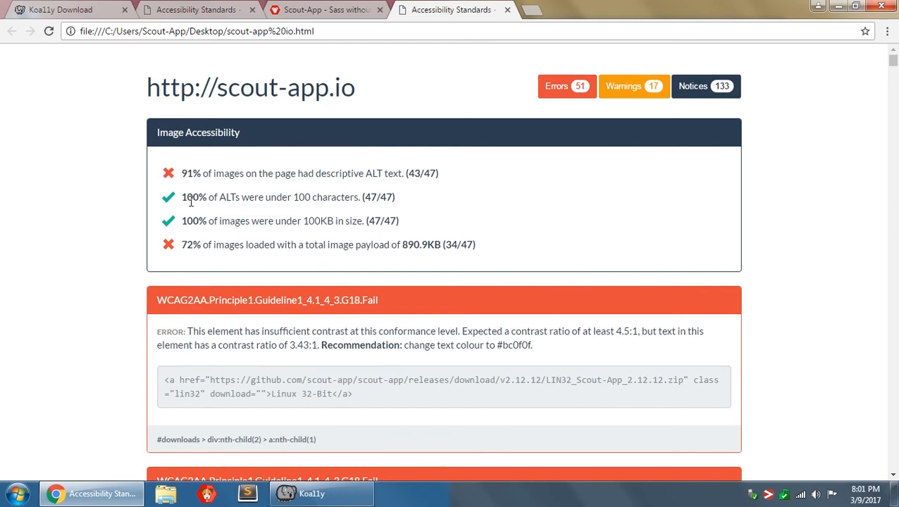
mouse_move(250, 199)
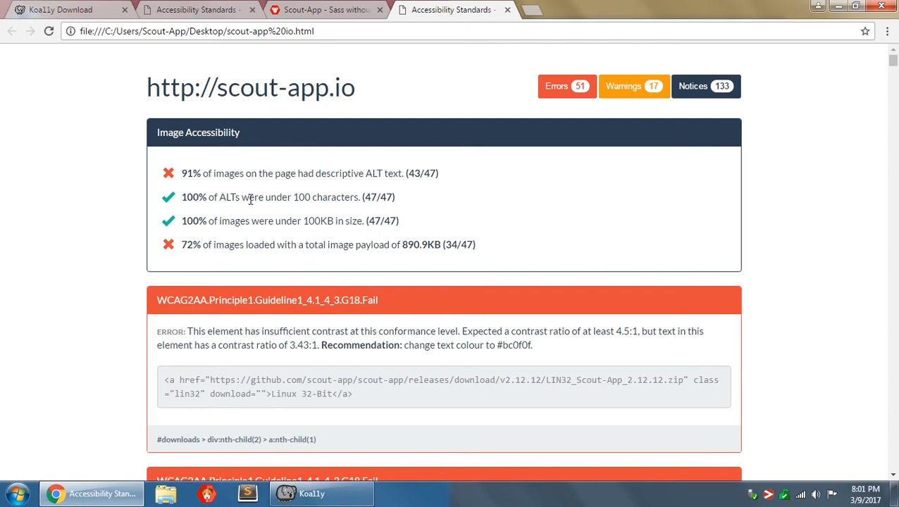
mouse_move(303, 197)
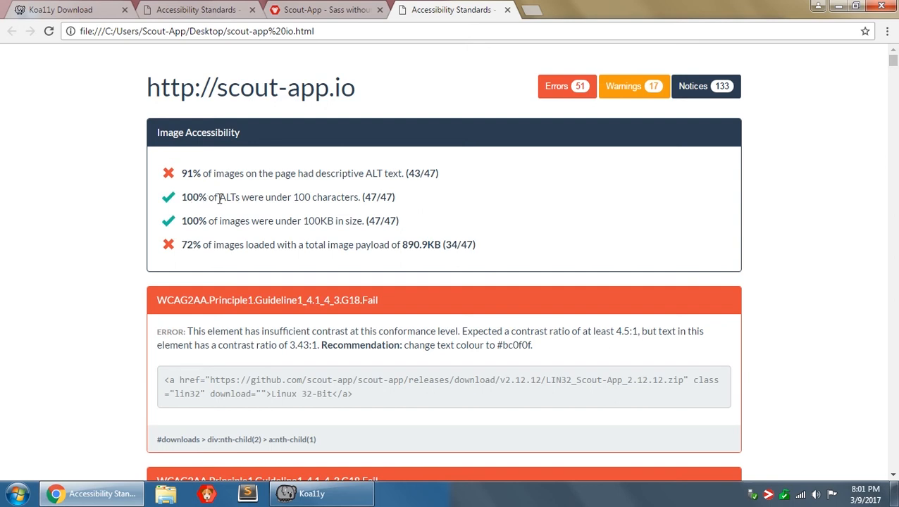
mouse_move(287, 200)
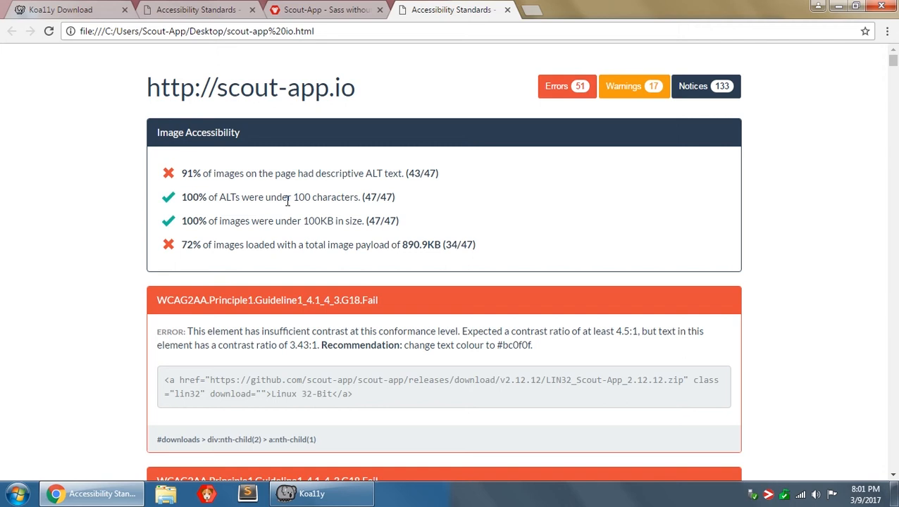
mouse_move(221, 197)
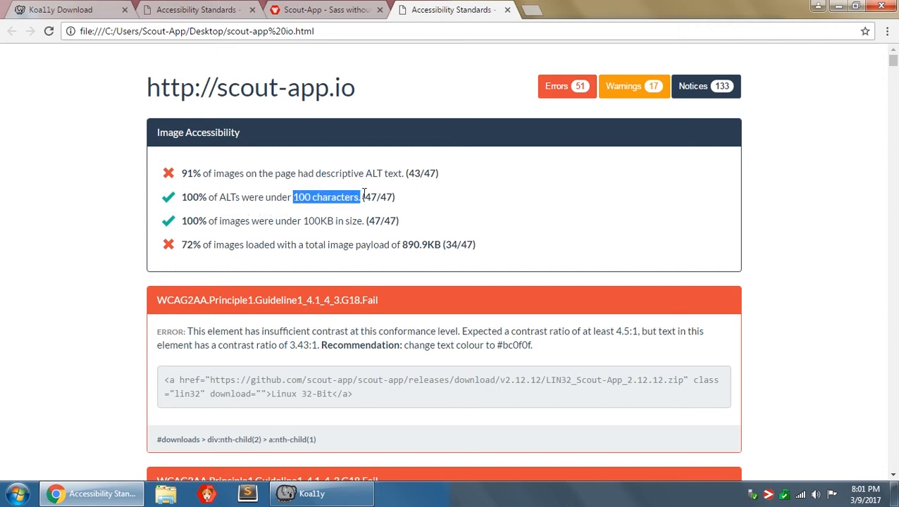
click(333, 201)
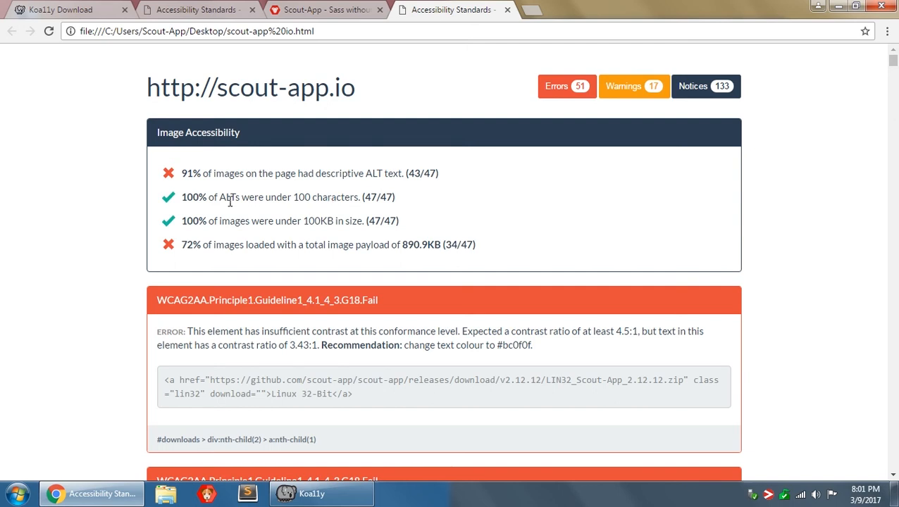
mouse_move(292, 196)
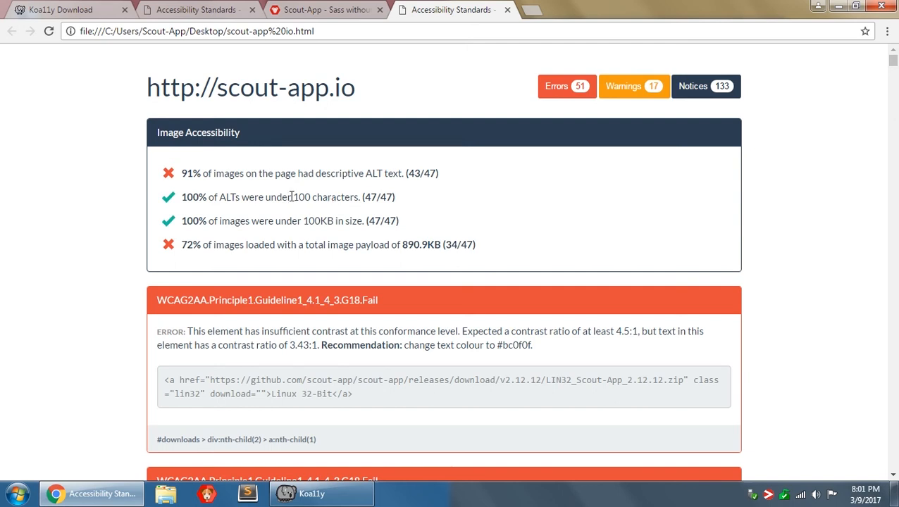
mouse_move(296, 200)
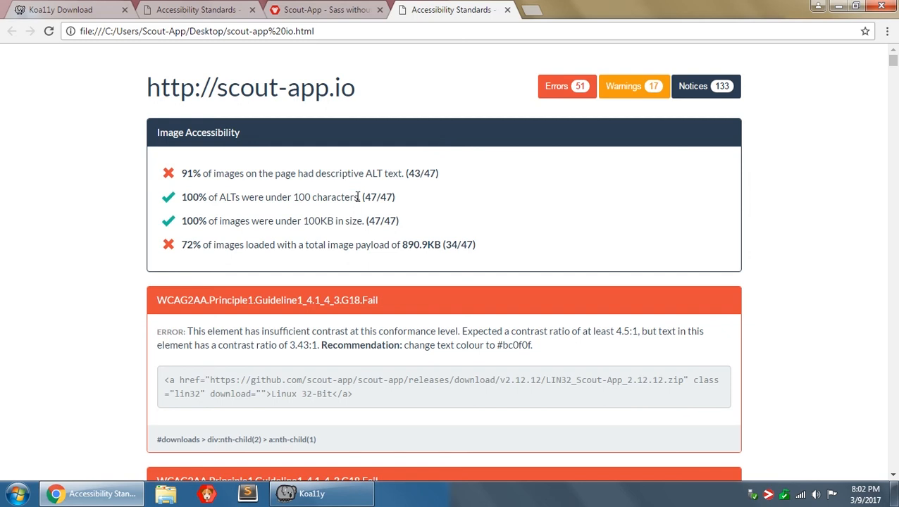
mouse_move(347, 200)
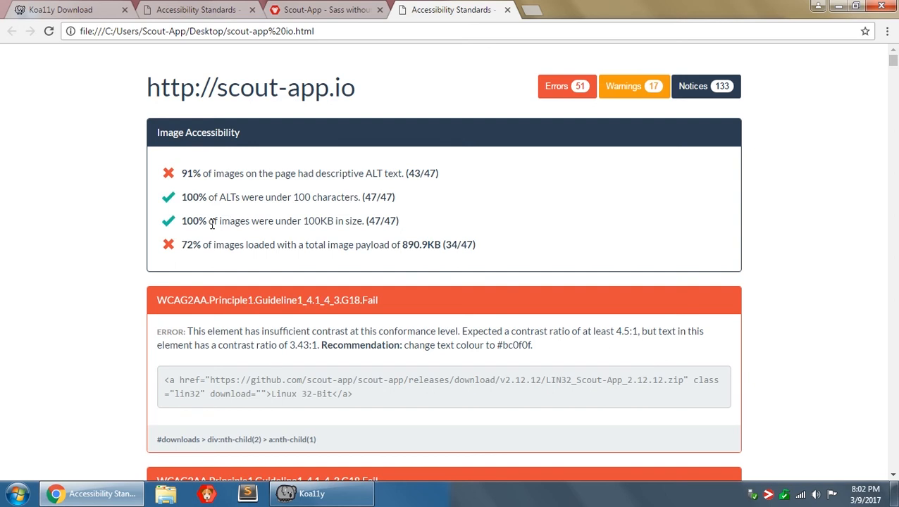
mouse_move(305, 221)
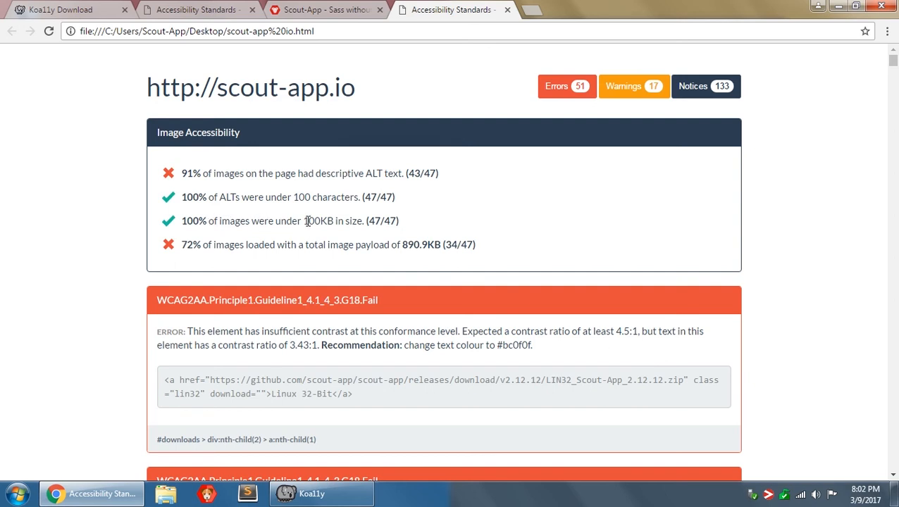
mouse_move(374, 221)
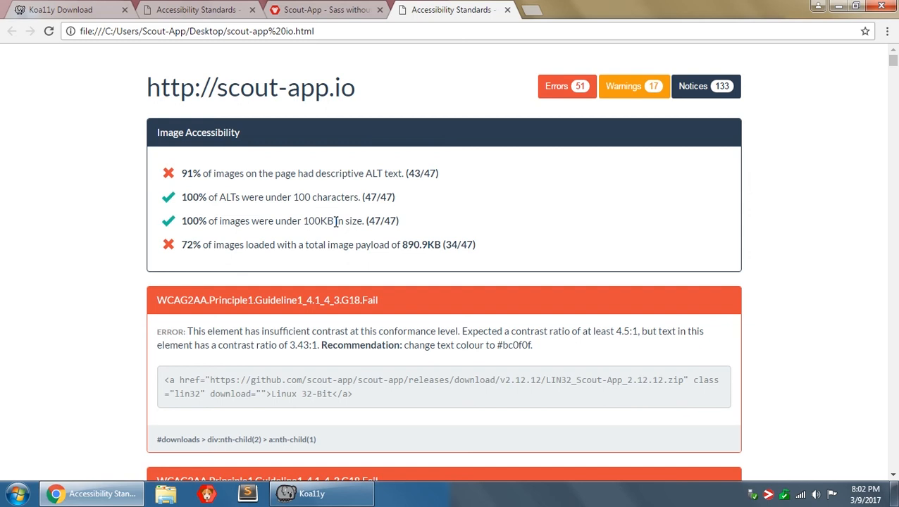
mouse_move(197, 226)
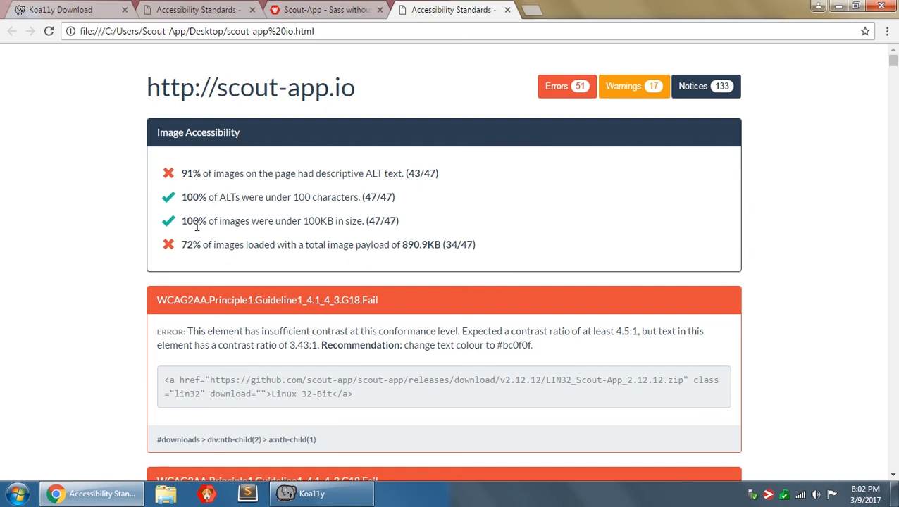
mouse_move(276, 220)
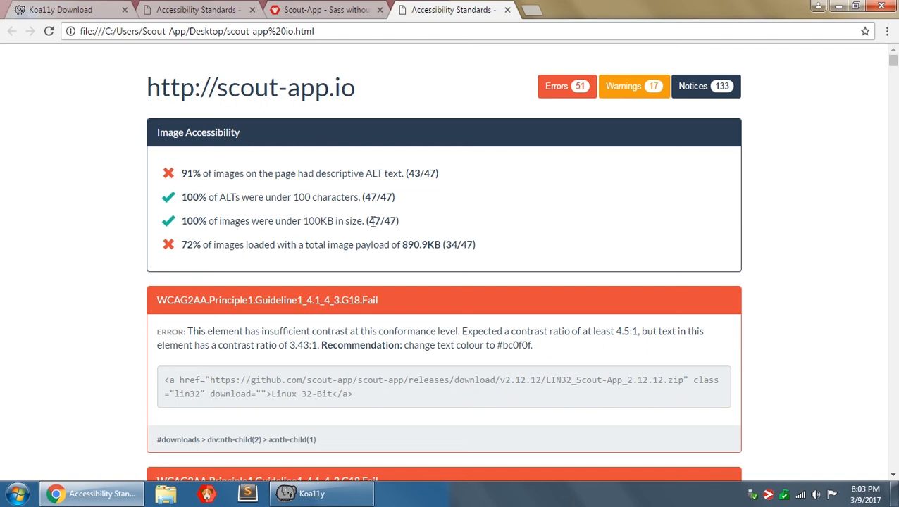
double_click(321, 220)
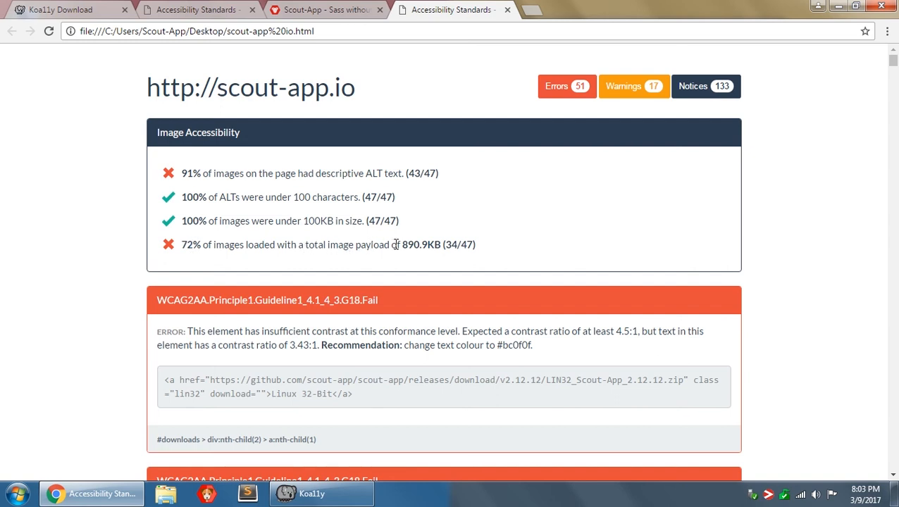
double_click(412, 244)
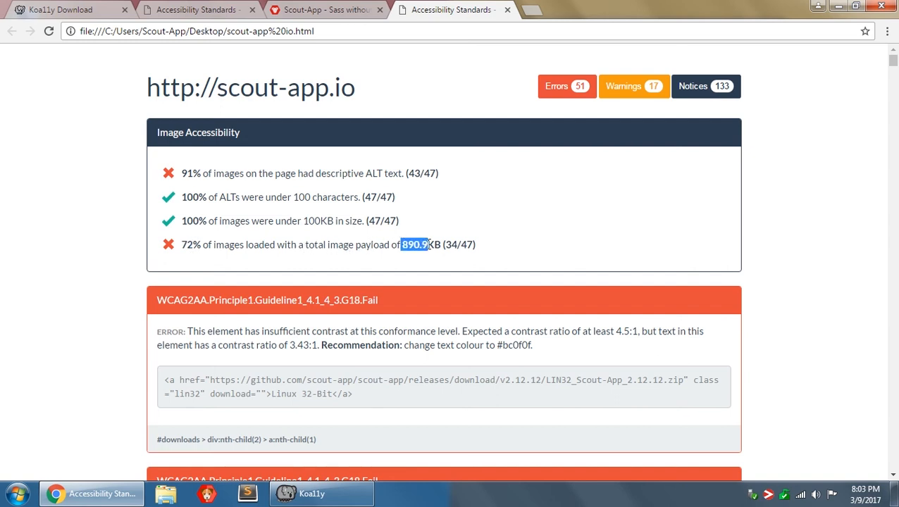
click(404, 252)
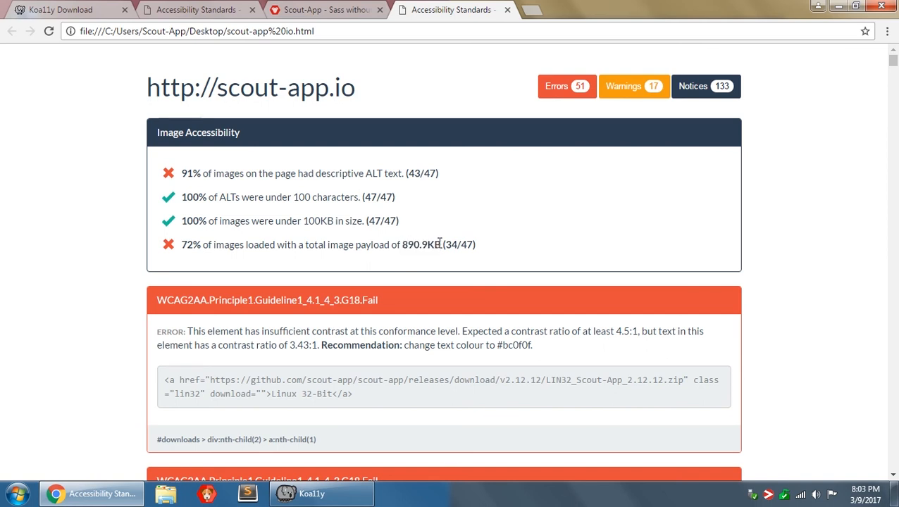
mouse_move(400, 248)
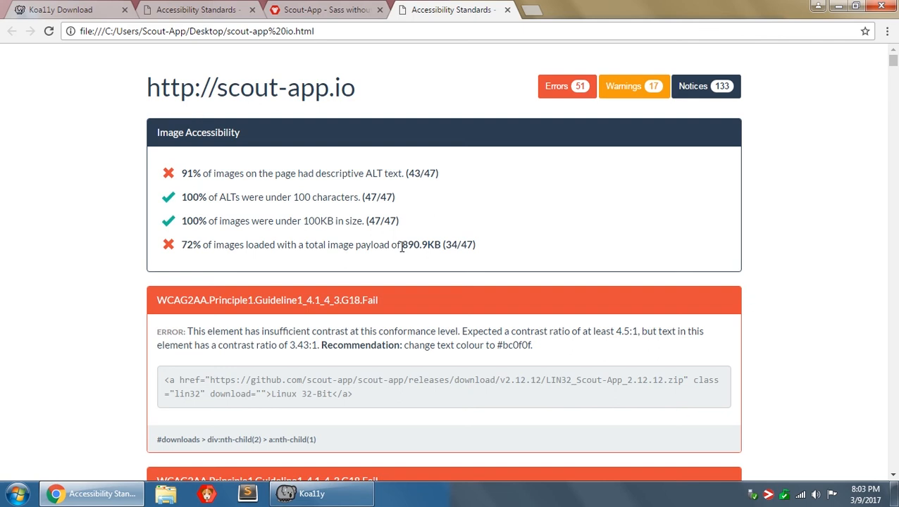
double_click(419, 244)
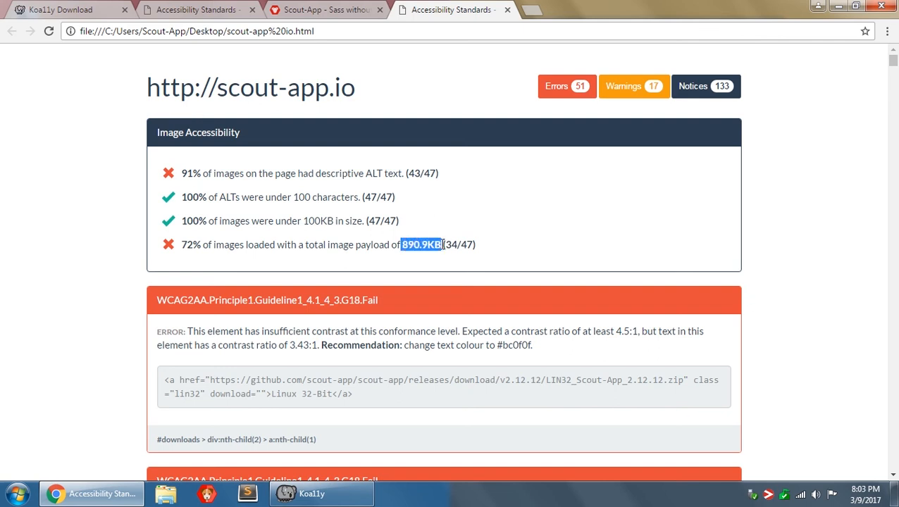
click(406, 255)
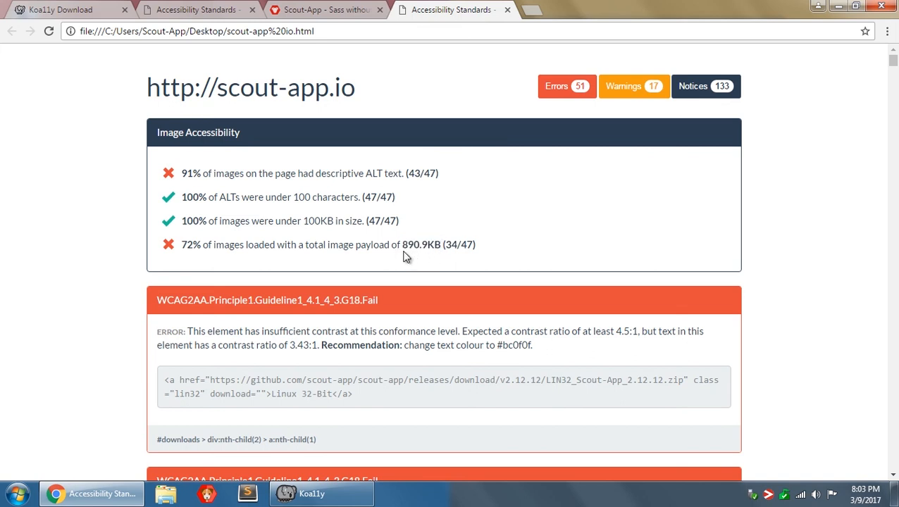
mouse_move(402, 244)
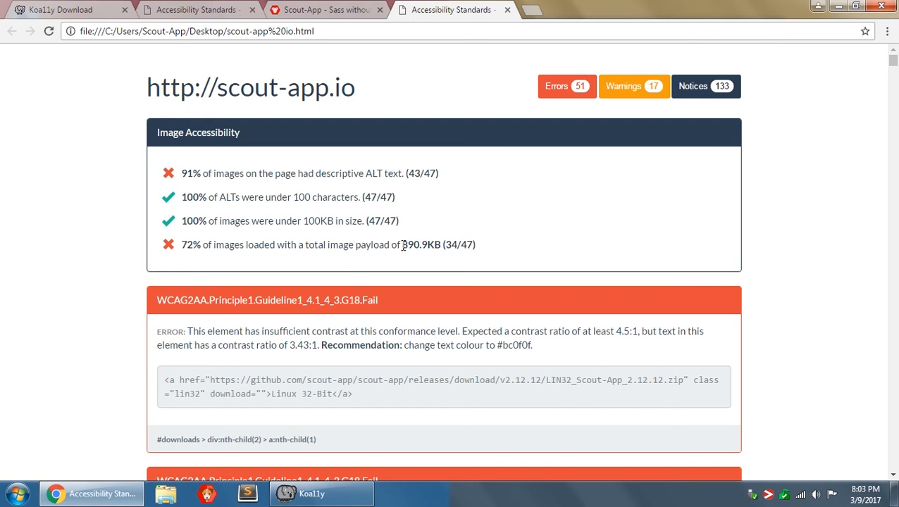
double_click(421, 245)
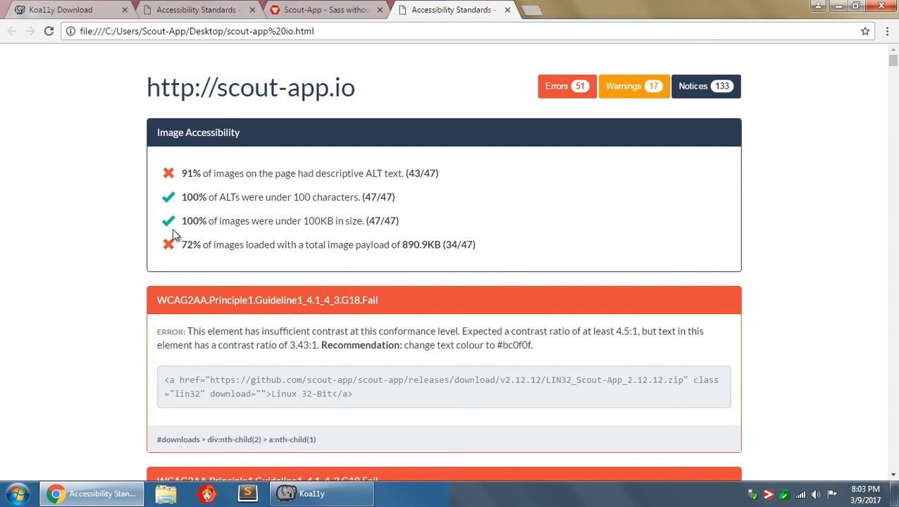
mouse_move(215, 244)
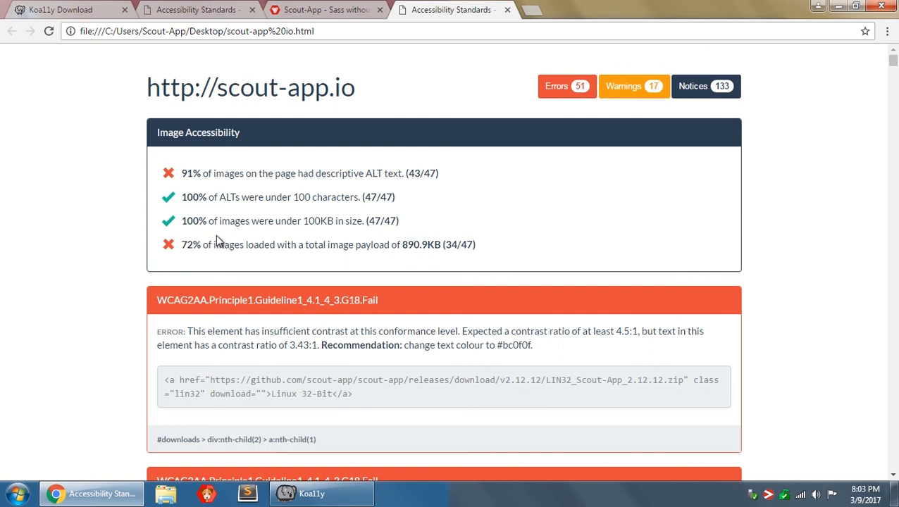
mouse_move(437, 245)
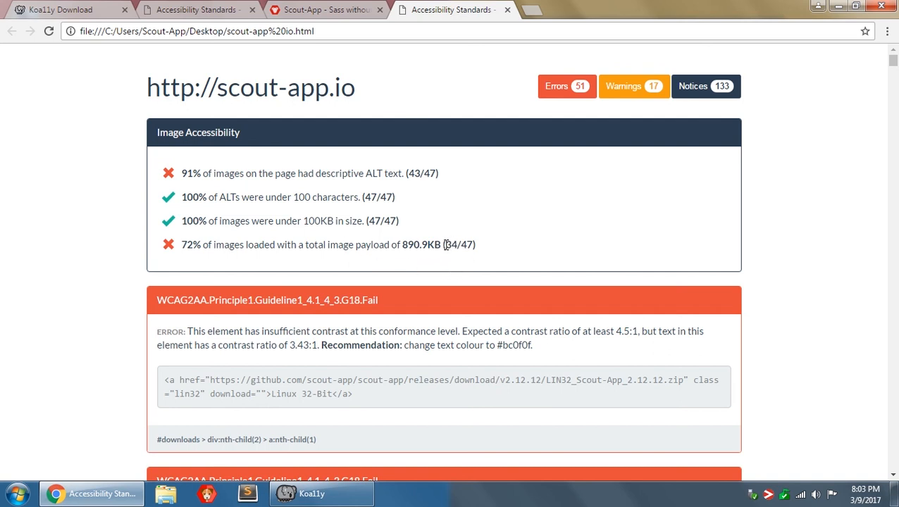
mouse_move(182, 244)
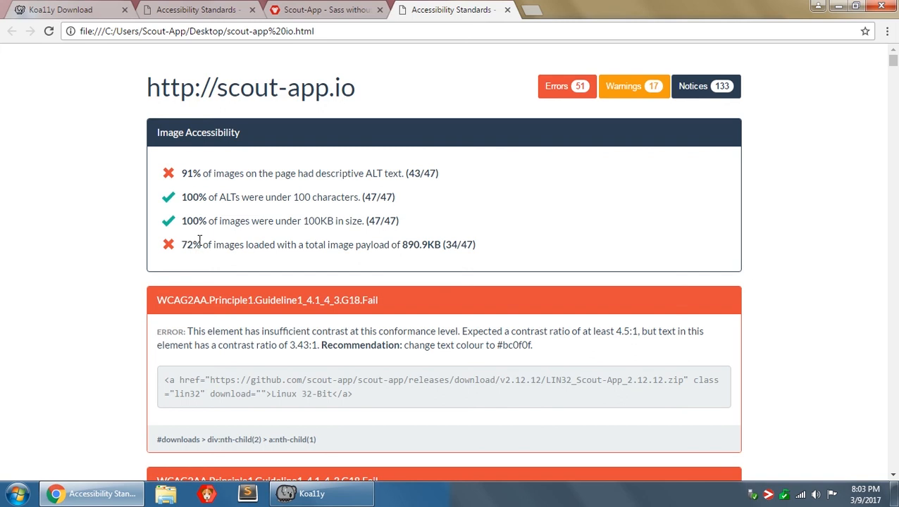
mouse_move(202, 242)
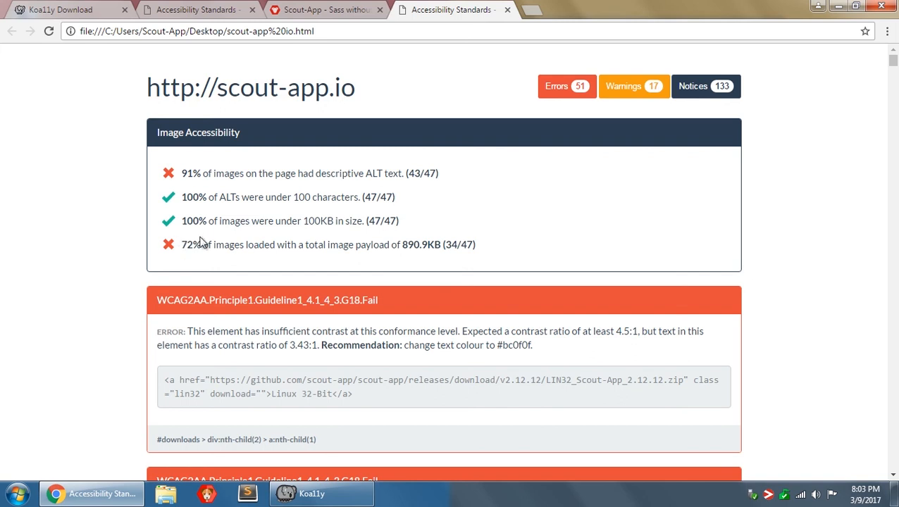
double_click(188, 244)
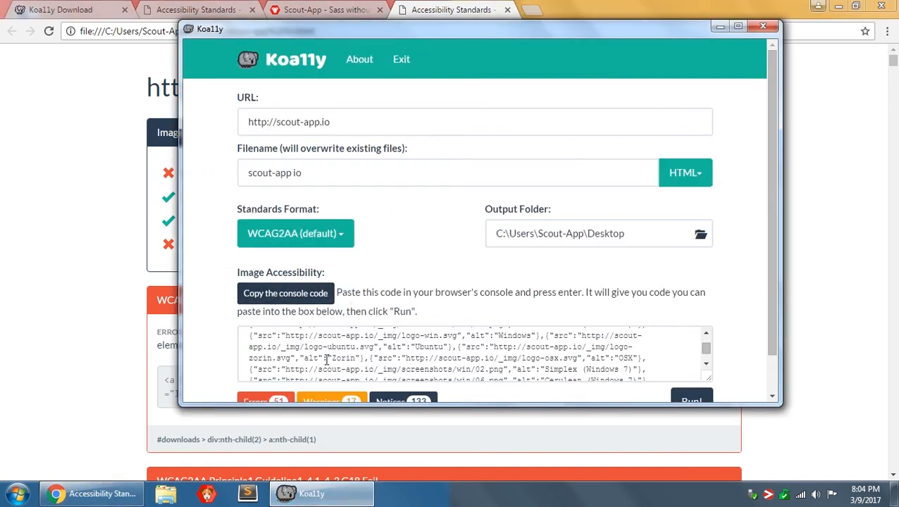
mouse_move(372, 303)
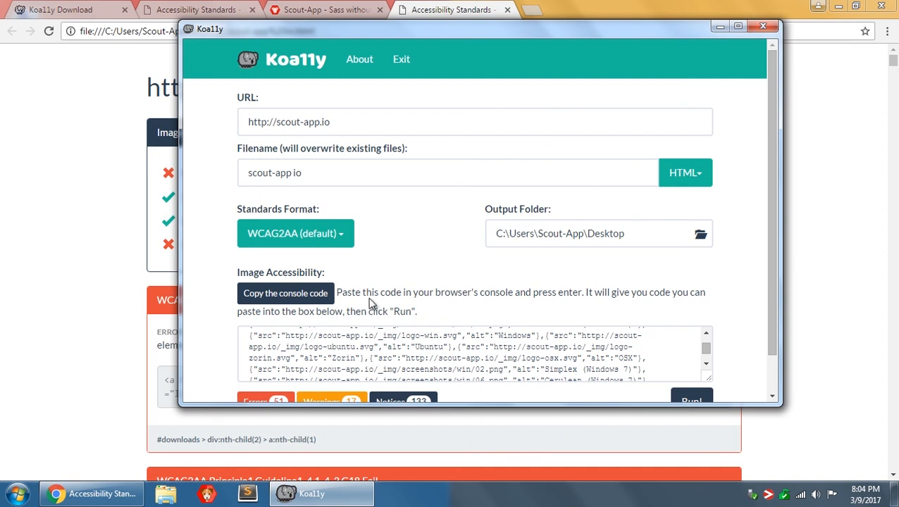
mouse_move(358, 324)
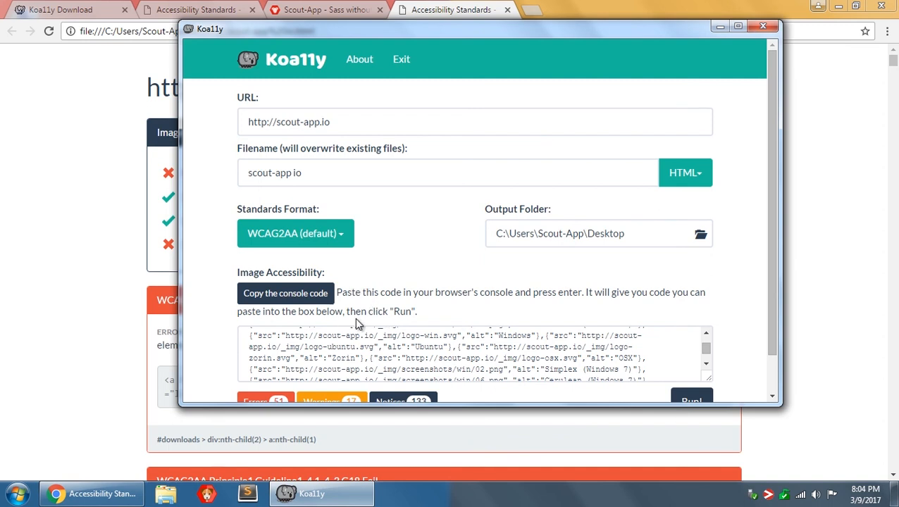
mouse_move(440, 163)
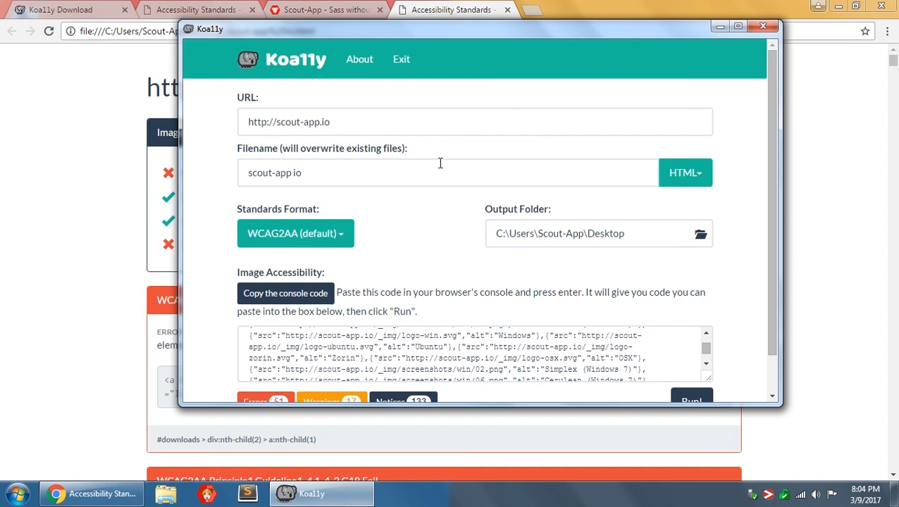
mouse_move(186, 206)
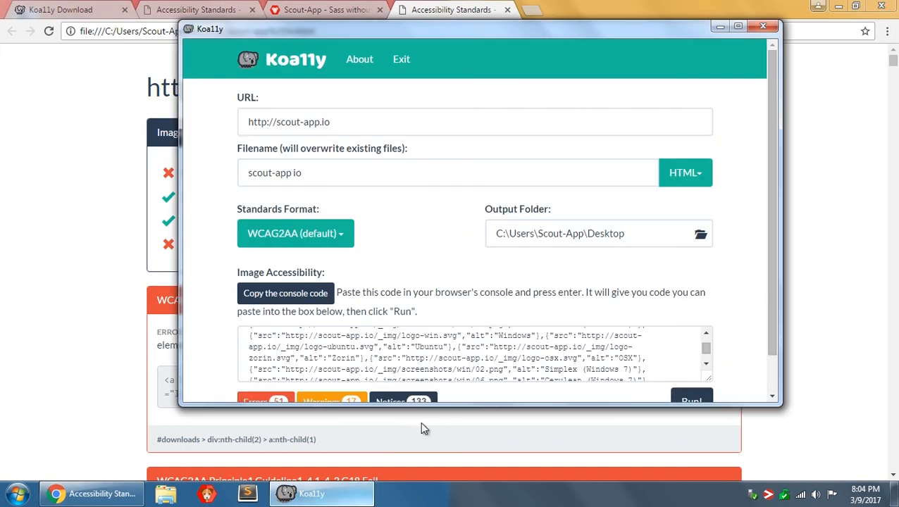
Switch the report output format from HTML to Markdown, then XML, then CSV
click(686, 173)
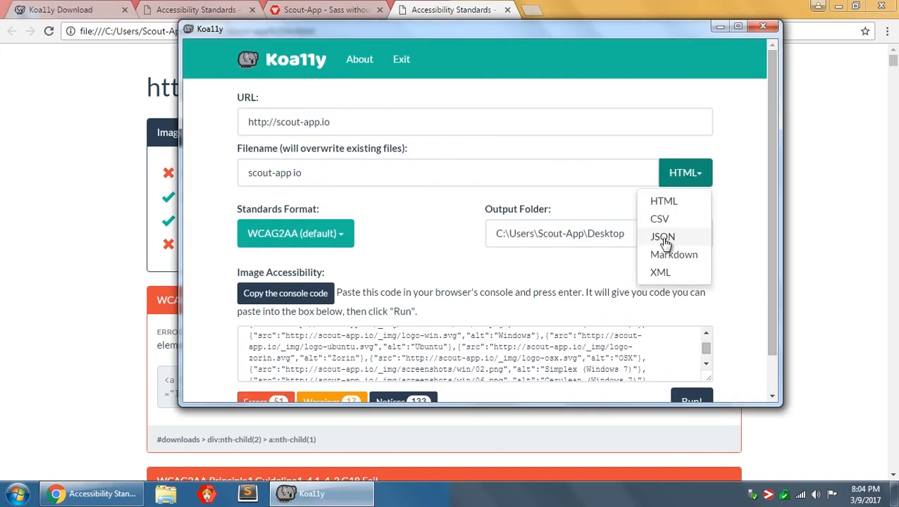
click(674, 255)
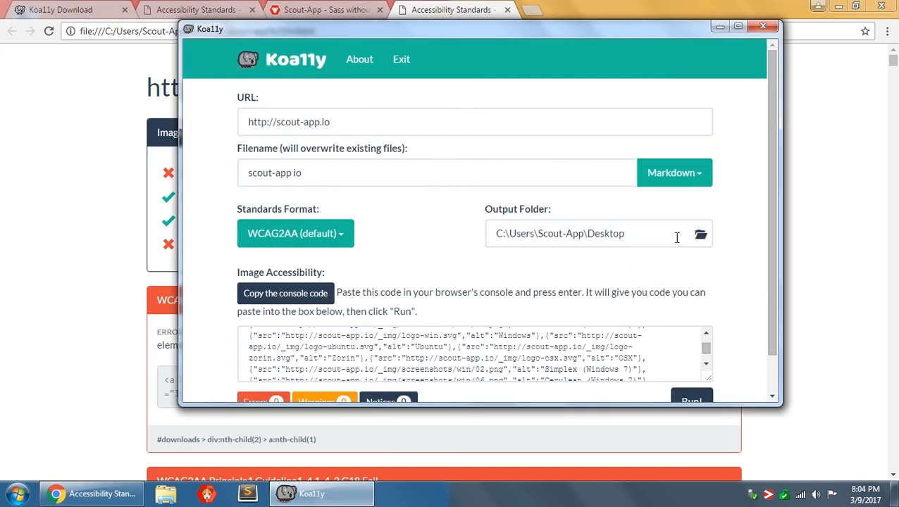
click(674, 173)
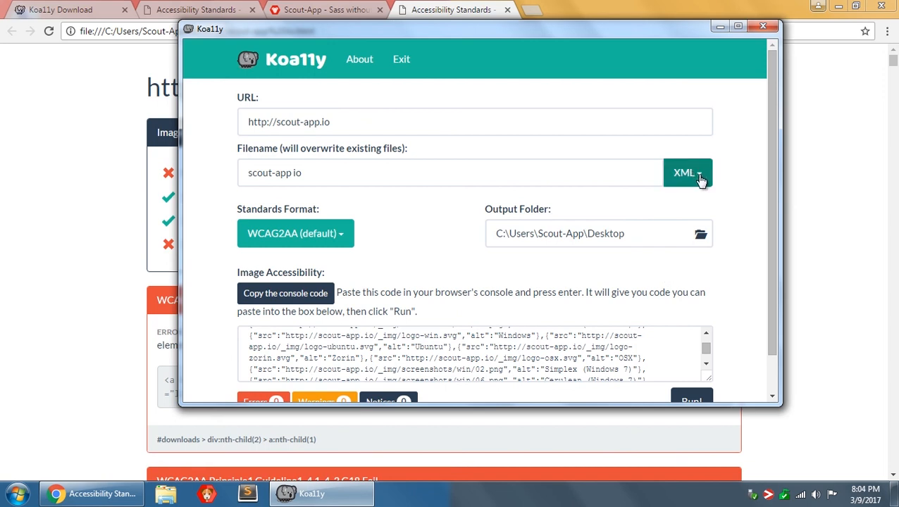
click(687, 172)
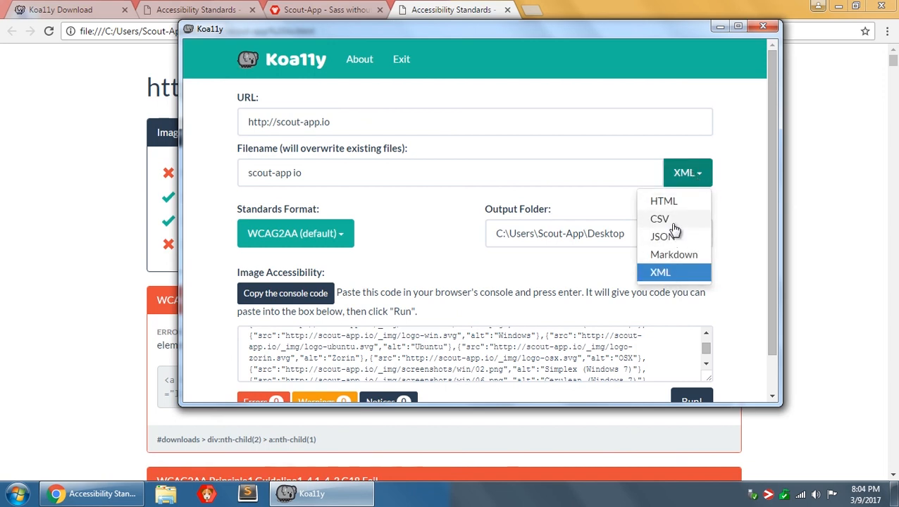
click(661, 218)
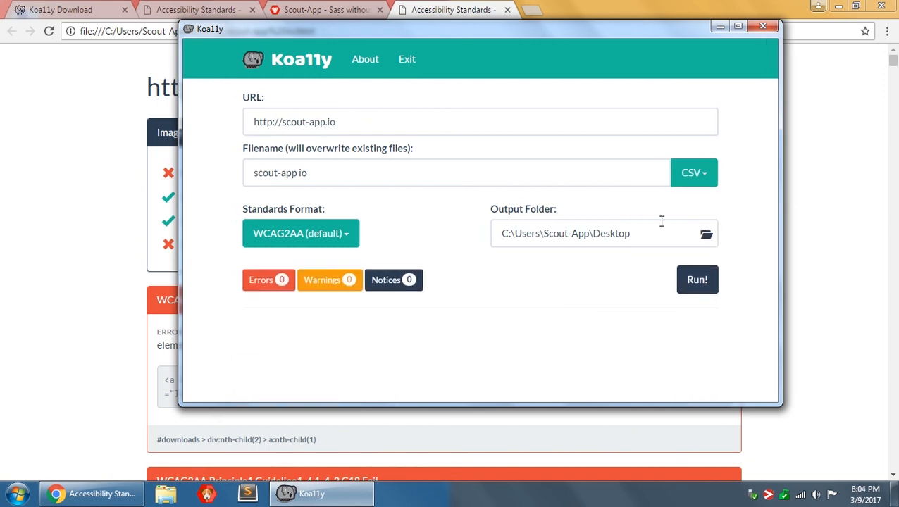
mouse_move(517, 278)
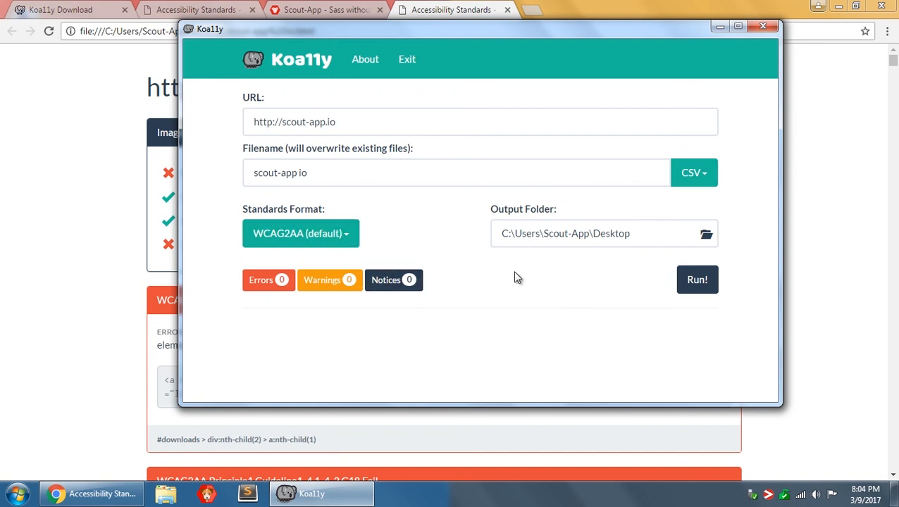
mouse_move(672, 203)
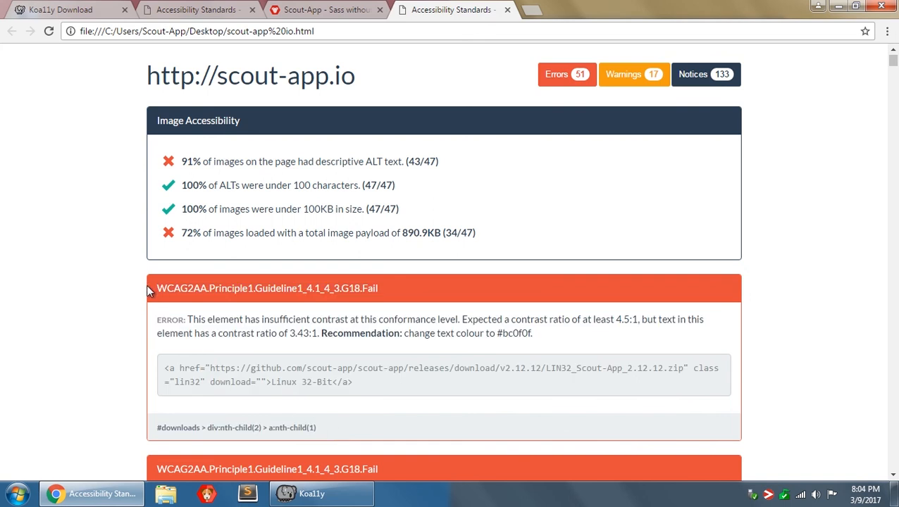
Select and clear the first contrast error text, then bring Koa11y to the front
drag(145, 289, 355, 433)
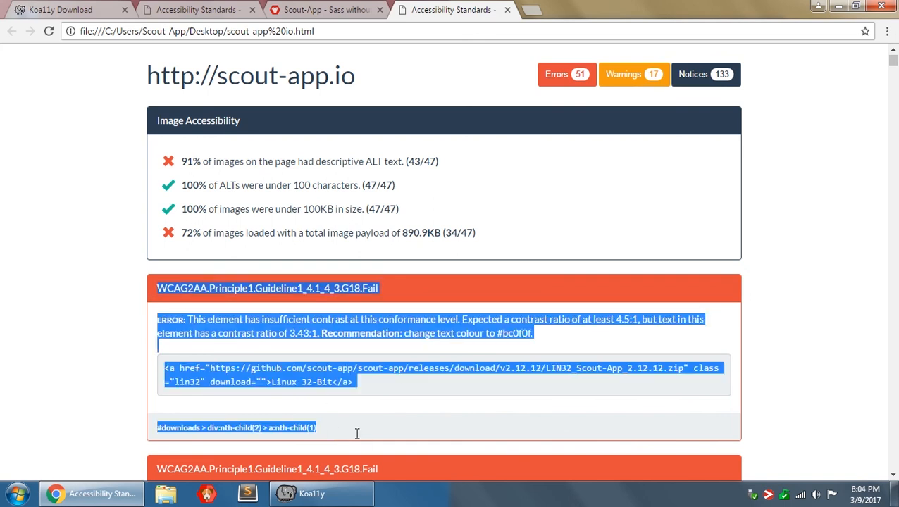
click(166, 131)
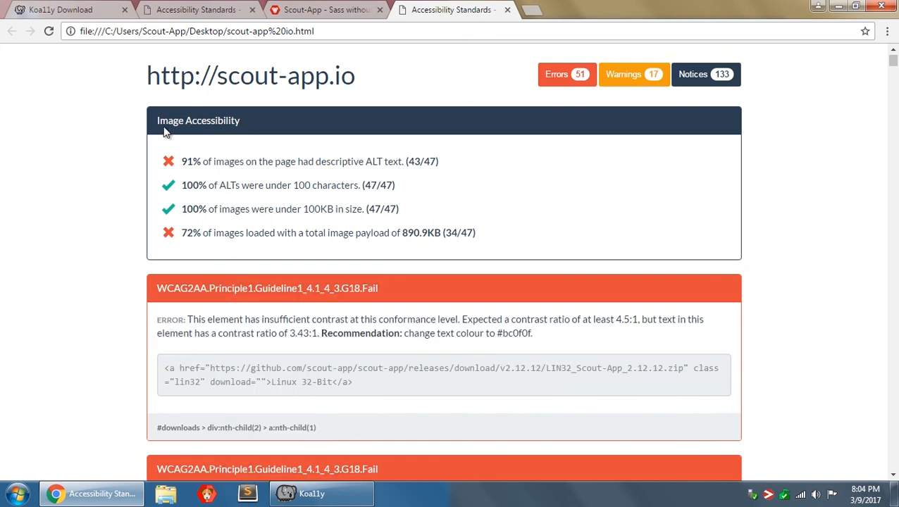
mouse_move(498, 242)
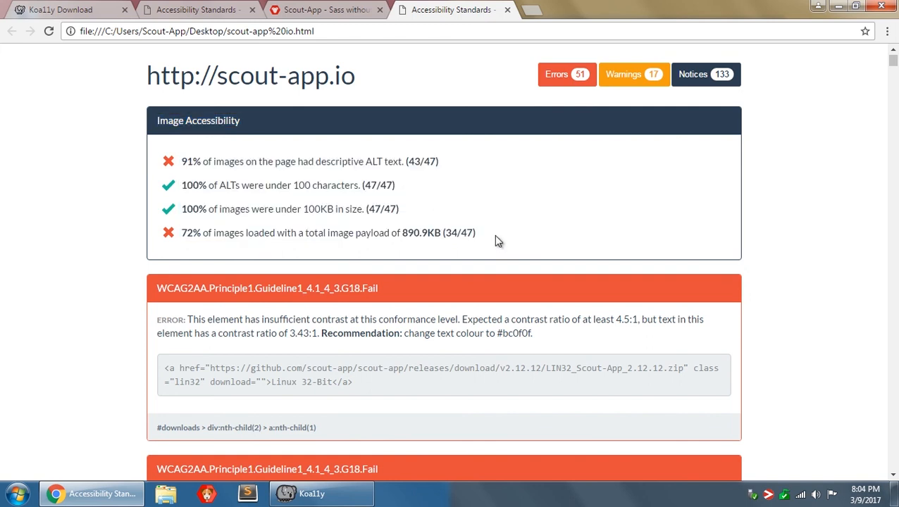
mouse_move(336, 493)
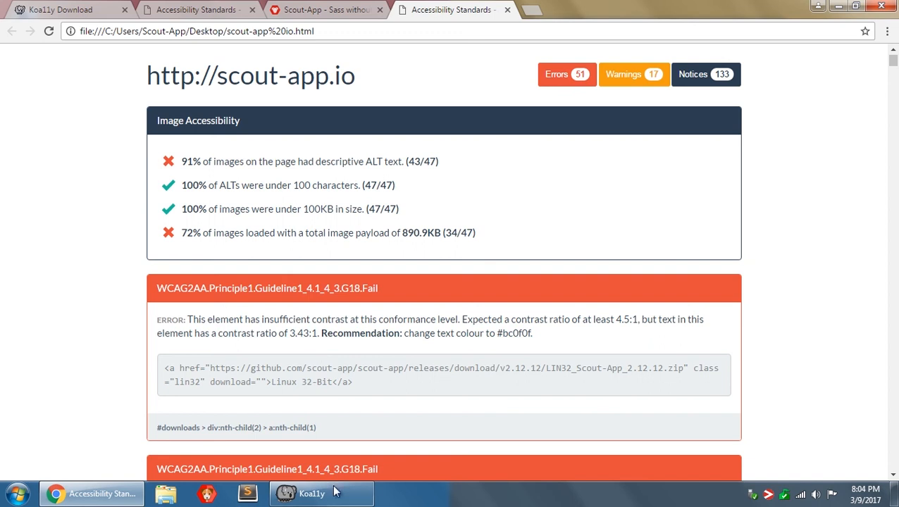
click(318, 493)
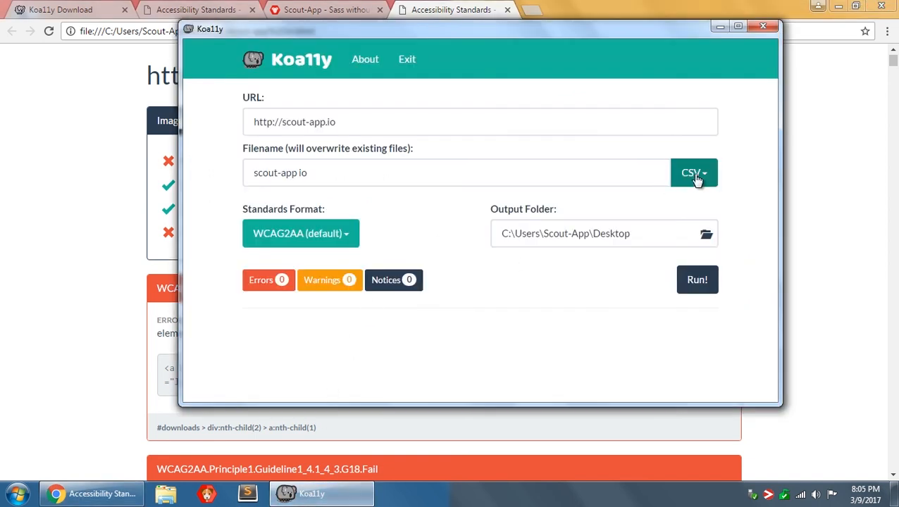
Change the output format from CSV back to HTML and open the Koa11y About website
click(694, 173)
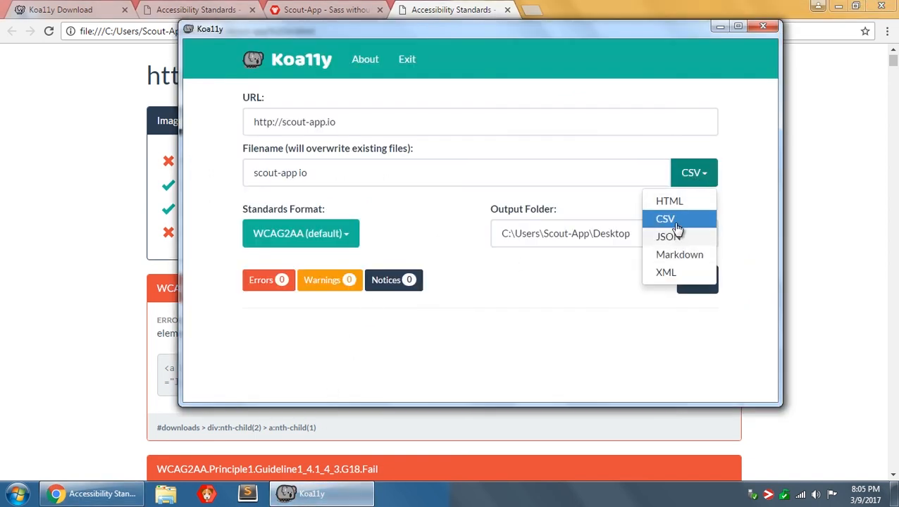
mouse_move(669, 266)
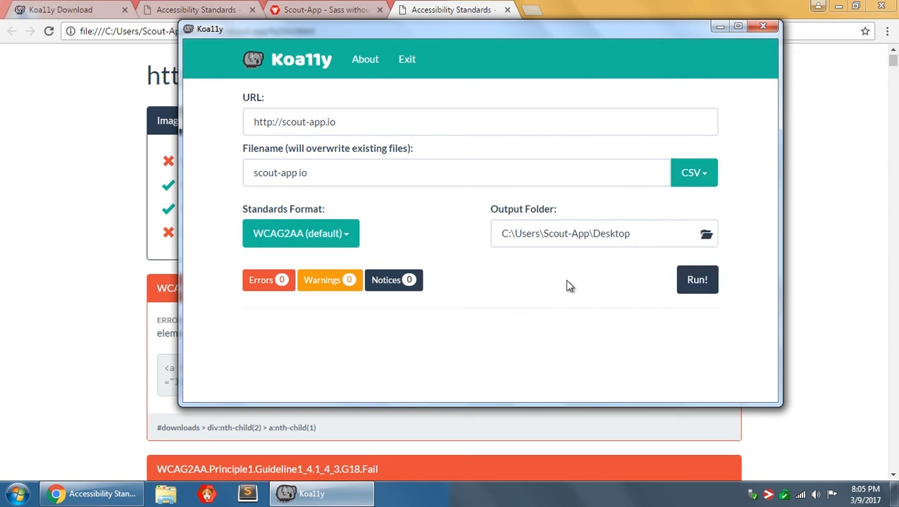
mouse_move(529, 290)
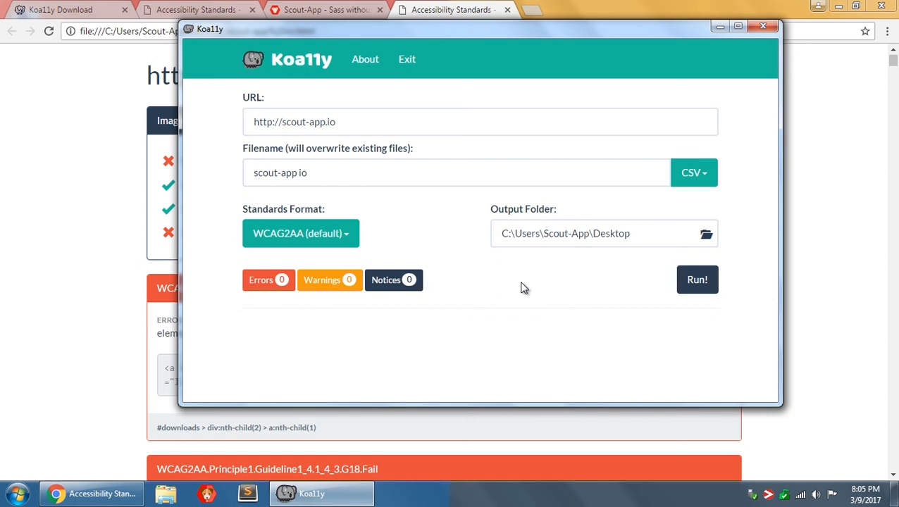
click(694, 172)
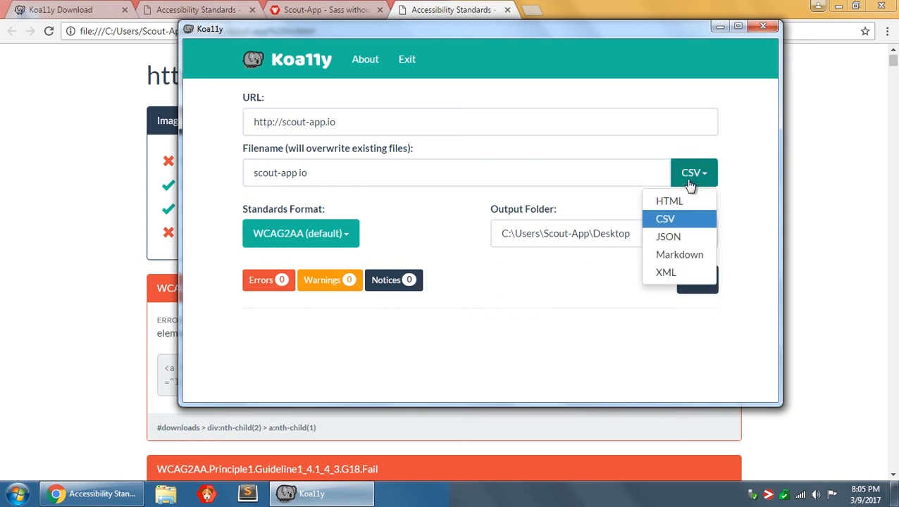
click(669, 200)
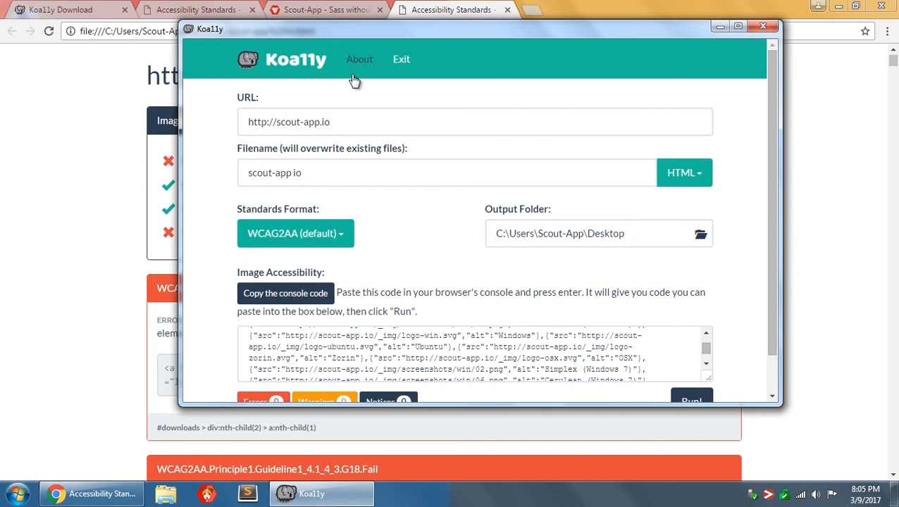
click(359, 59)
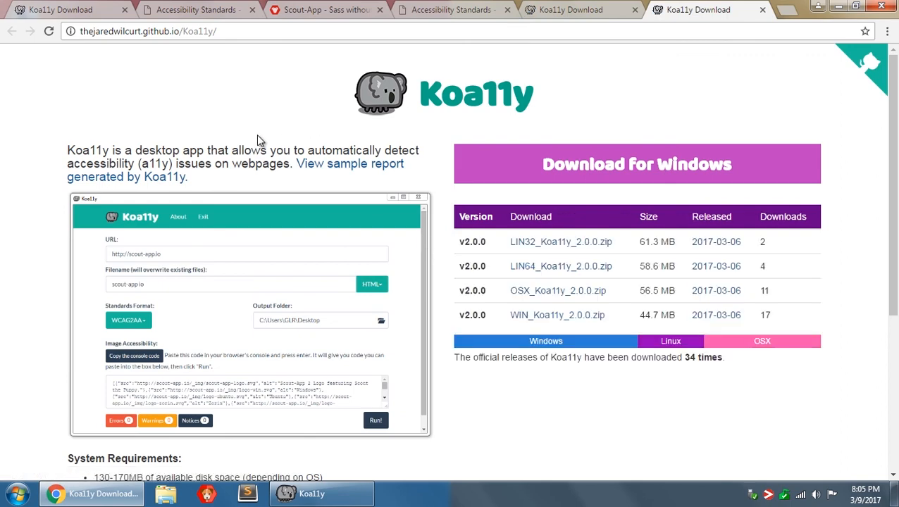
Scroll down the Koa11y v2.0.0 download page
scroll(down, 3)
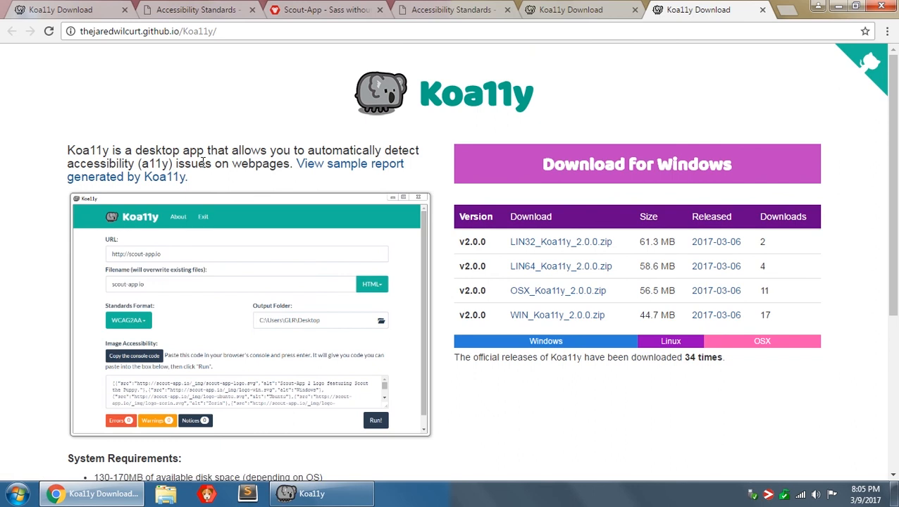
mouse_move(879, 63)
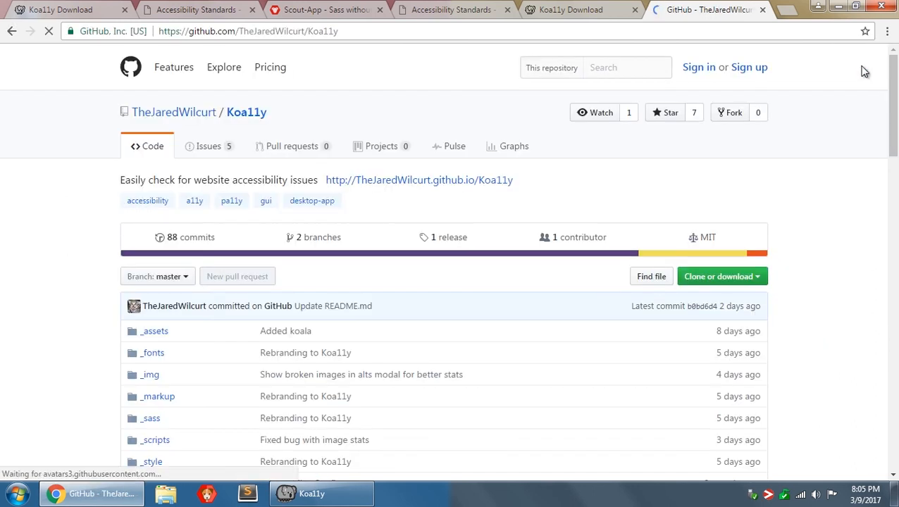
mouse_move(208, 152)
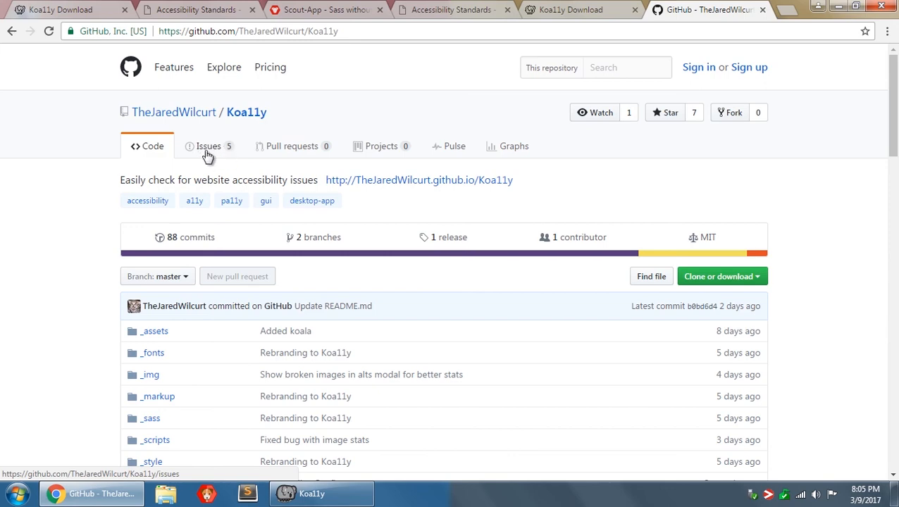
Open the Koa11y repository's 5 open issues and try filing a new one
click(207, 146)
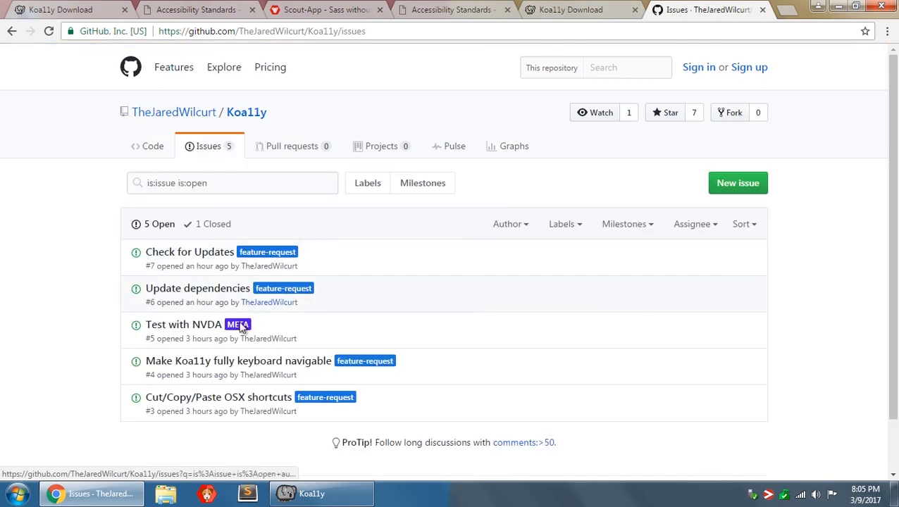
click(738, 182)
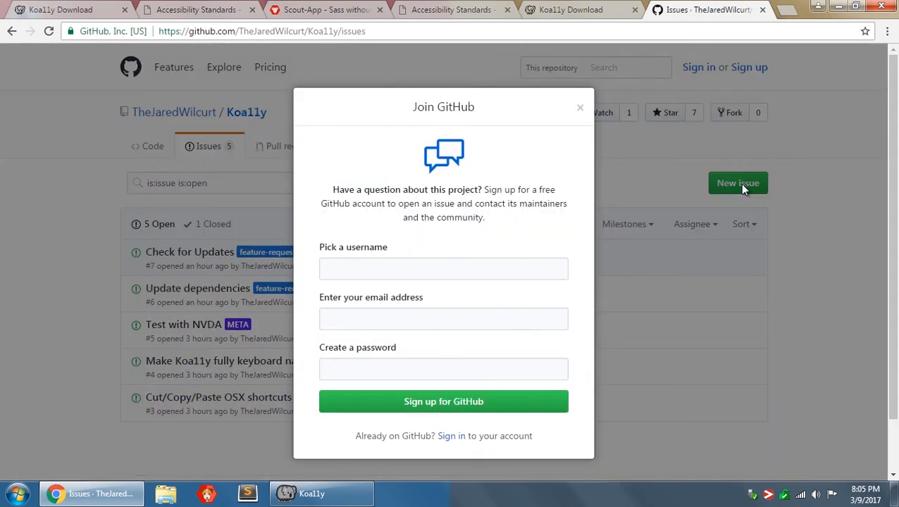
mouse_move(368, 304)
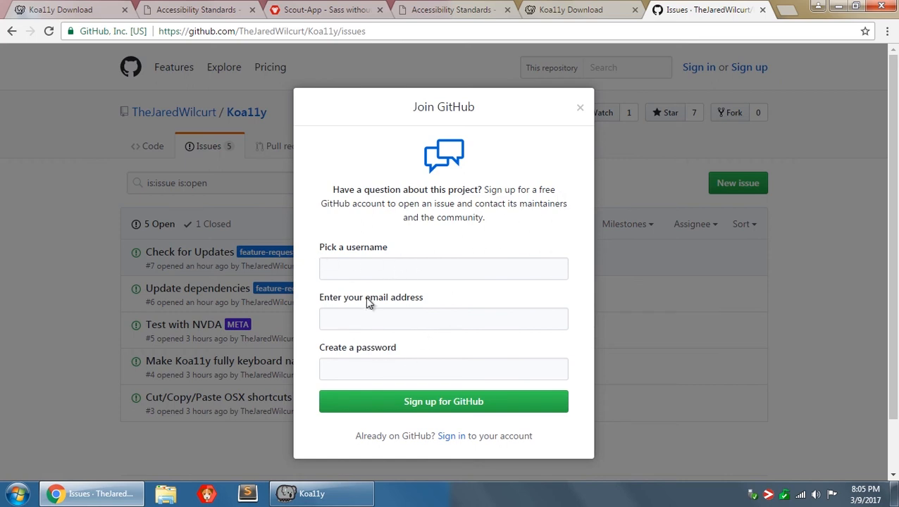
mouse_move(343, 335)
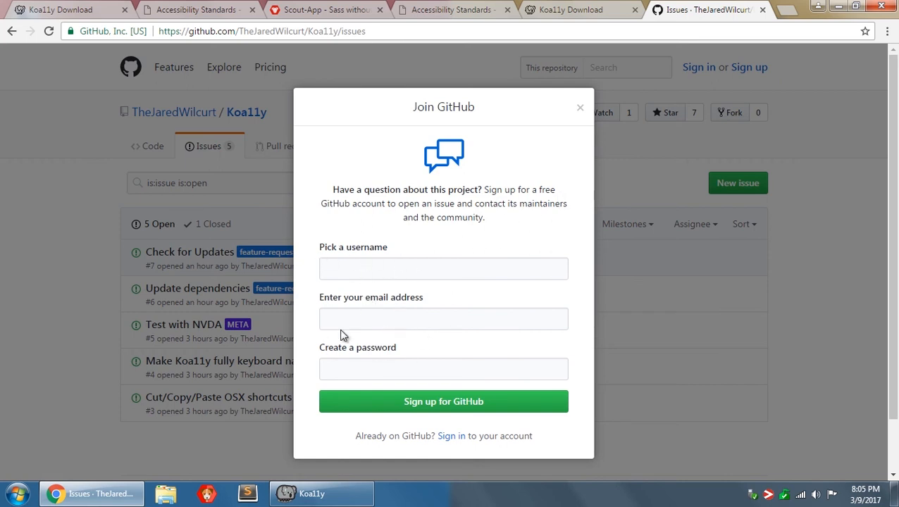